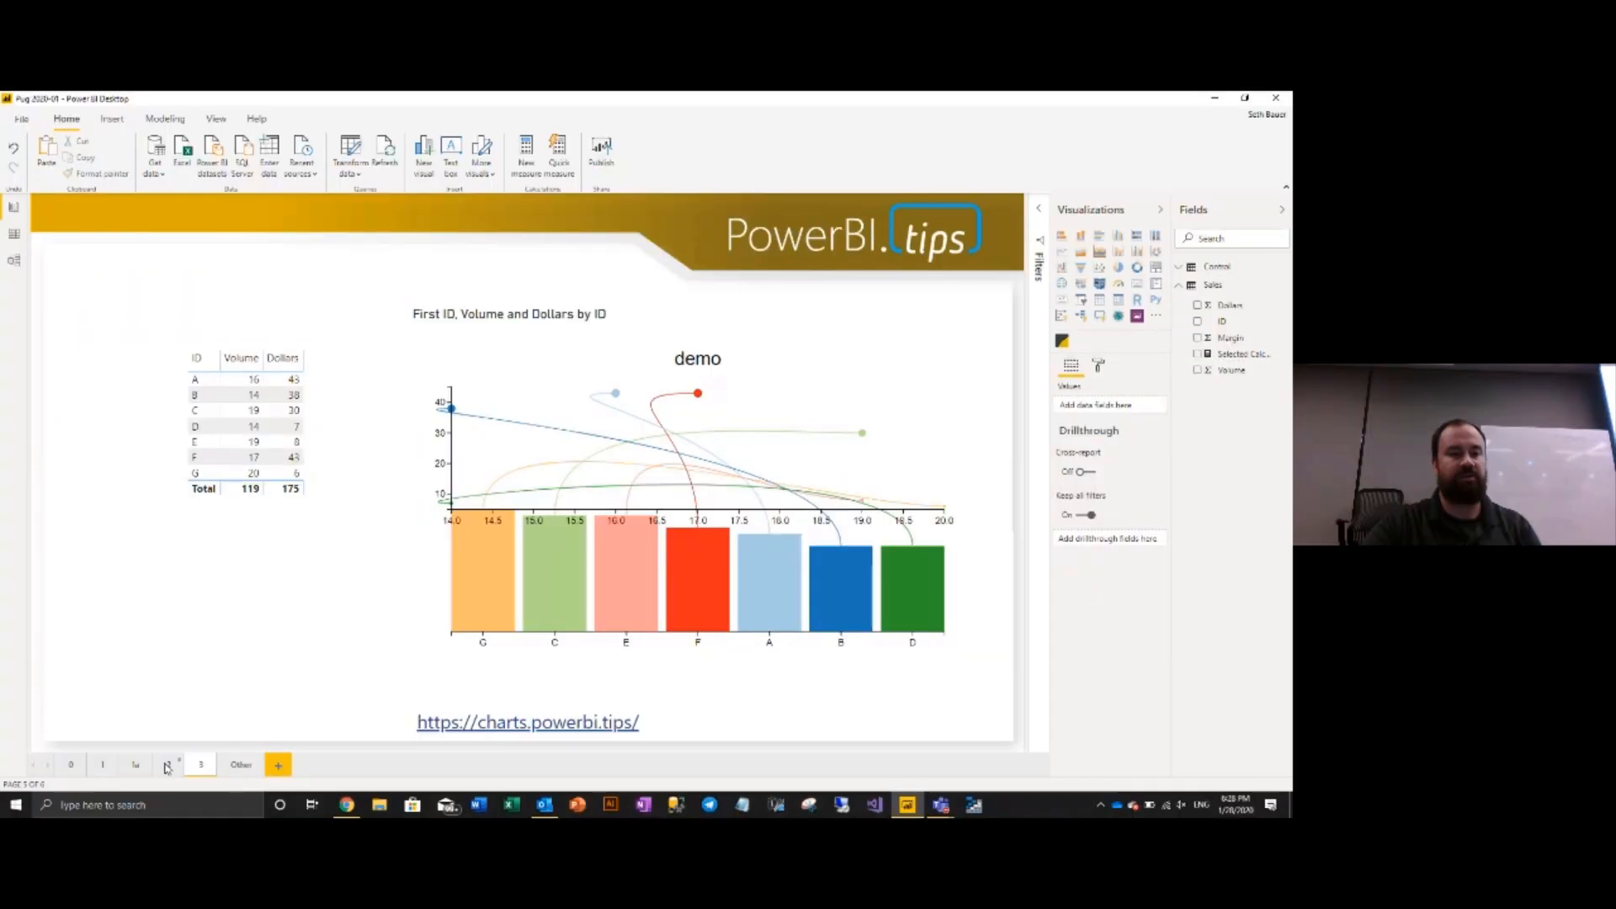
On page 2, select the sales table and follow the icons-upon-icons blog link.
click(167, 765)
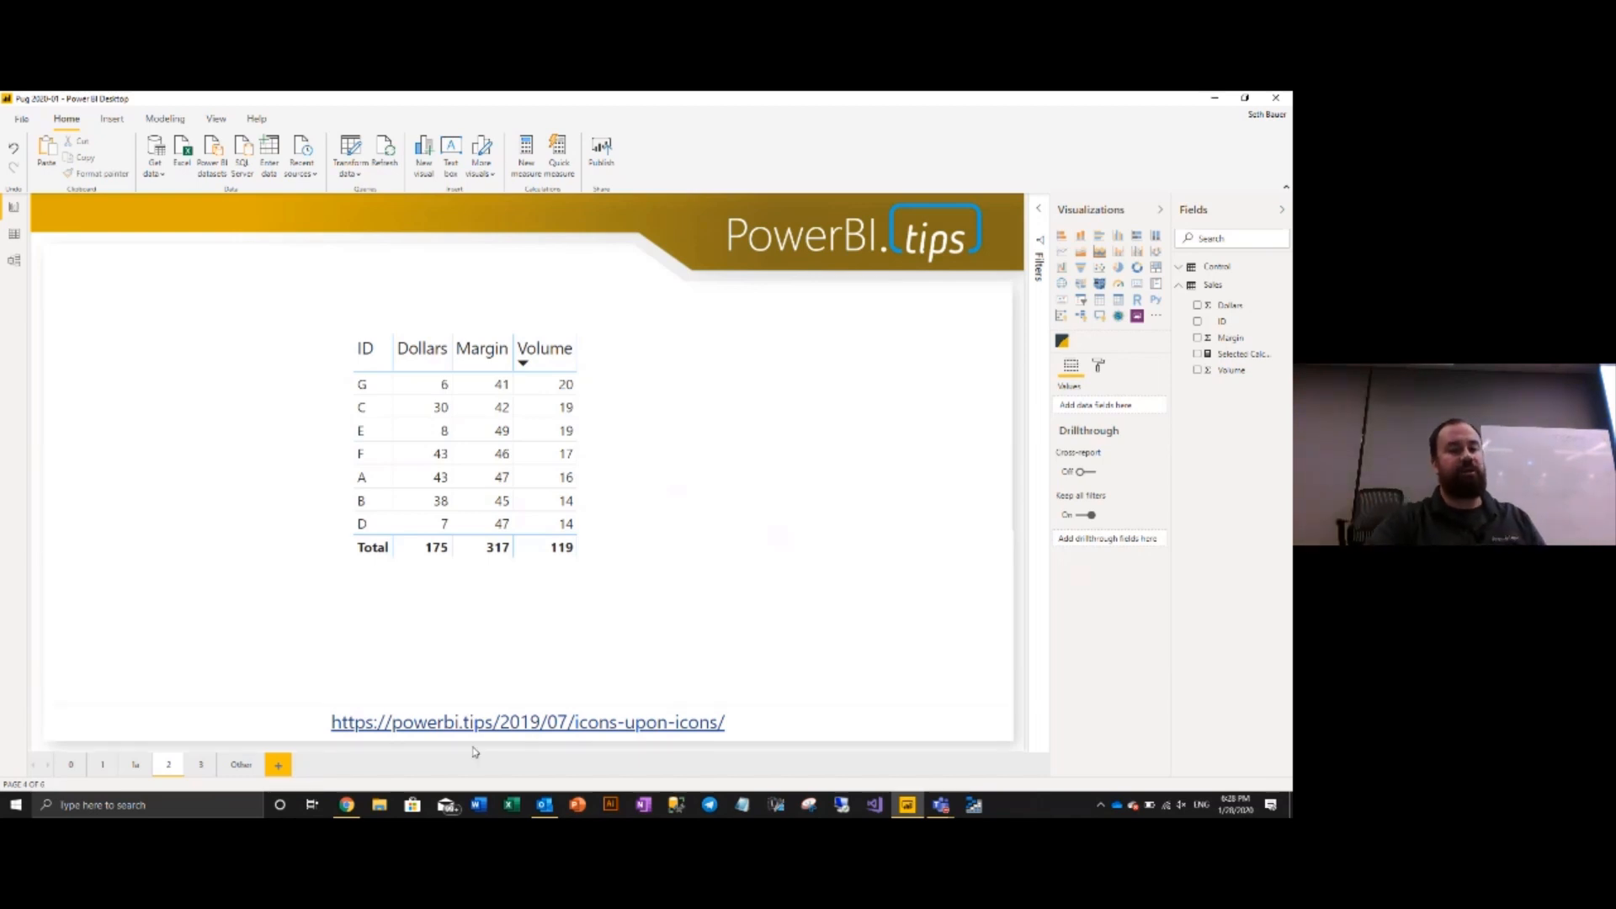
click(527, 721)
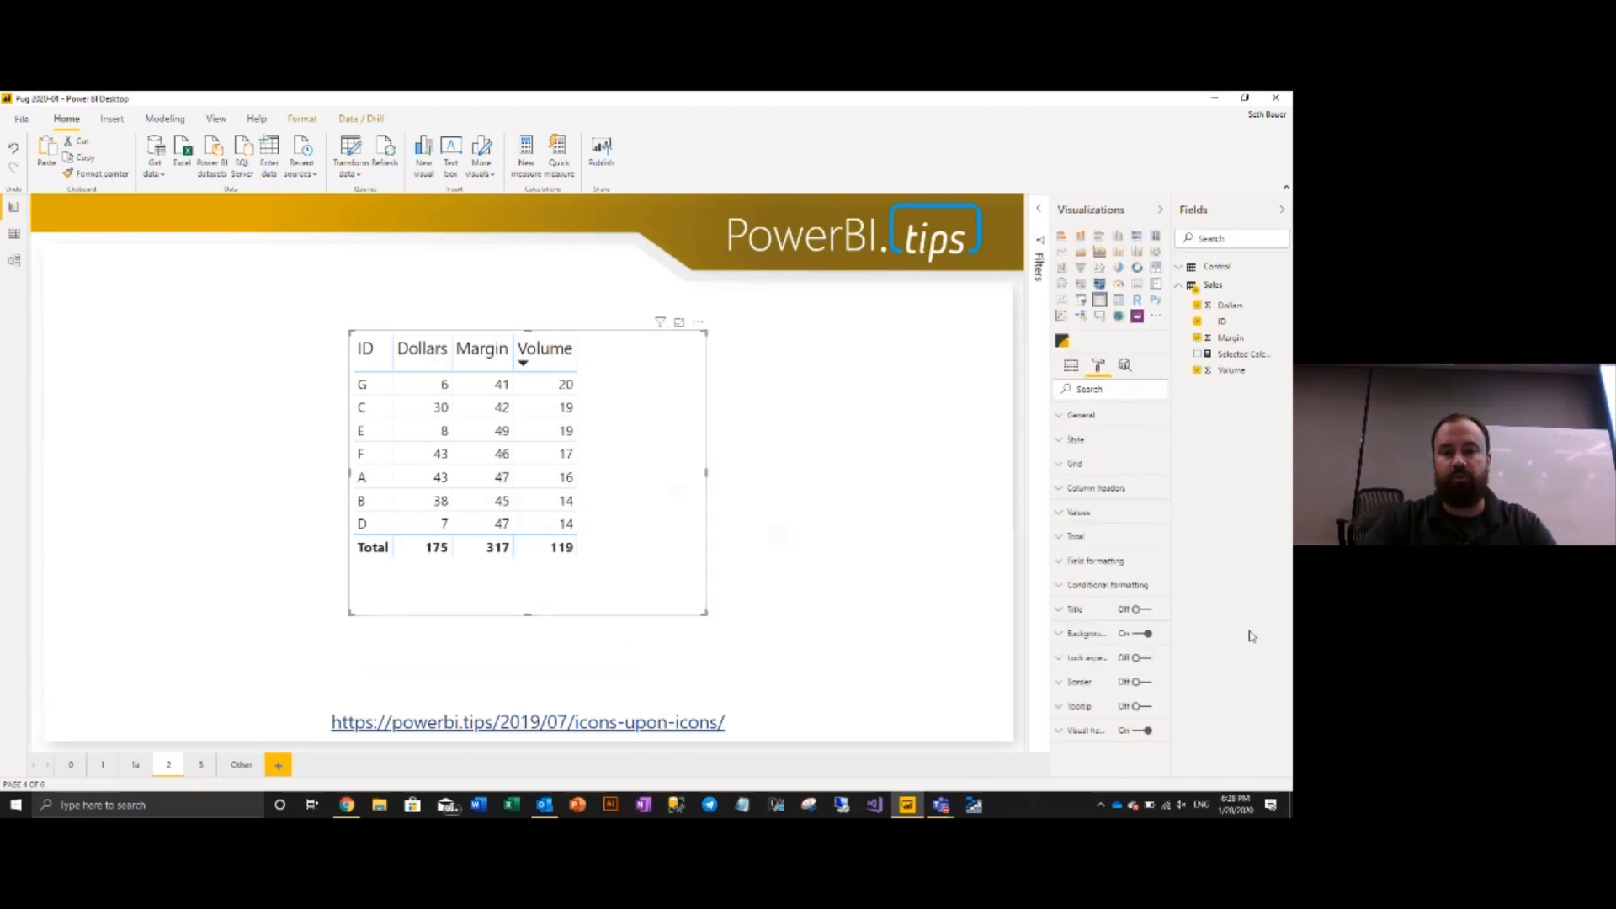
click(526, 721)
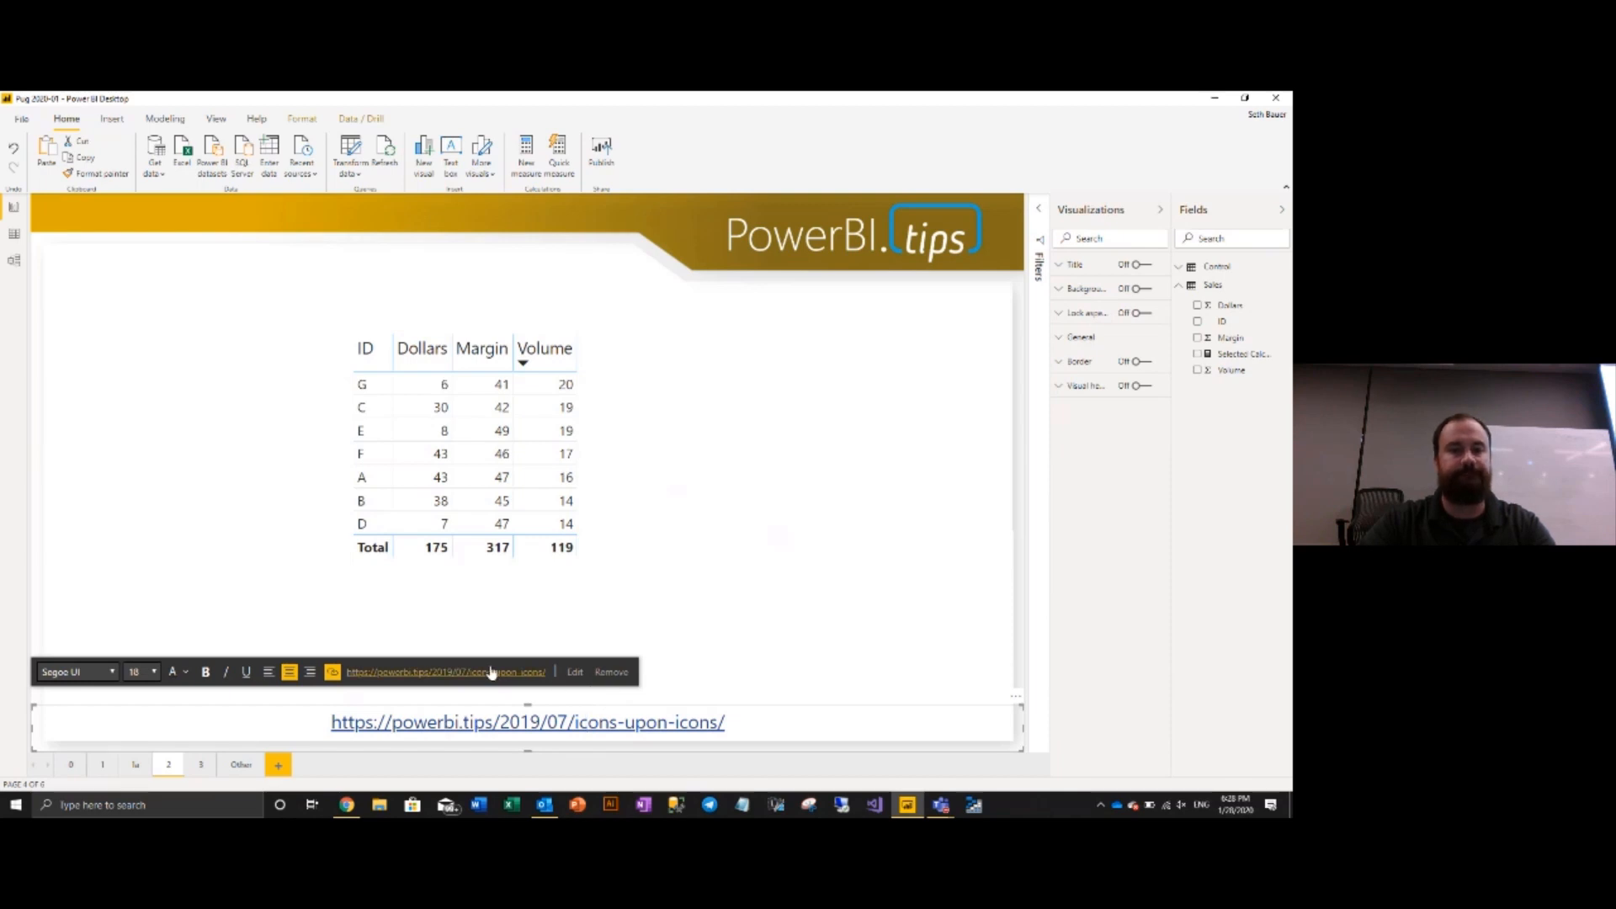
click(443, 671)
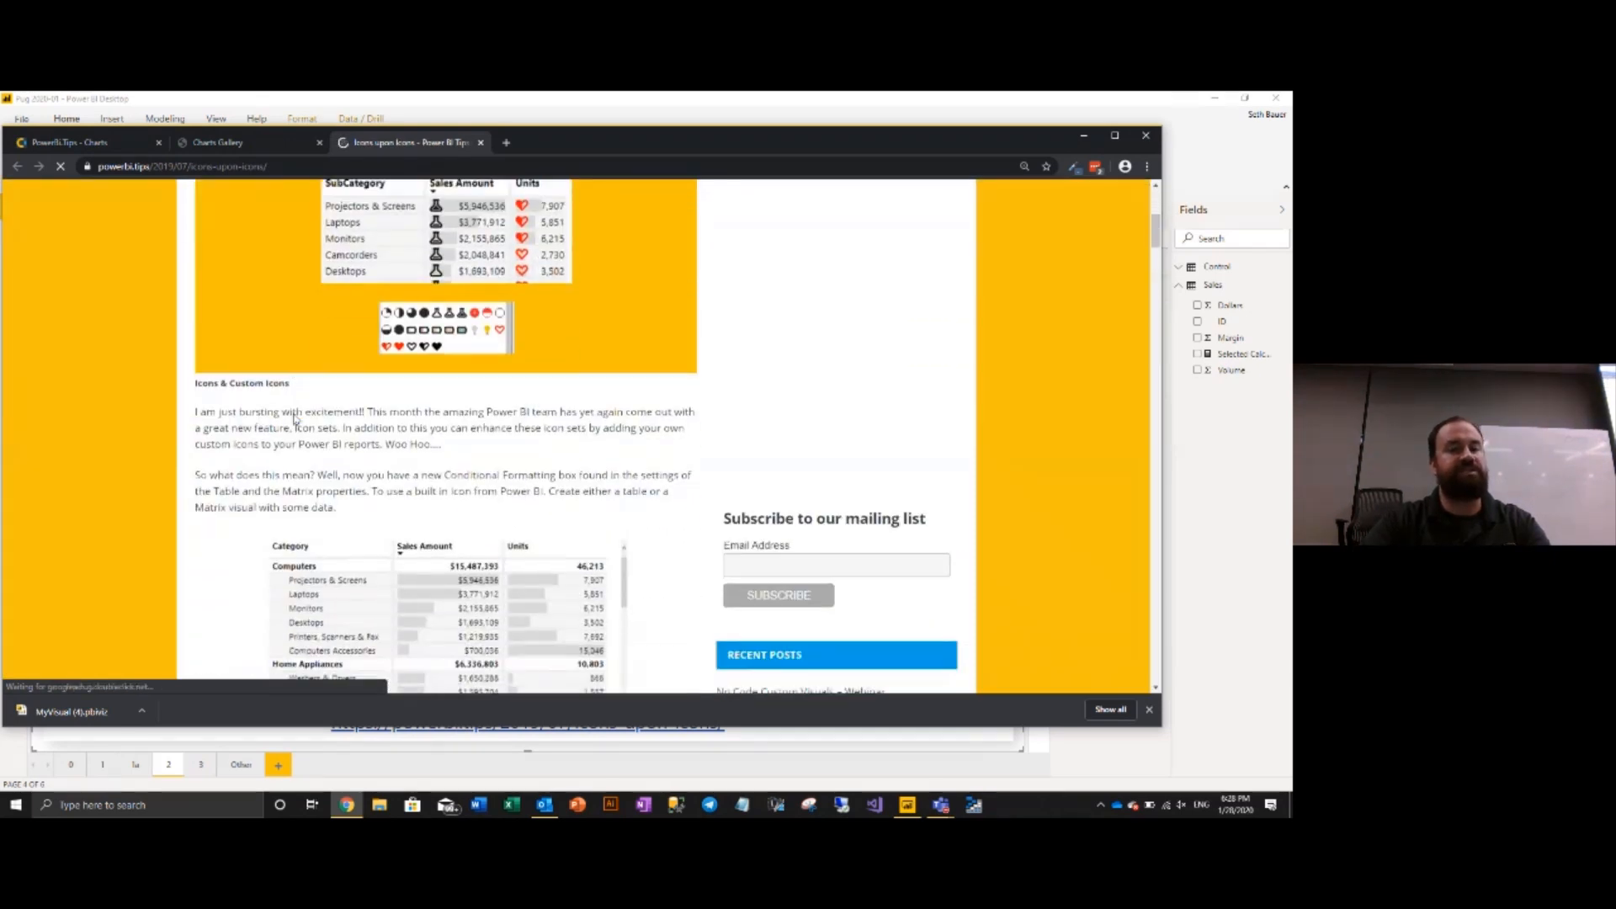
Scroll the Icons upon Icons post and start the free Theme File with Icon Set download.
scroll(down, 3)
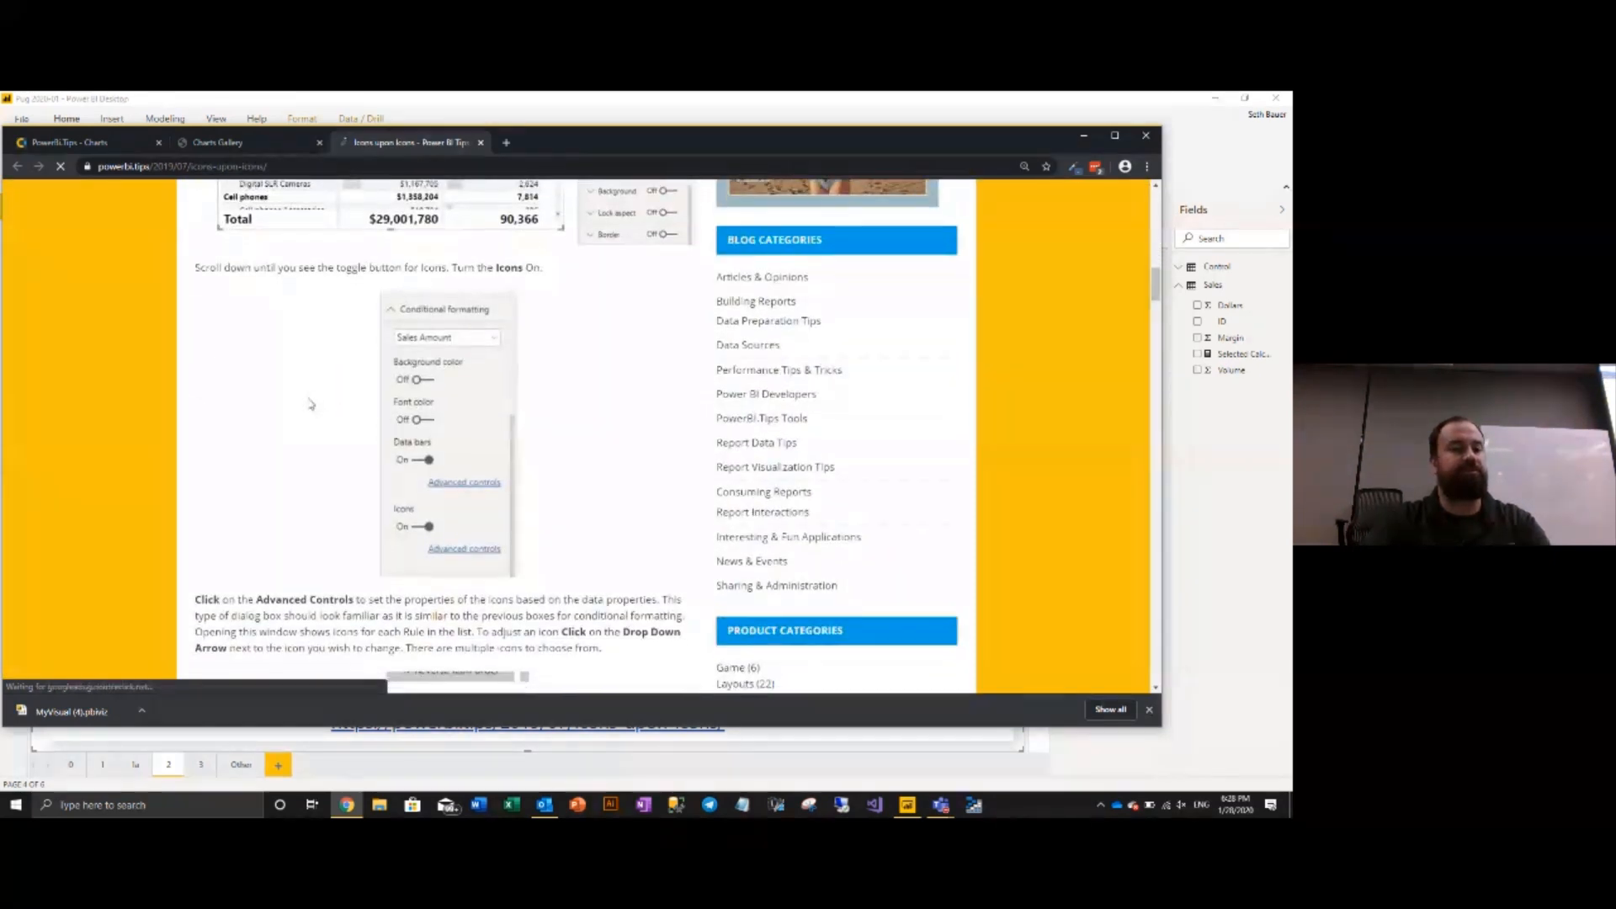
scroll(down, 3)
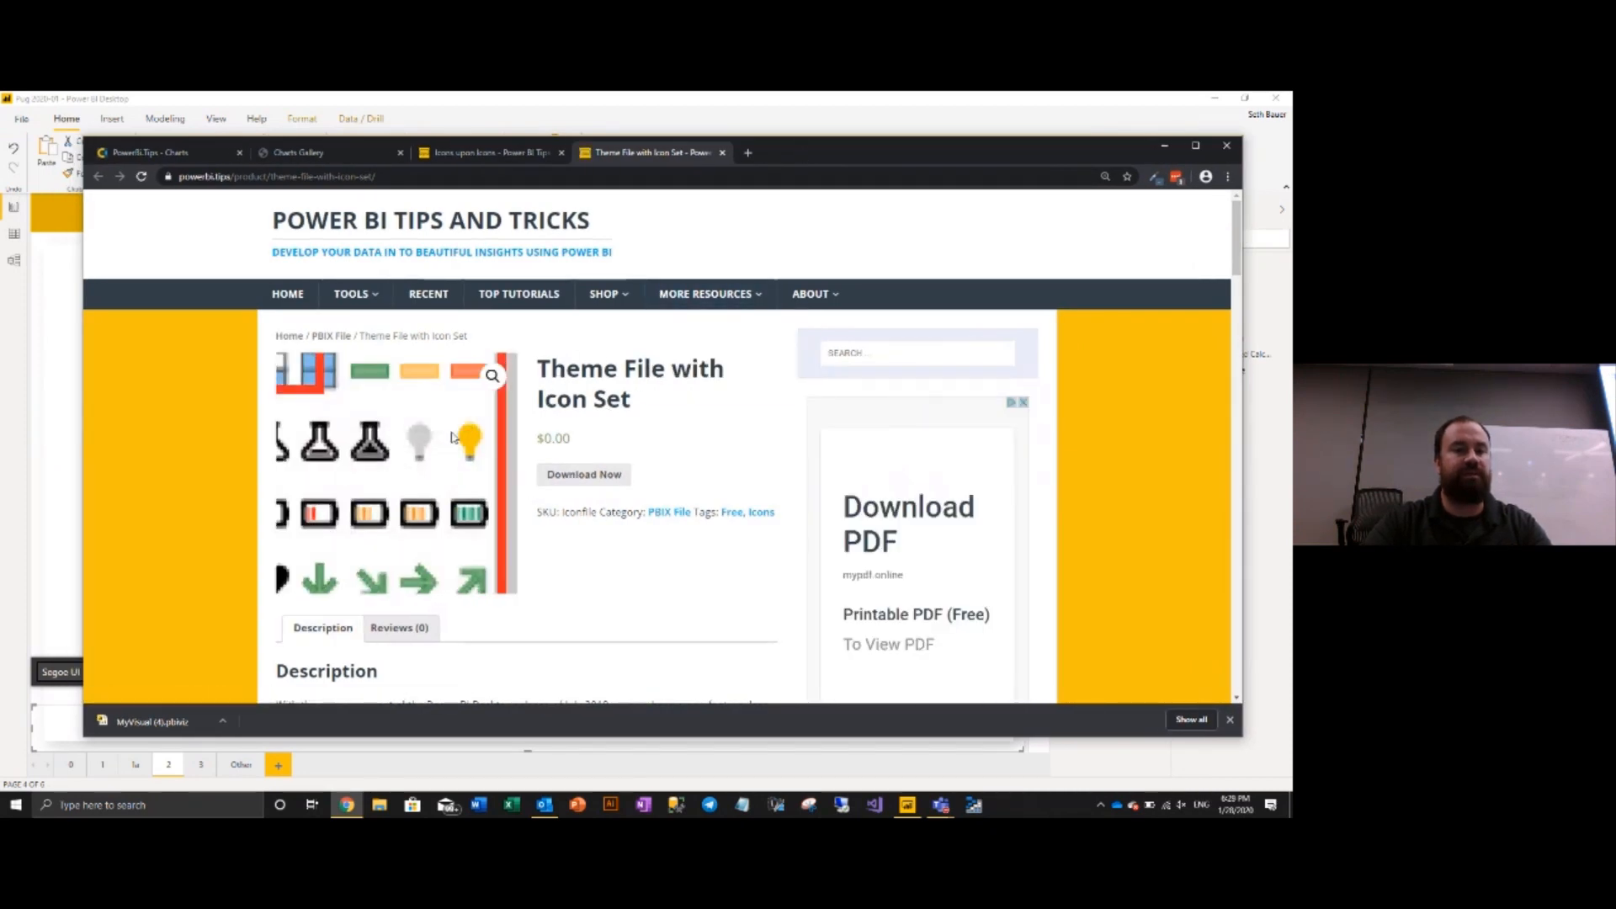
click(583, 474)
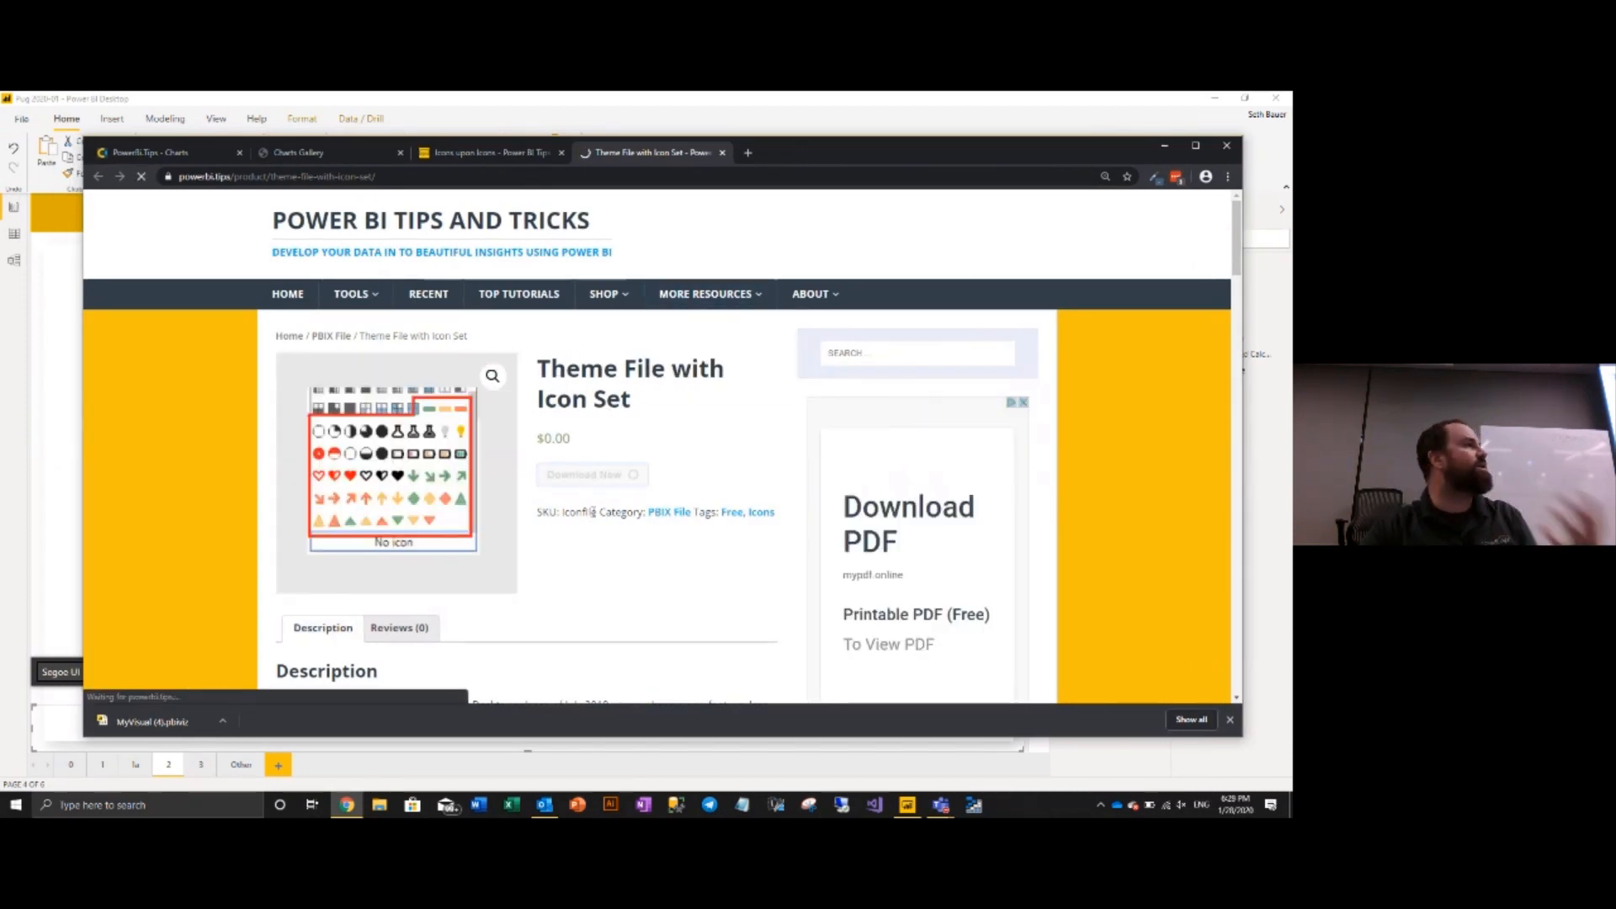
click(583, 474)
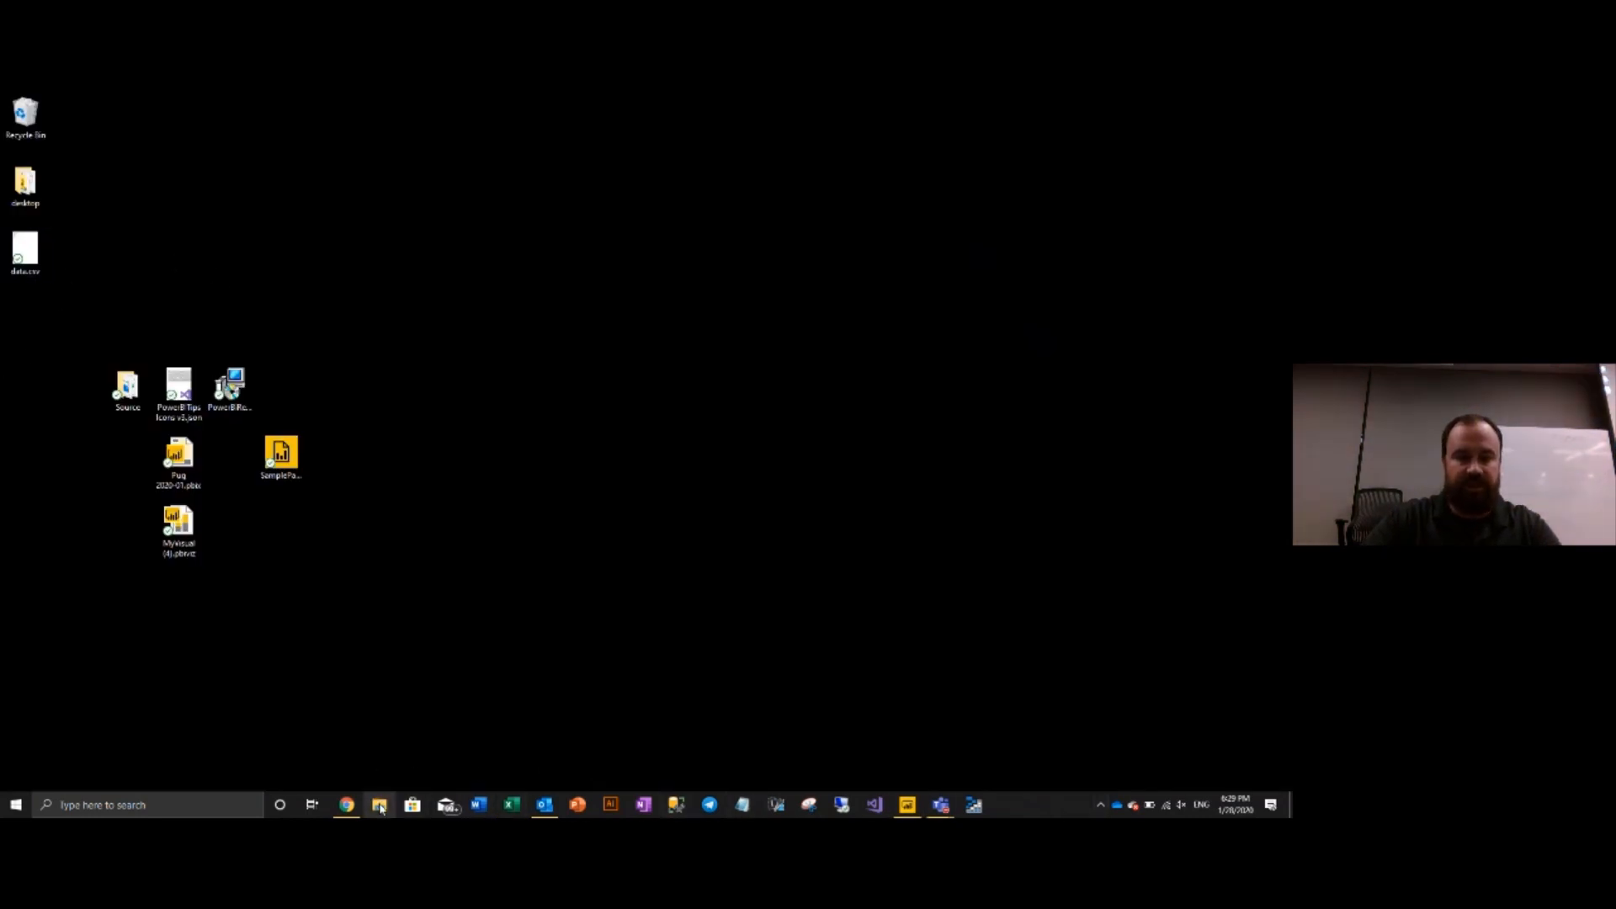
Open PowerBI.Tips Icons V2.zip in Downloads and bring up actions for PowerBI.Tips Icons v2.json.
click(379, 804)
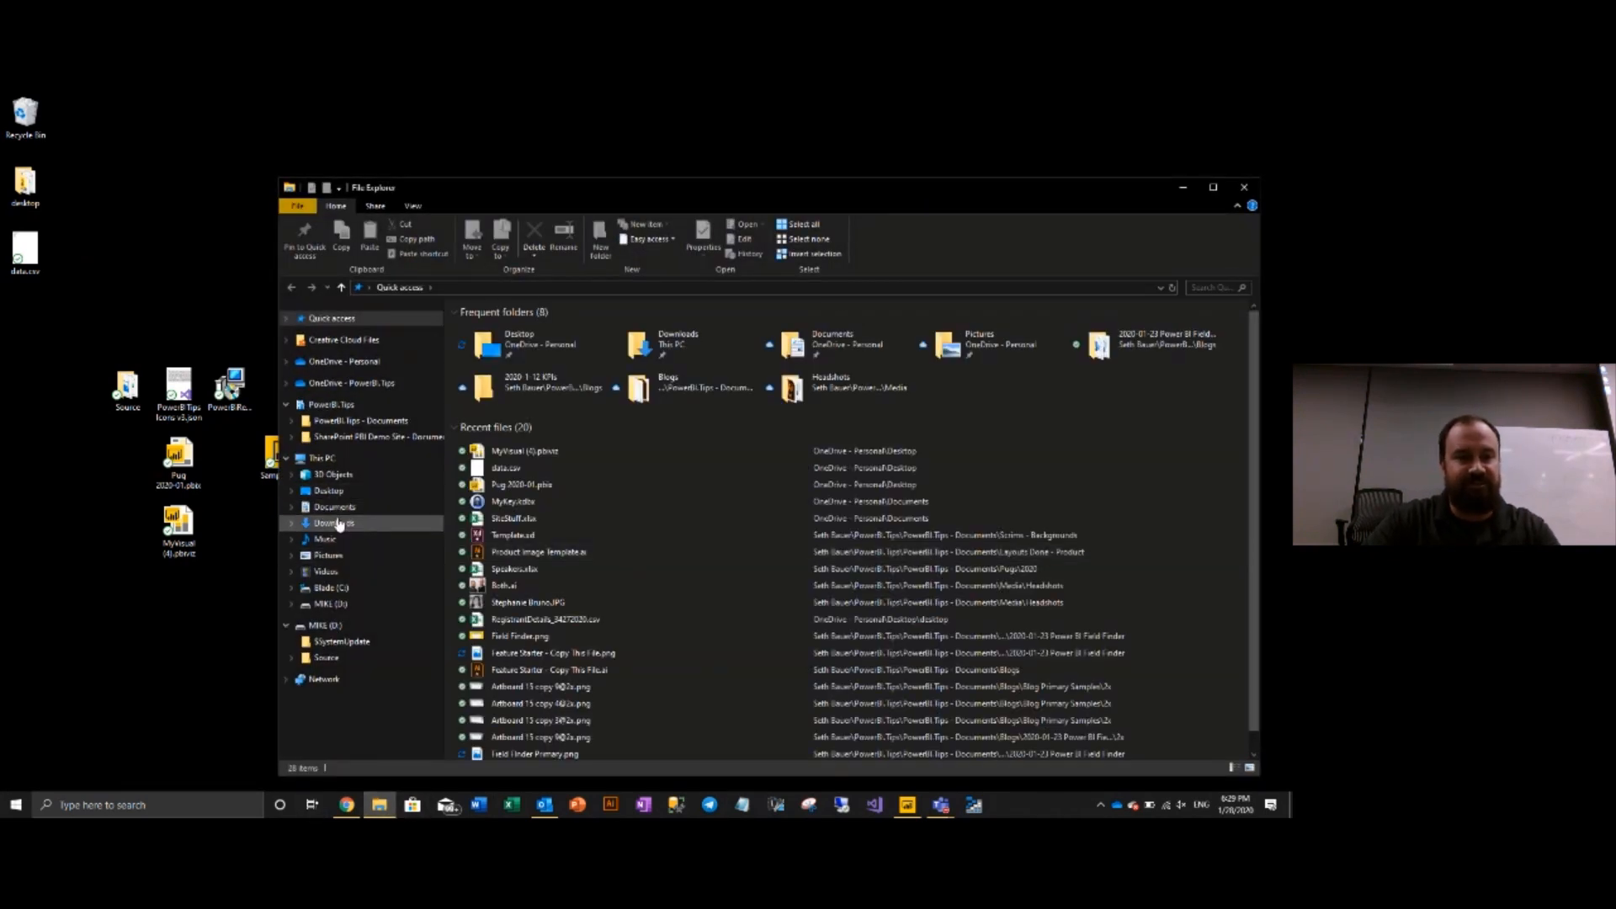
click(335, 506)
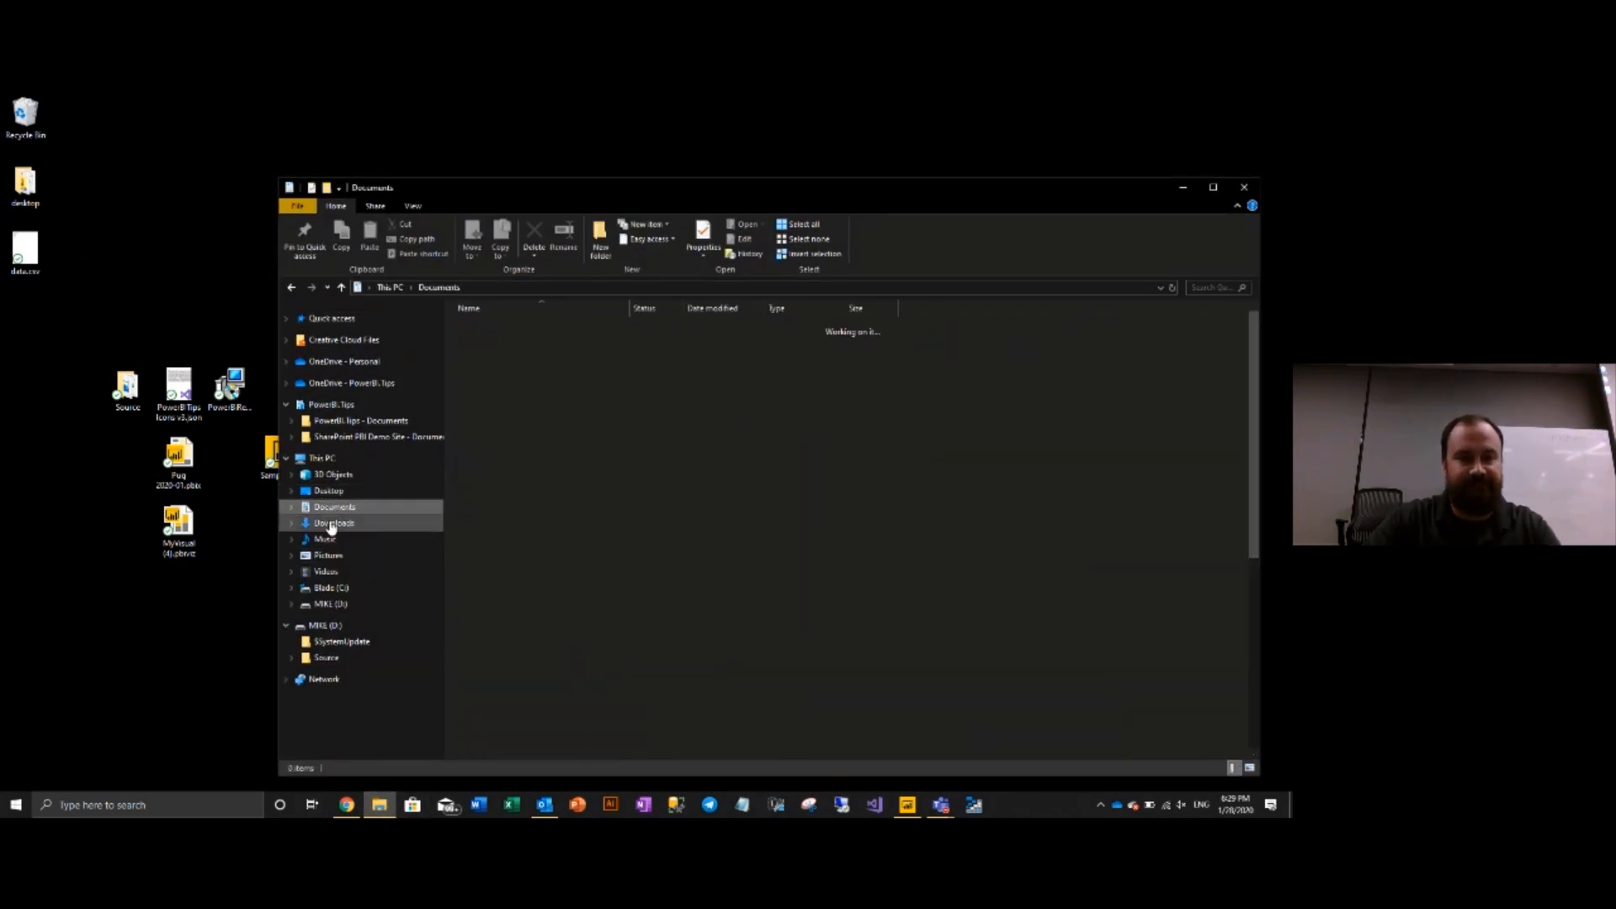
click(334, 523)
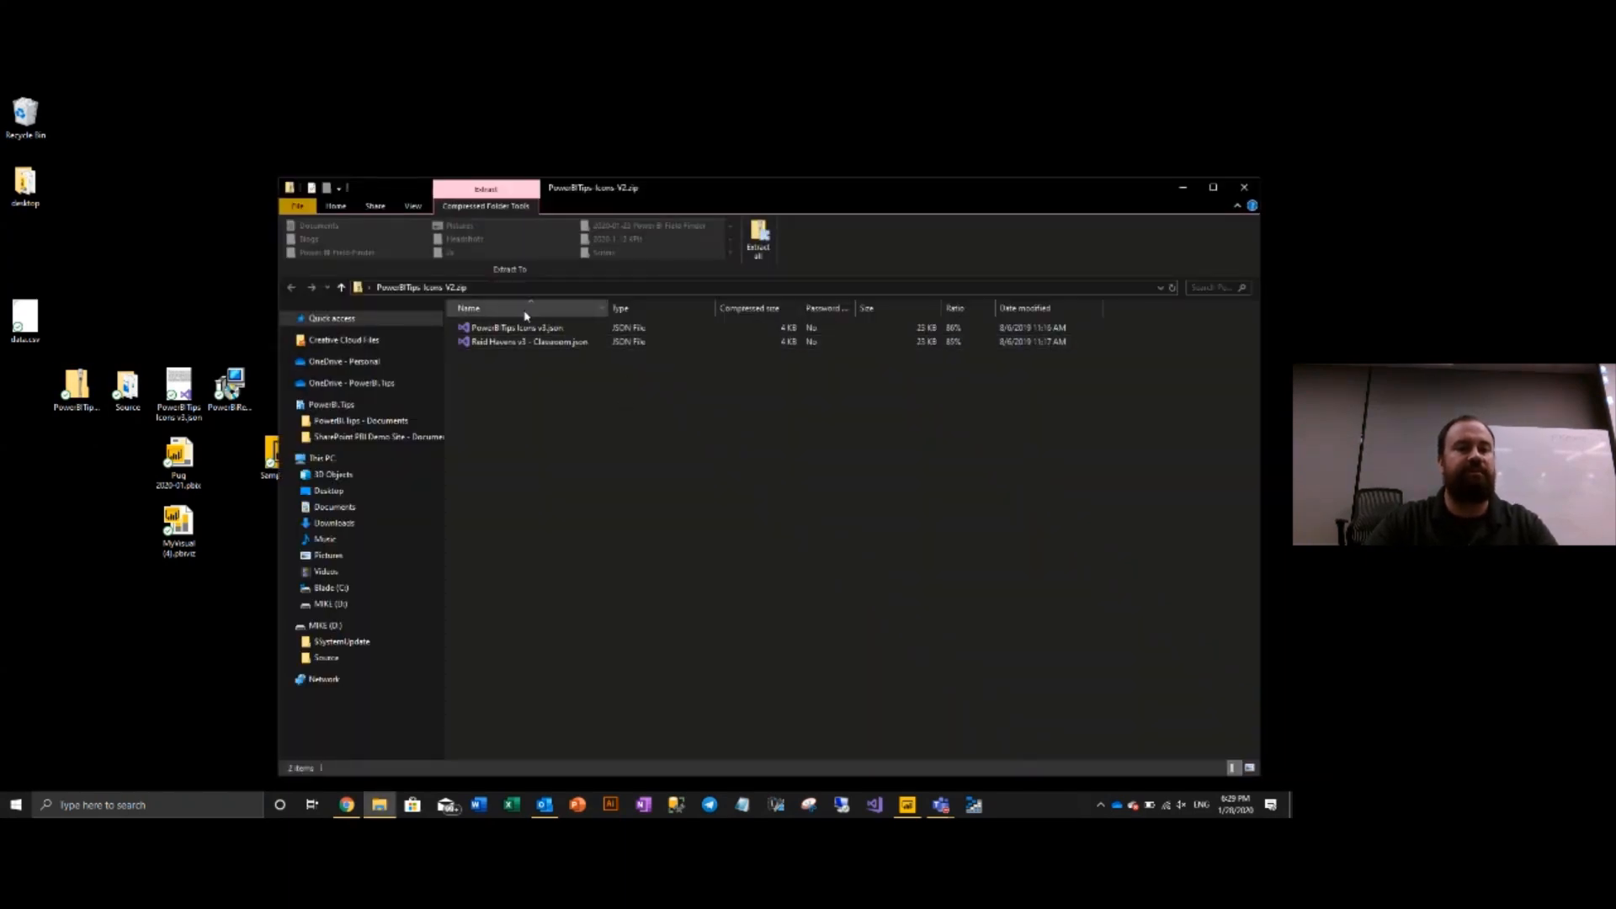
click(525, 341)
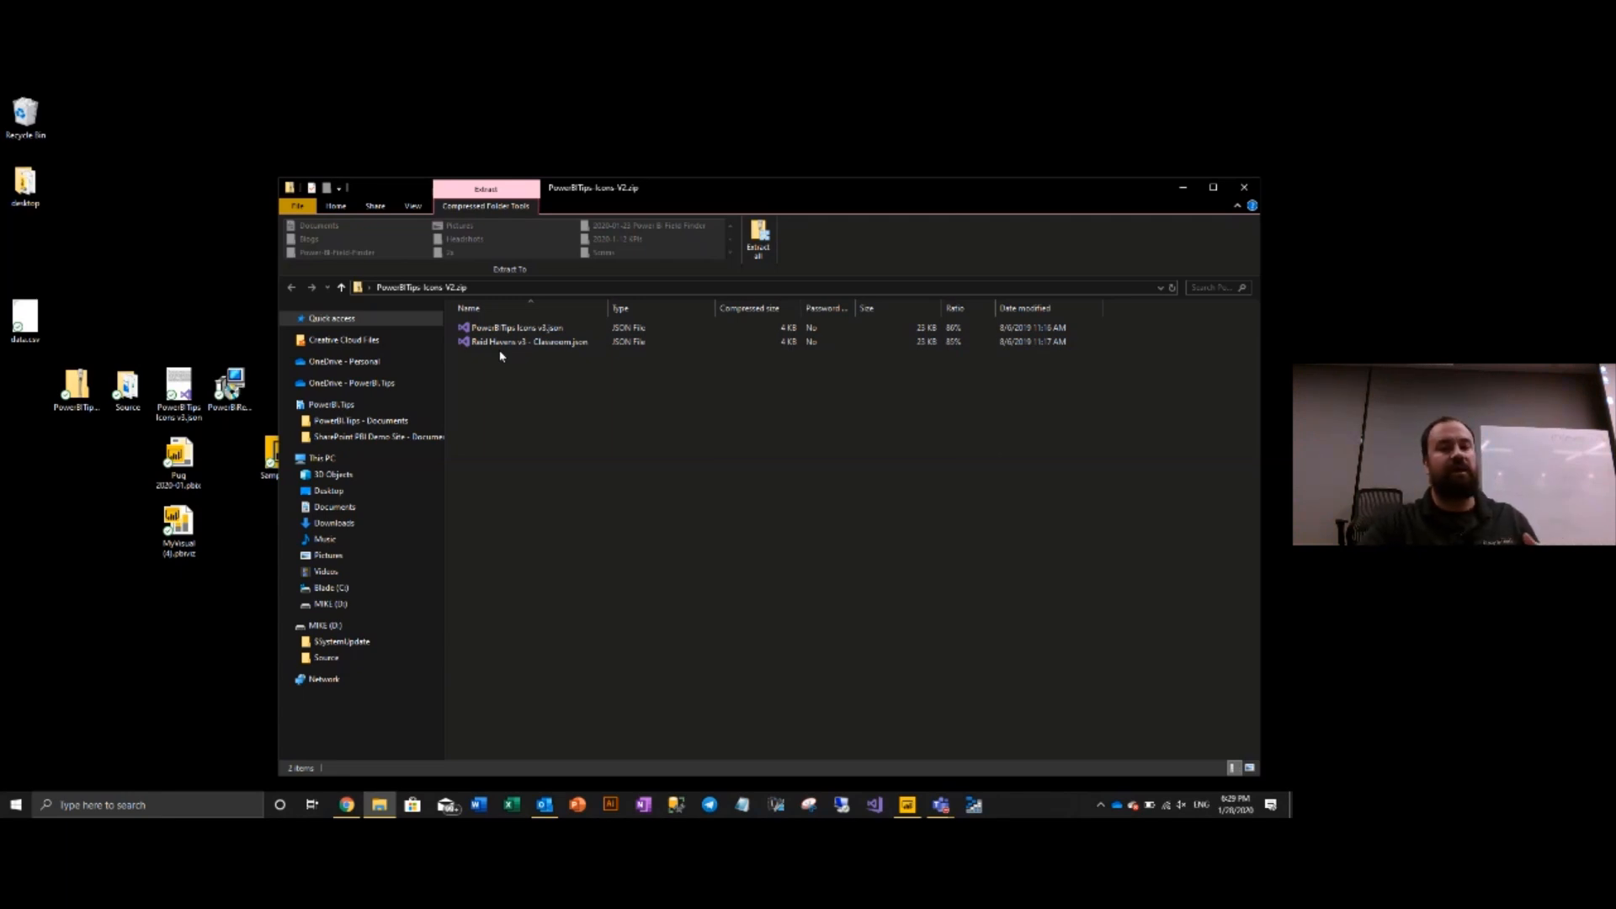
click(525, 341)
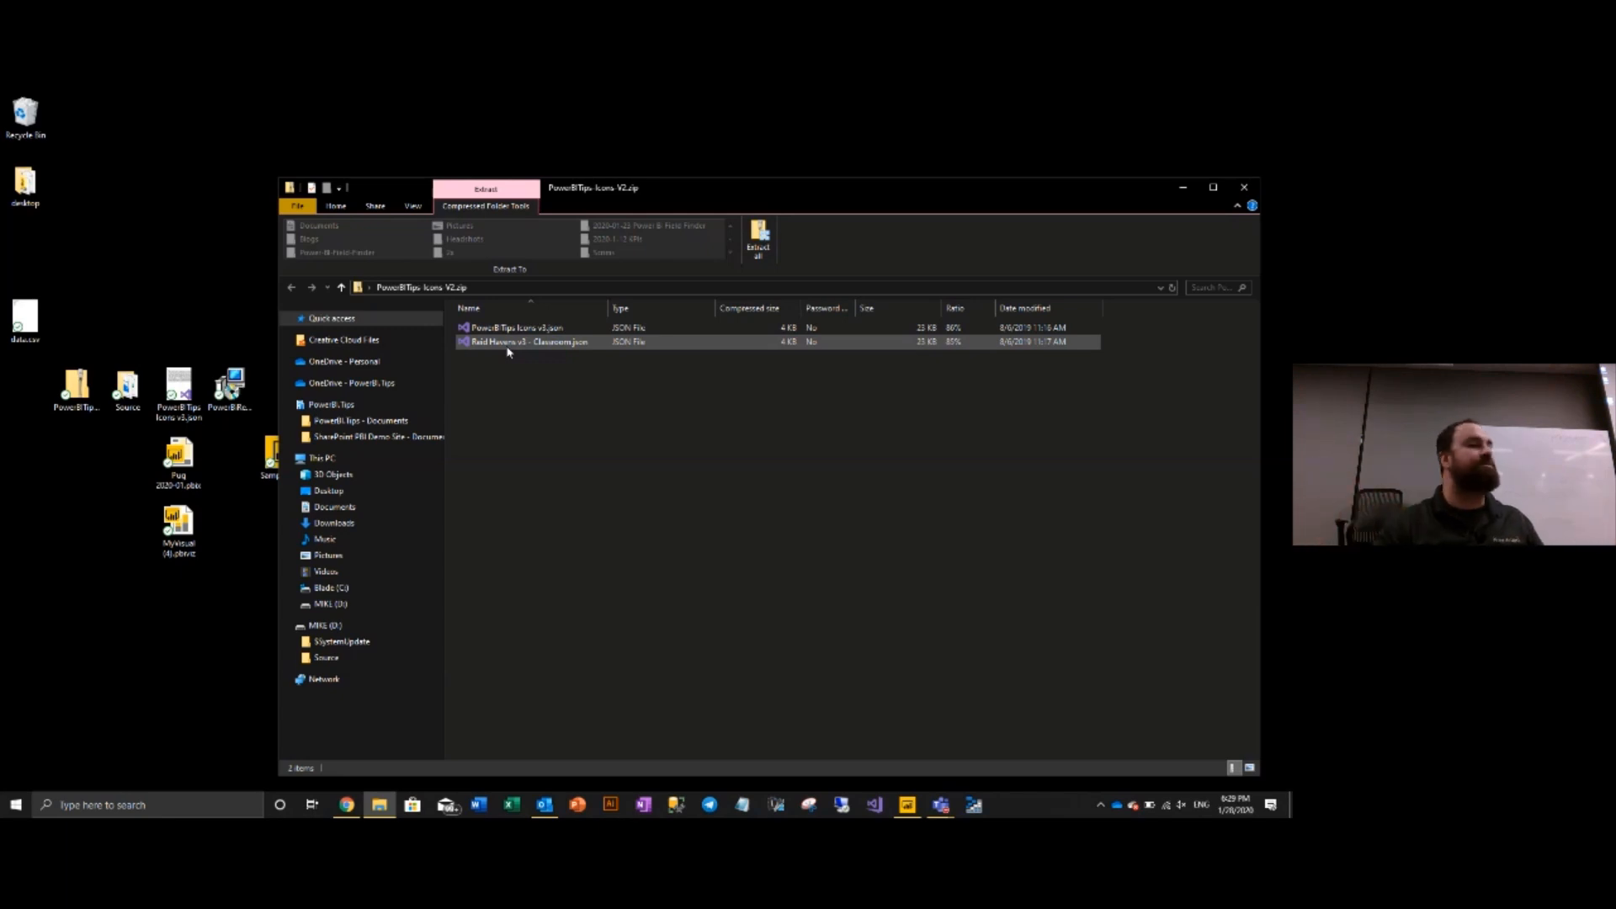
click(515, 326)
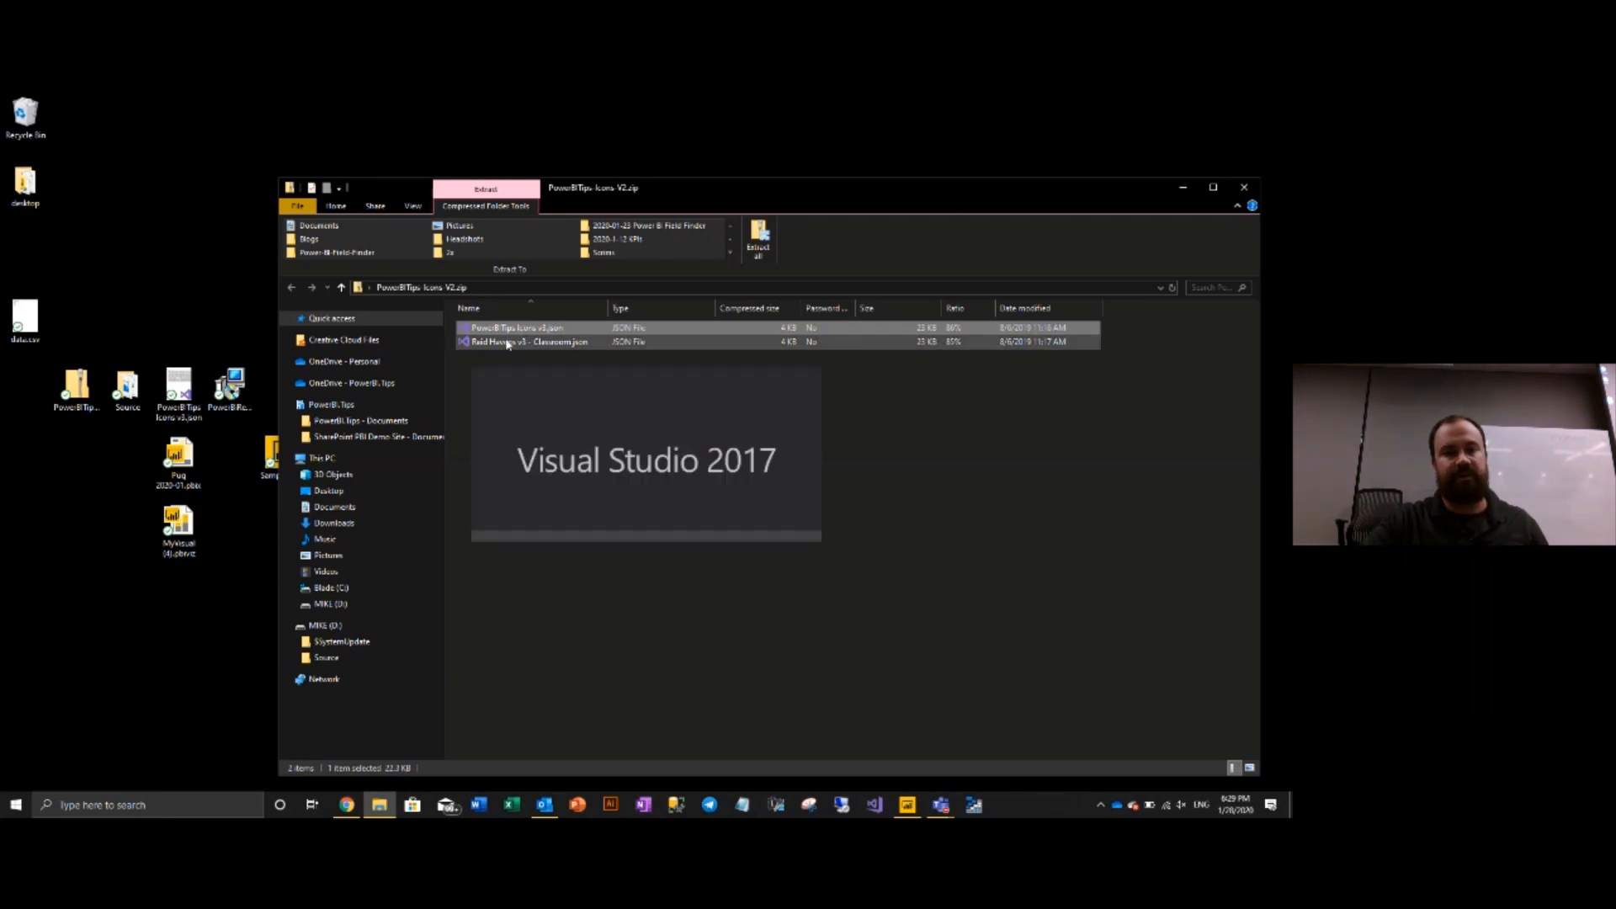
right_click(528, 341)
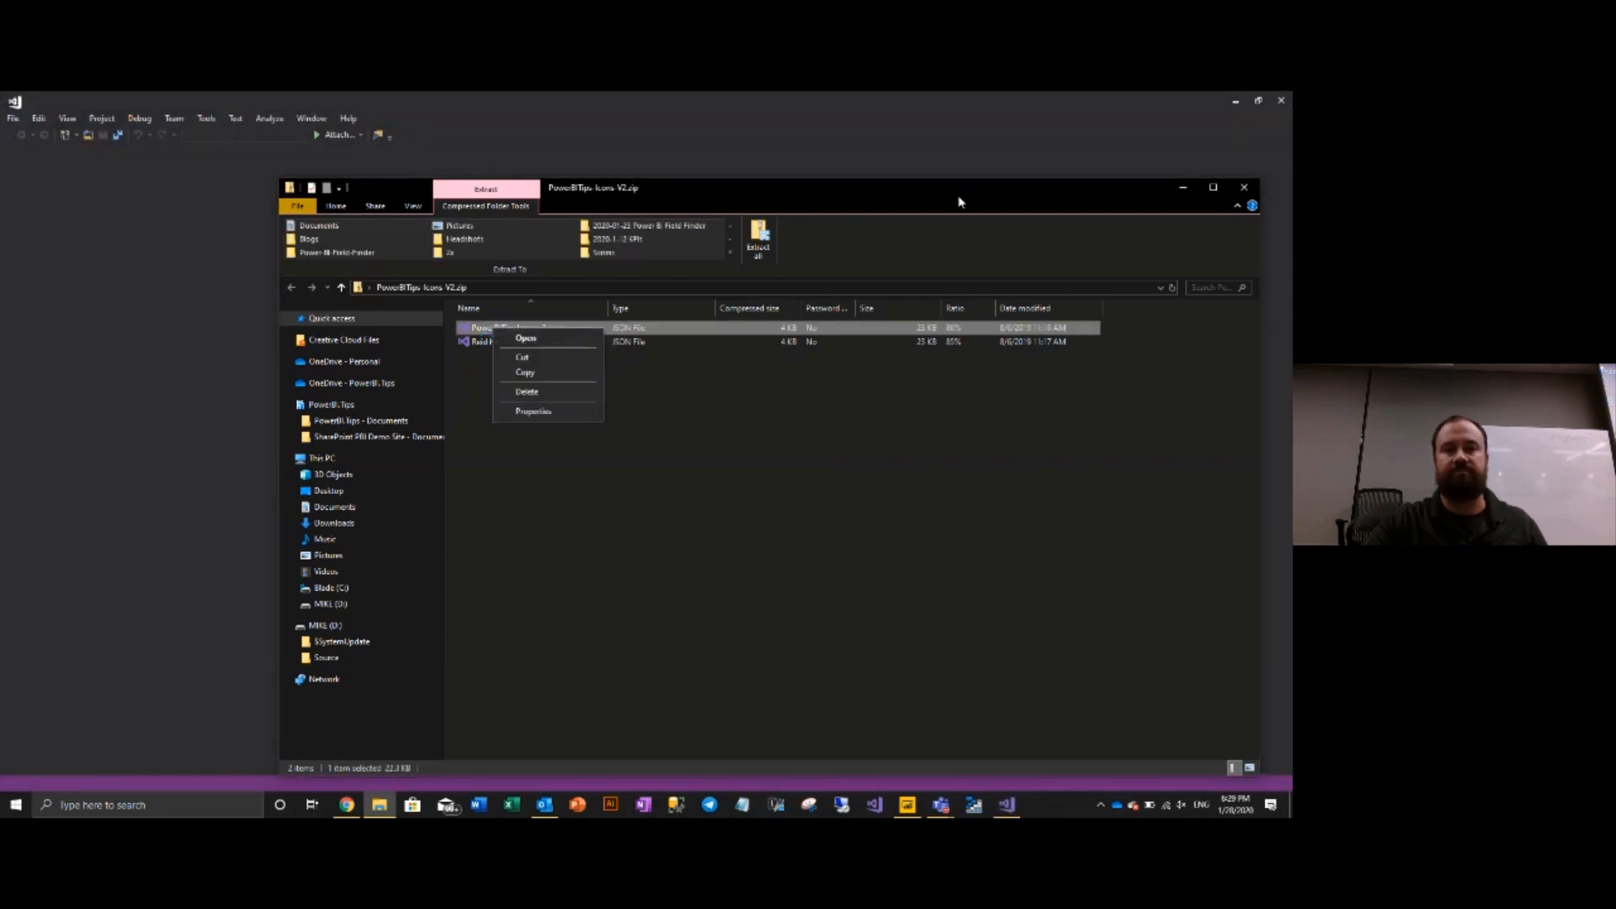
View the PowerBI.Tips Icons v2.json SVG icon entries in Visual Studio, then close it.
click(527, 338)
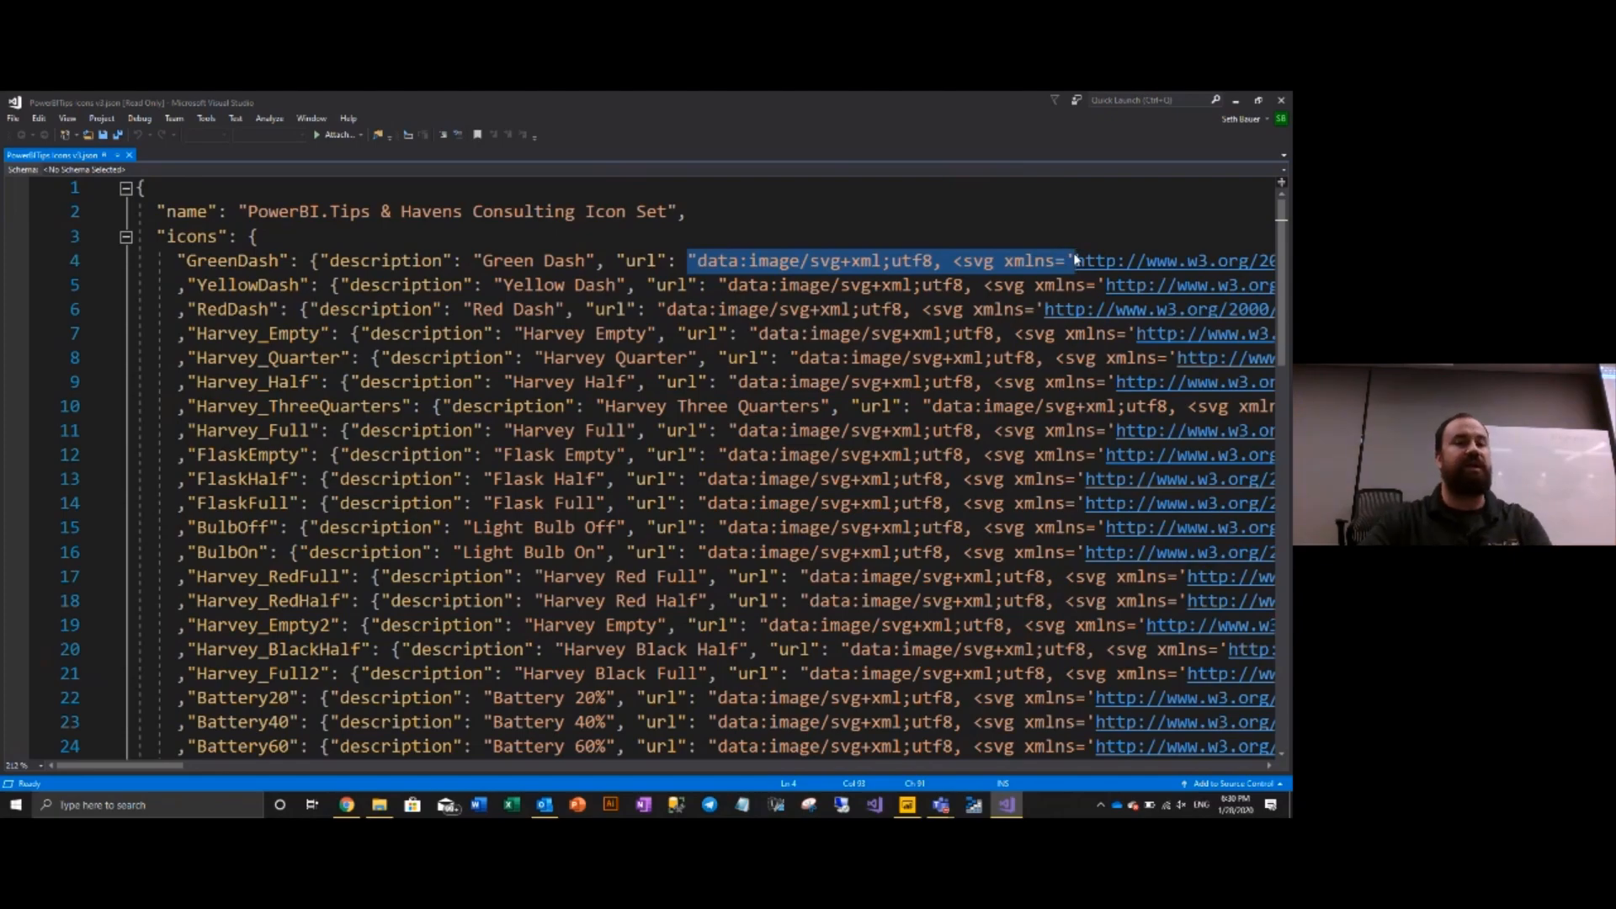
scroll(down, 3)
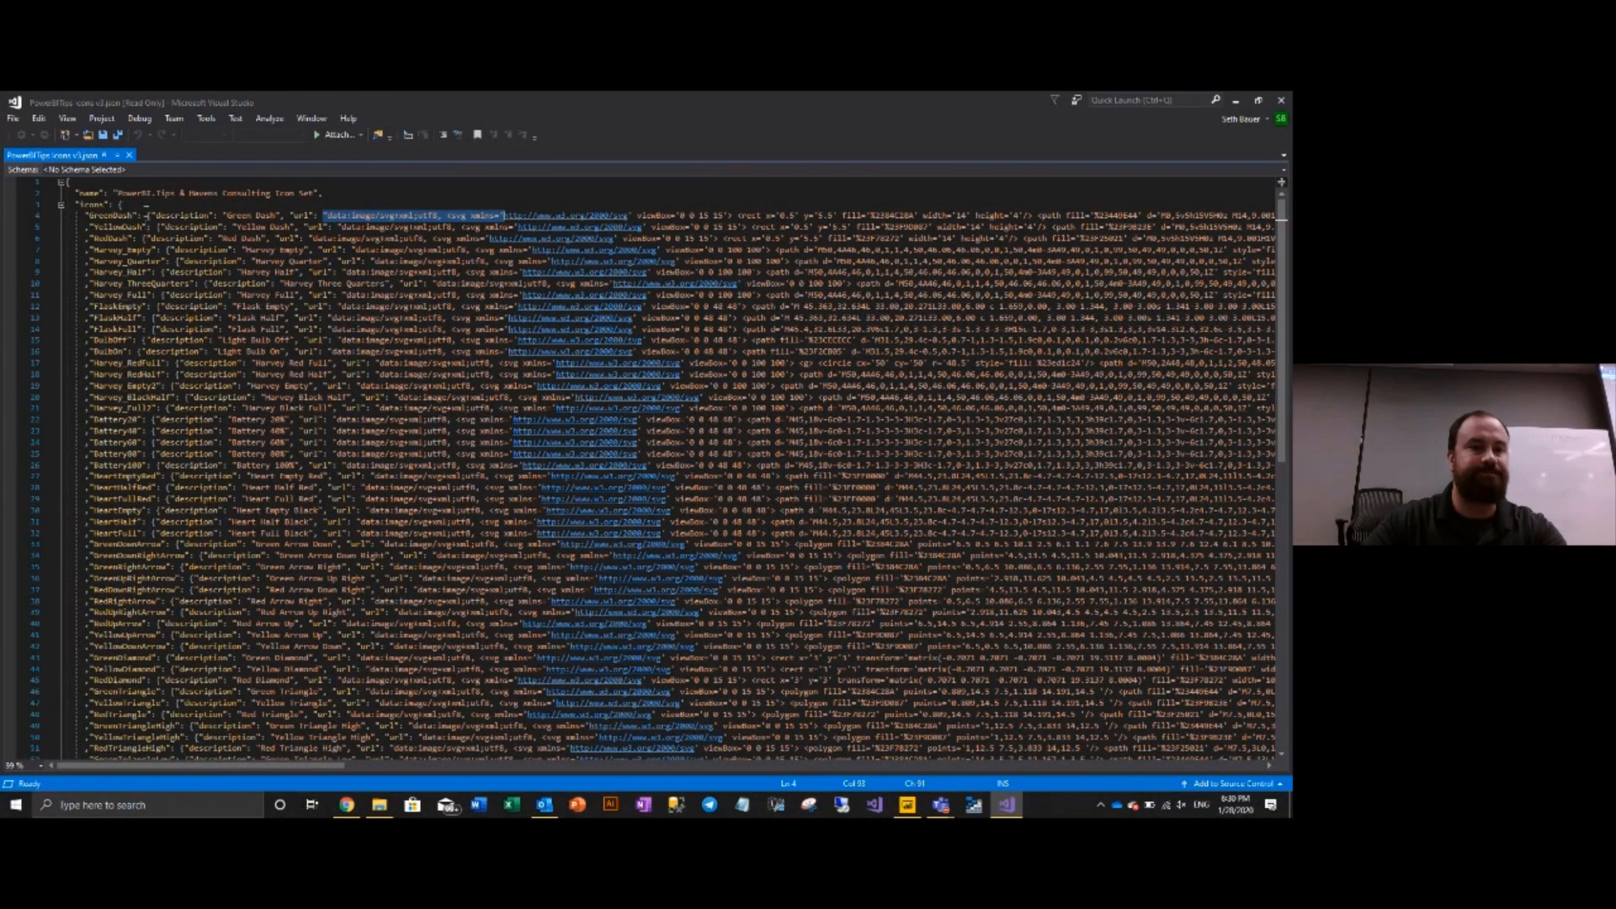
click(132, 155)
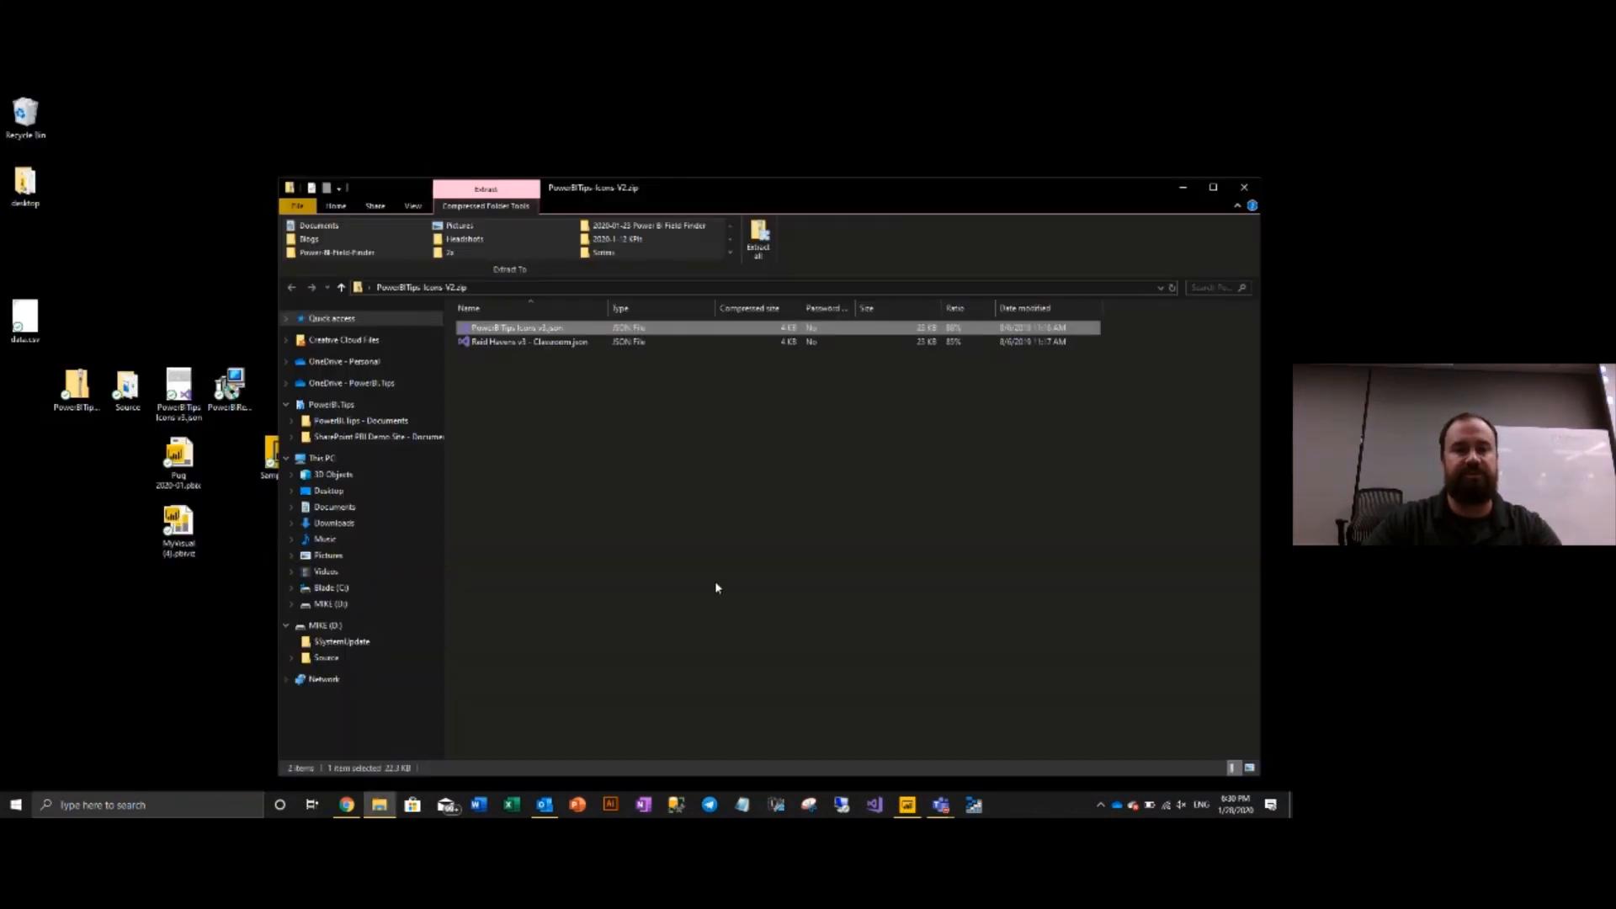
Return to Power BI Desktop and expand the View ribbon's full Themes gallery.
right_click(515, 327)
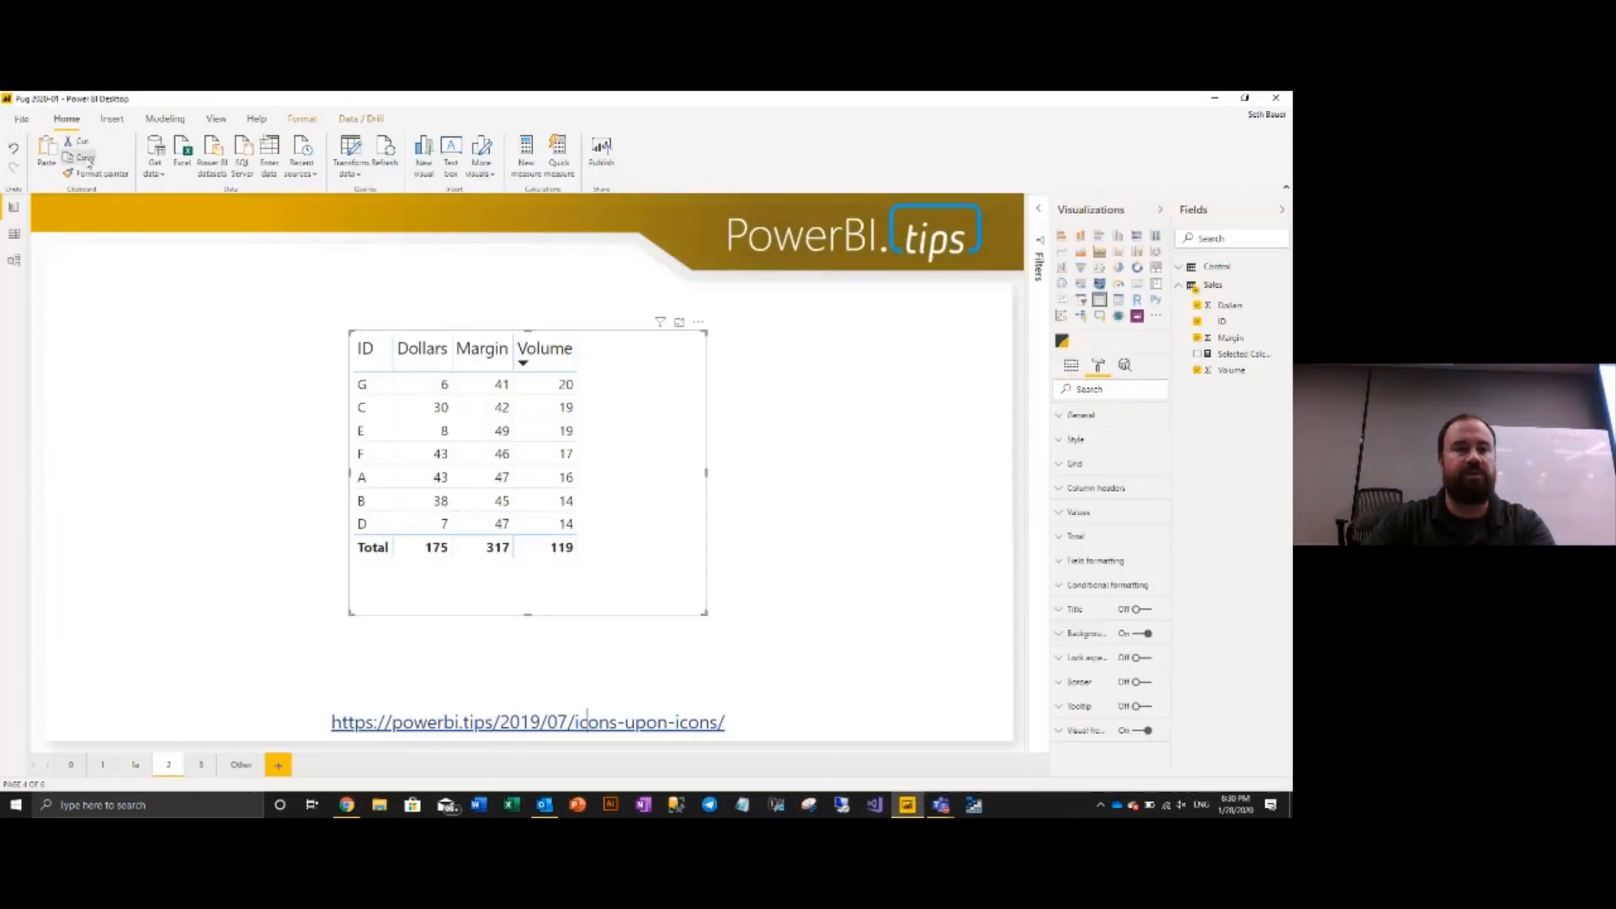
click(216, 118)
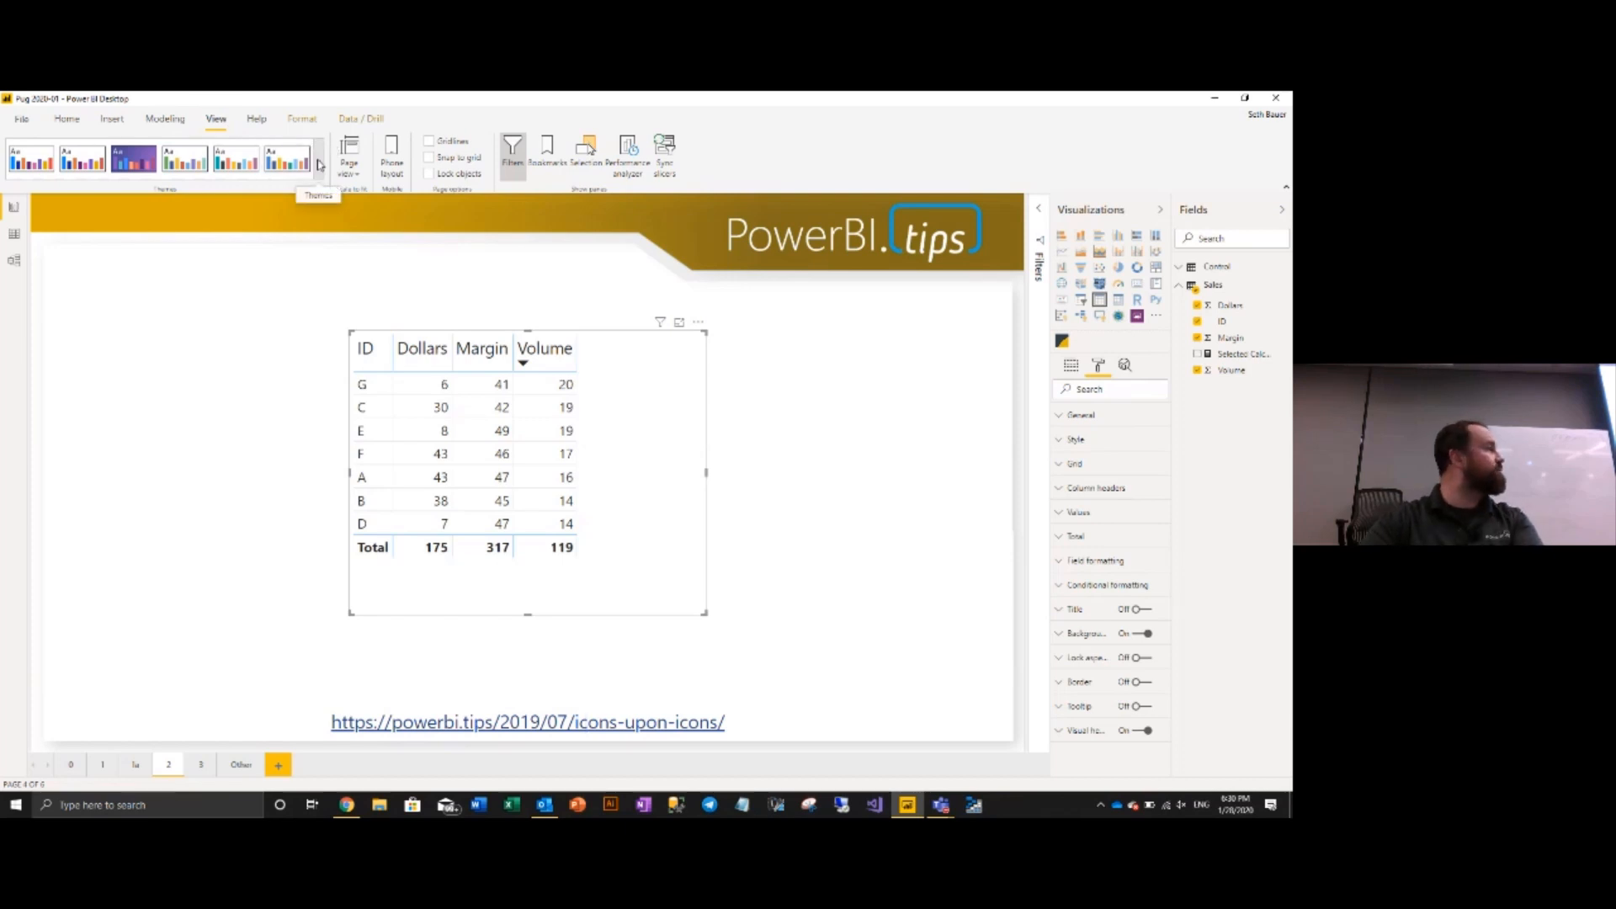
click(318, 165)
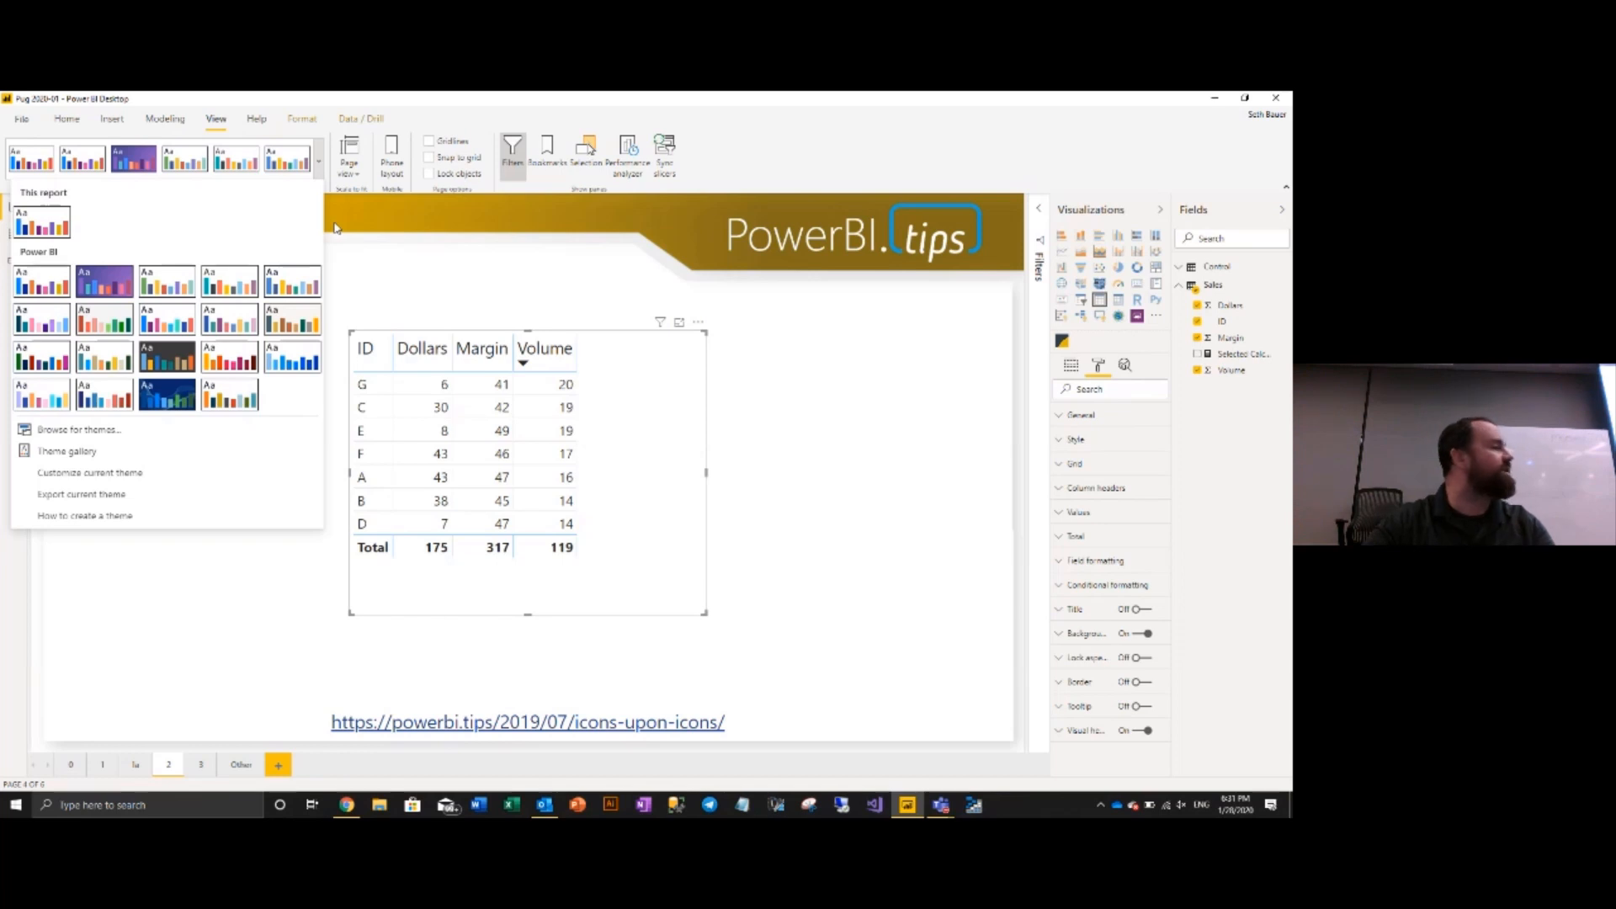
mouse_move(378, 254)
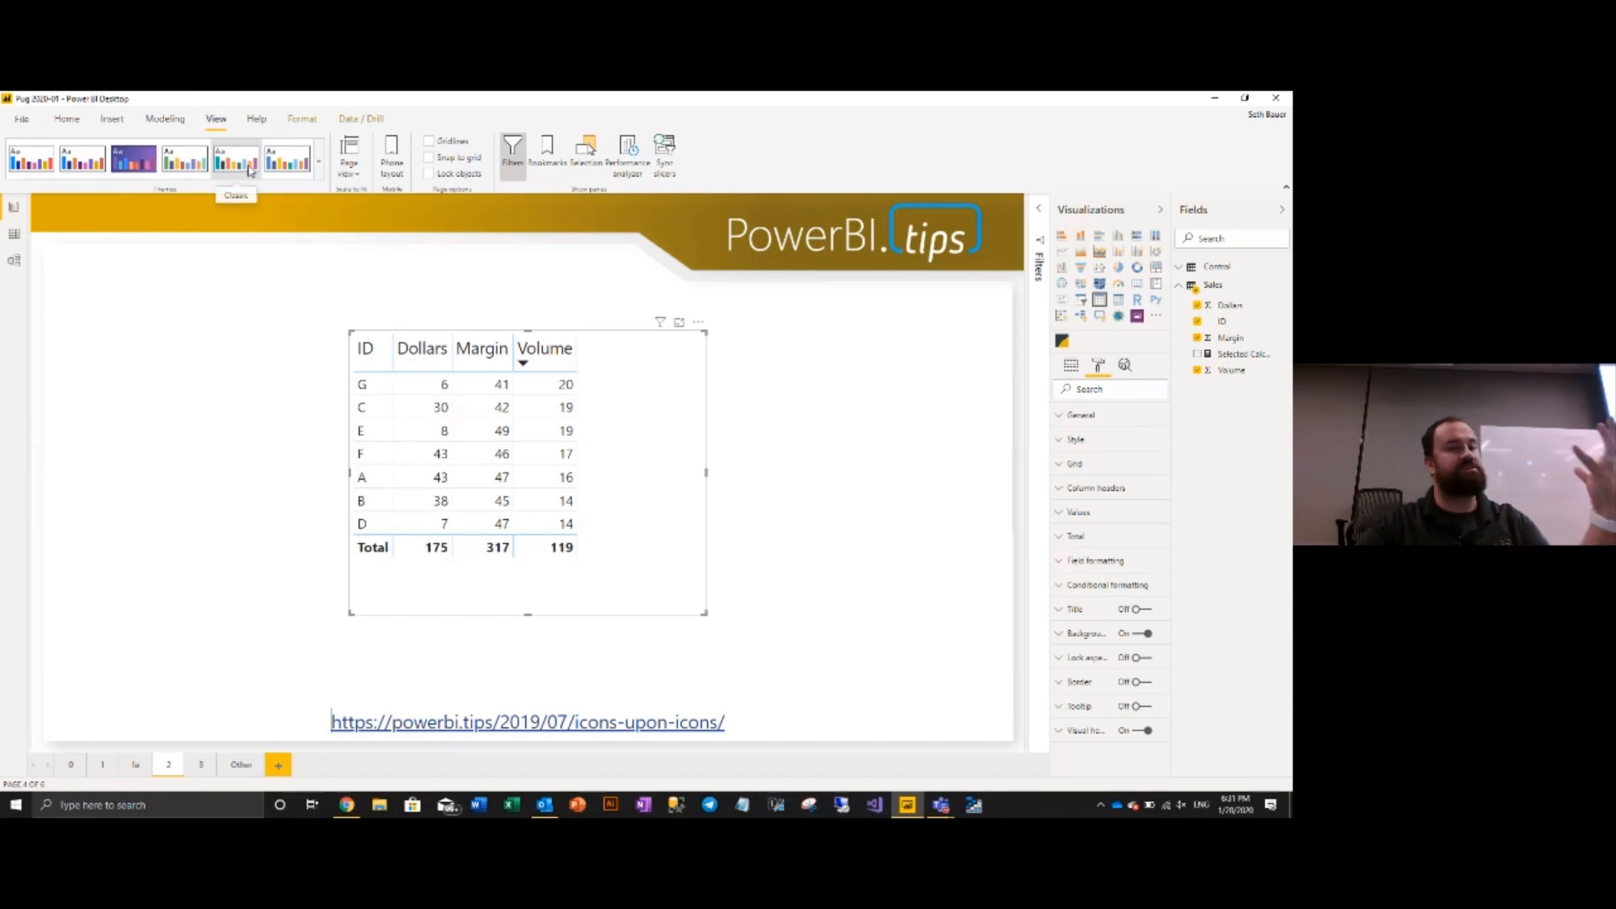
Apply Classic, expand Filters, check the table's background colours, then apply an orange-accent theme.
click(318, 165)
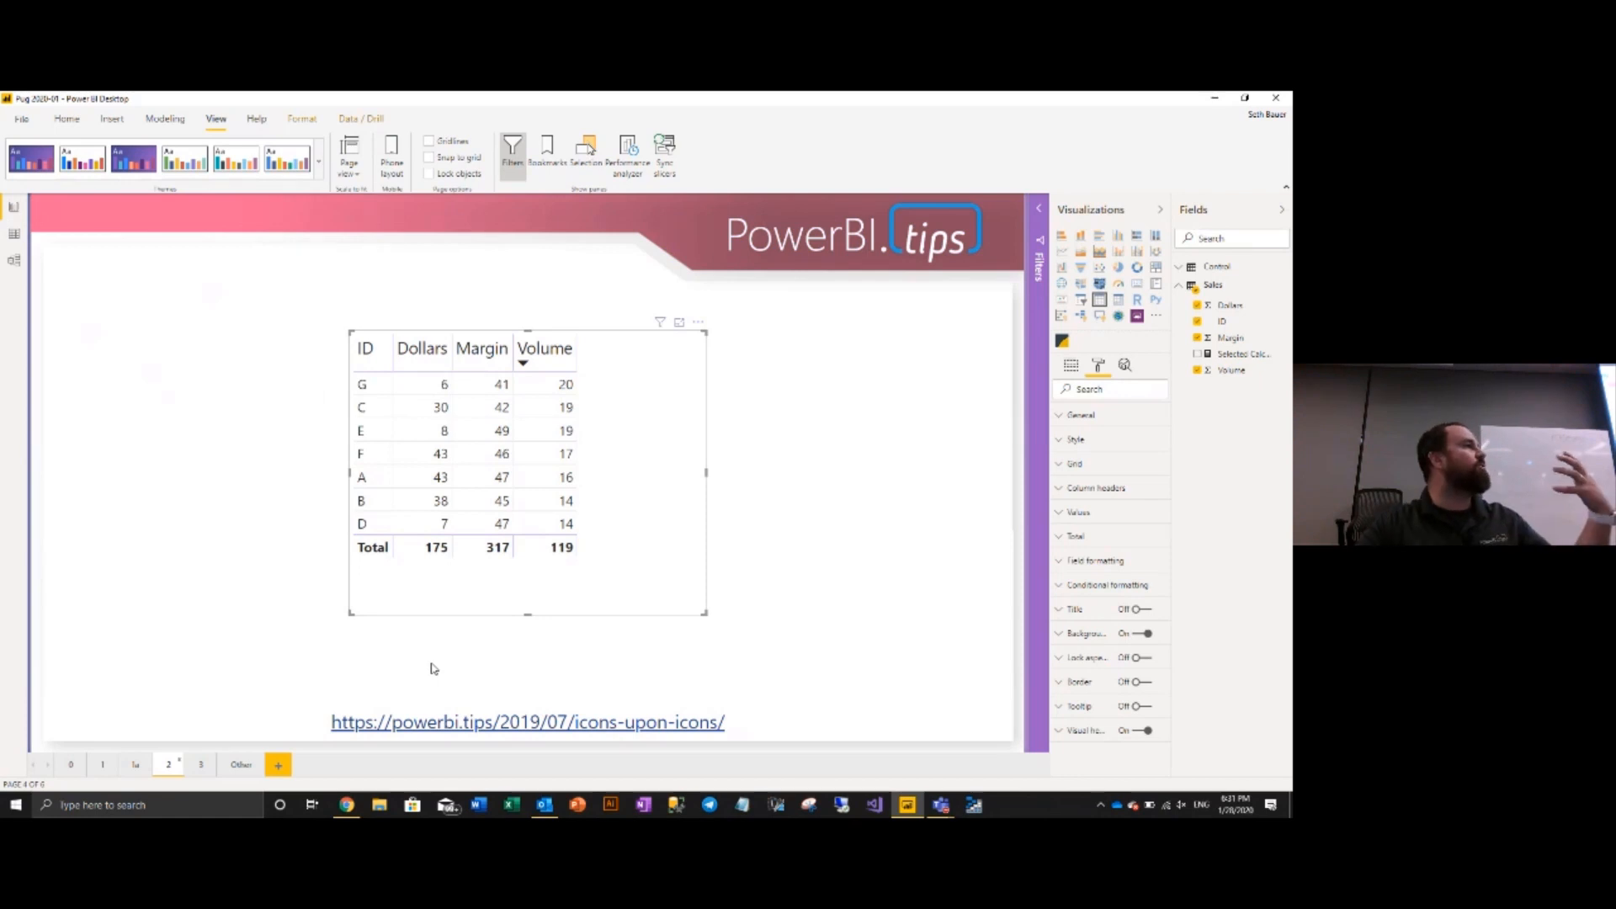
mouse_move(1049, 220)
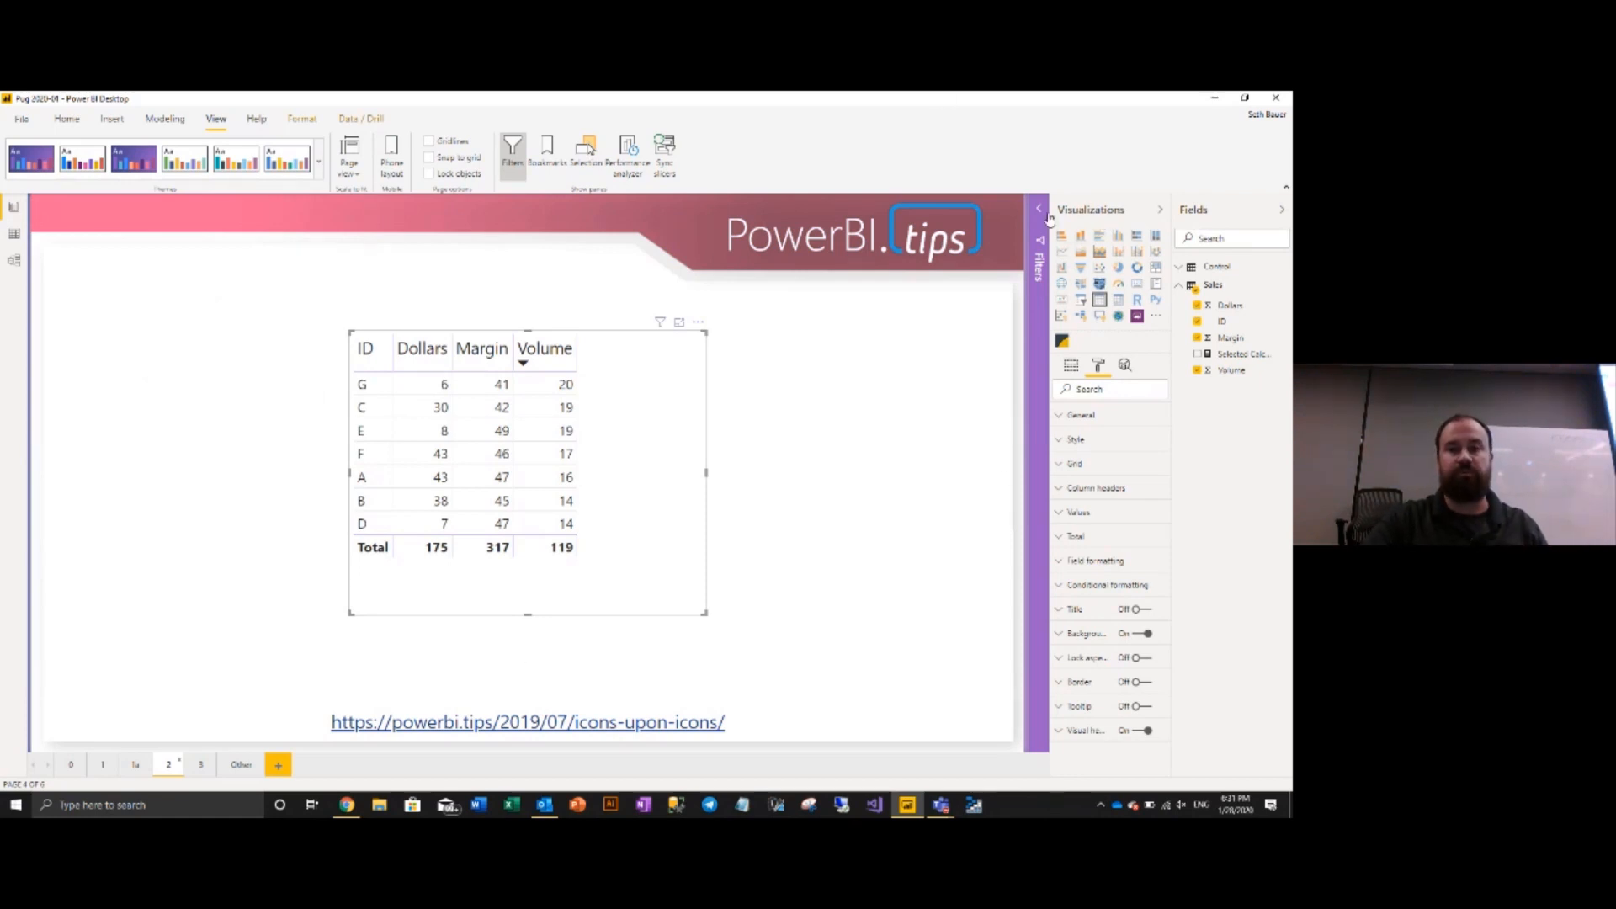
click(1038, 208)
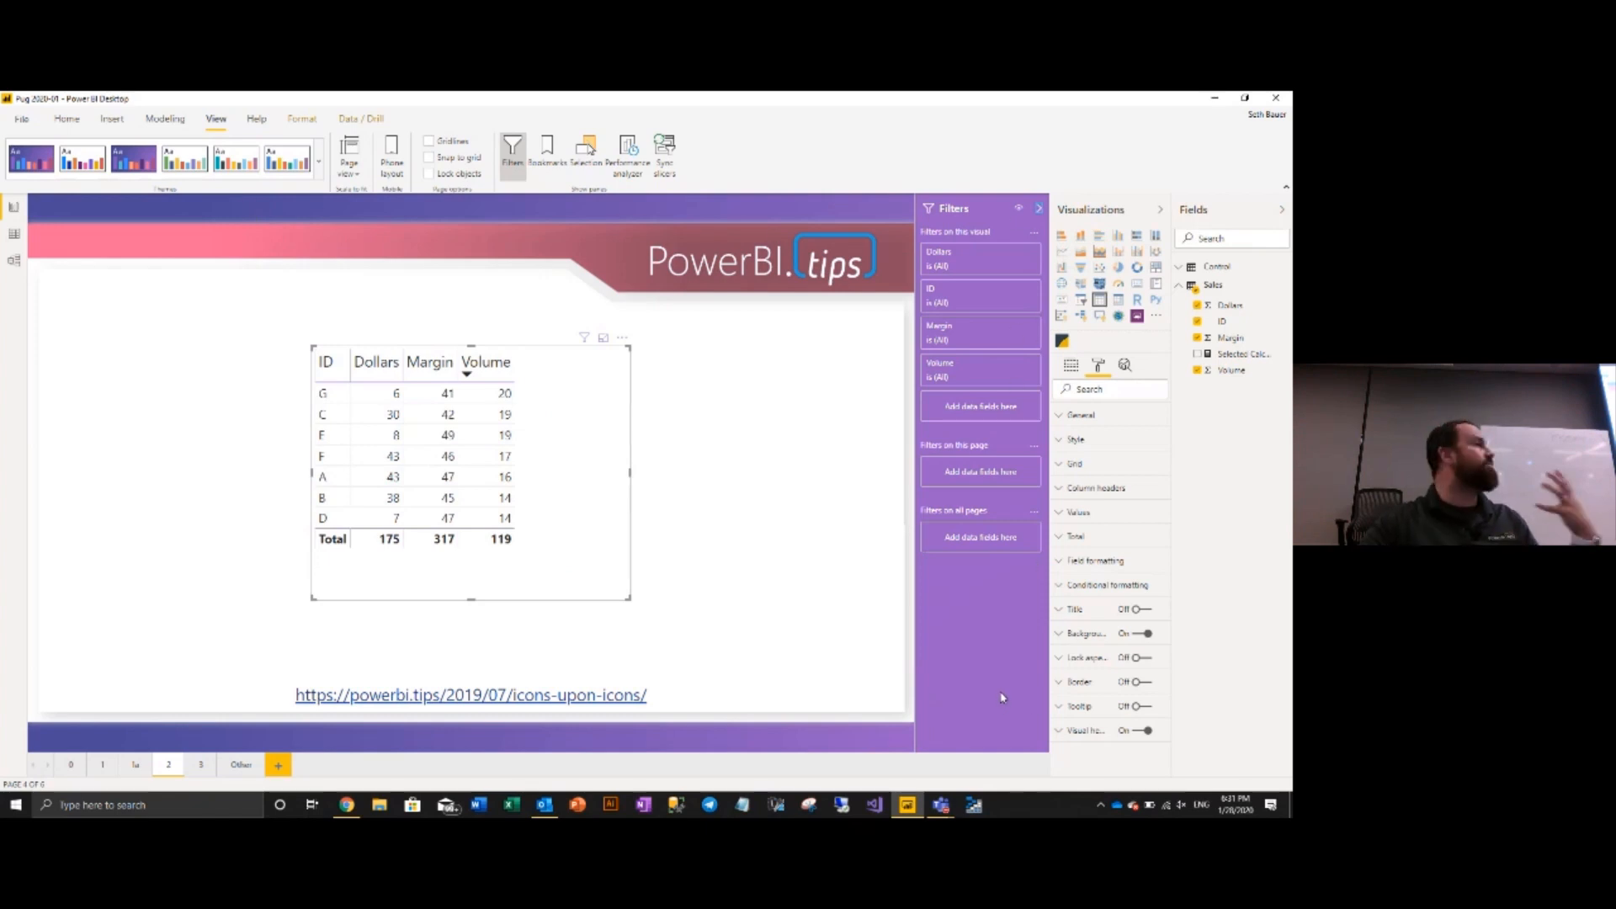
mouse_move(1195, 675)
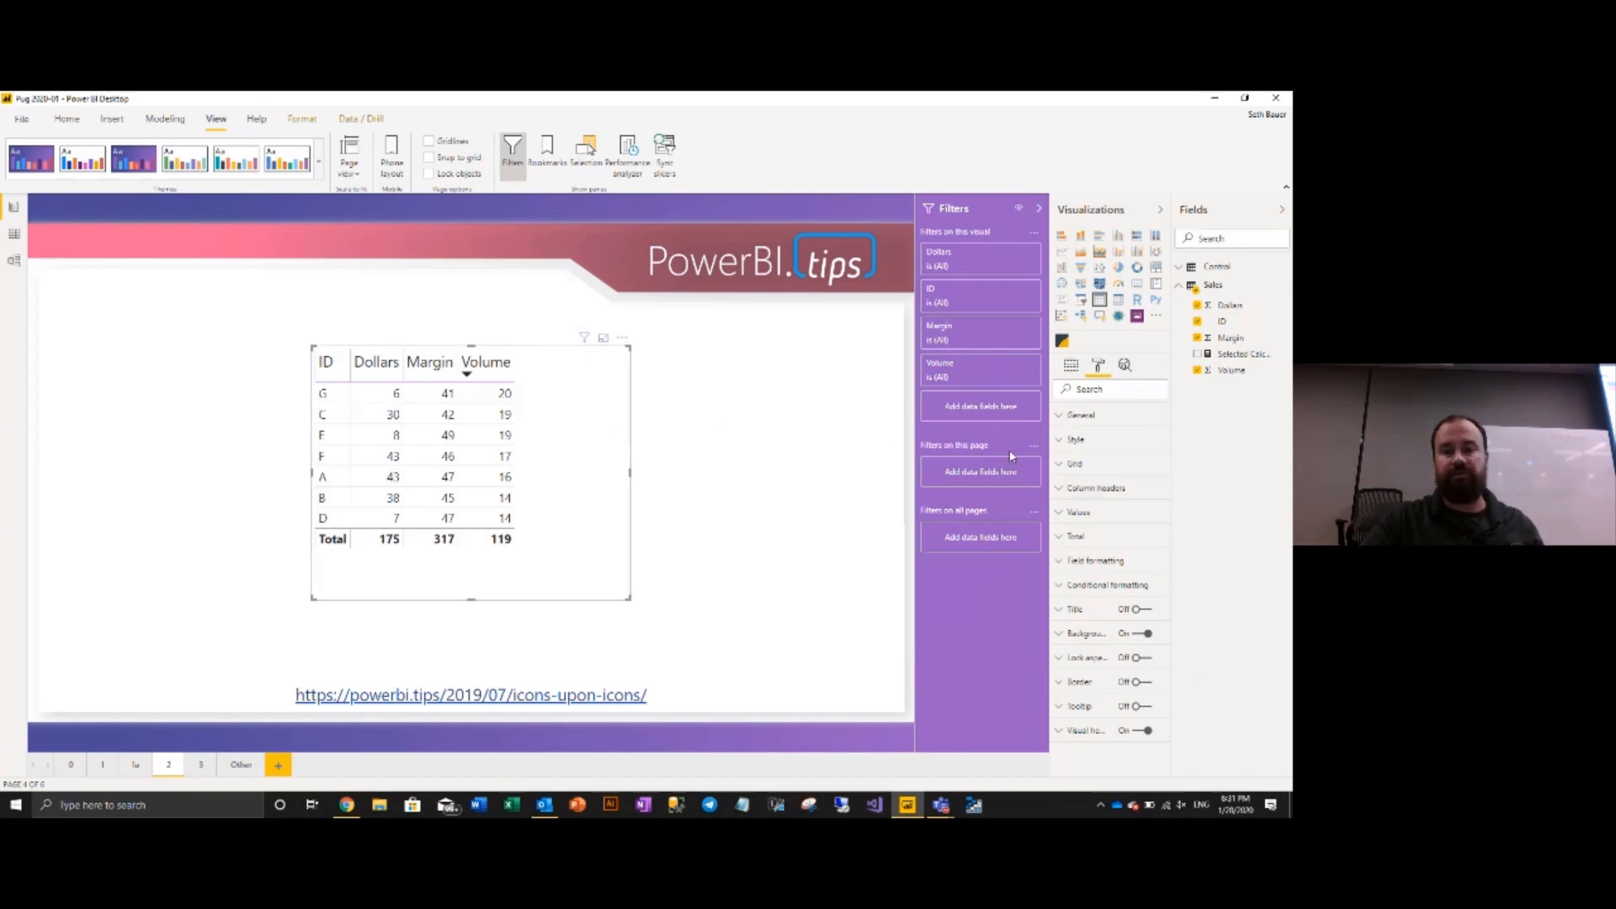
mouse_move(1094, 373)
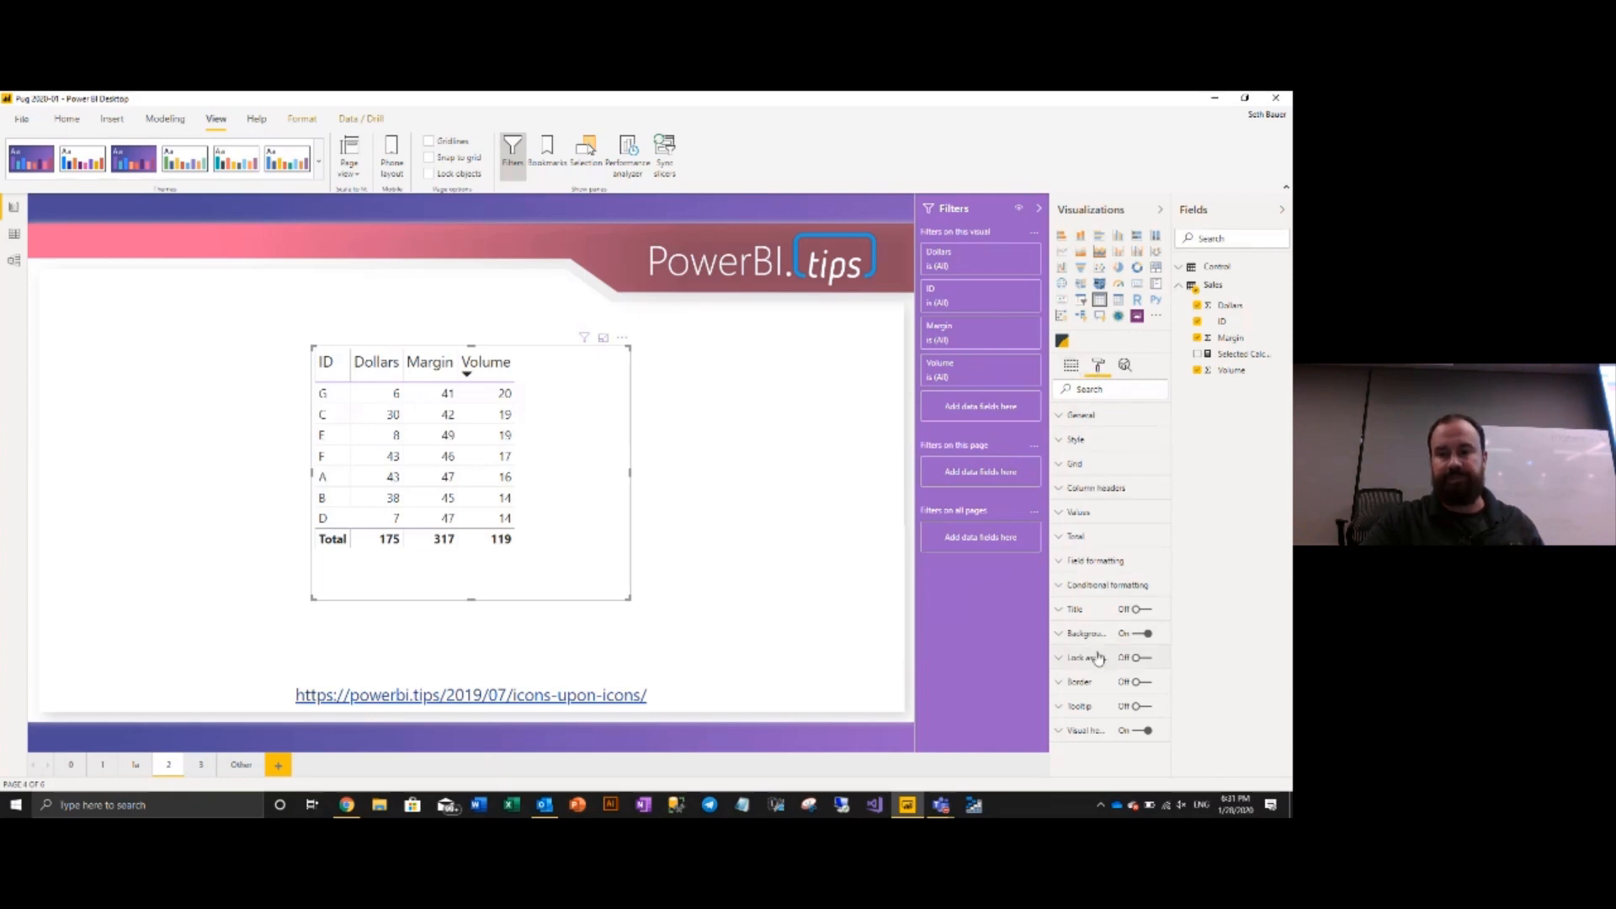
click(1059, 633)
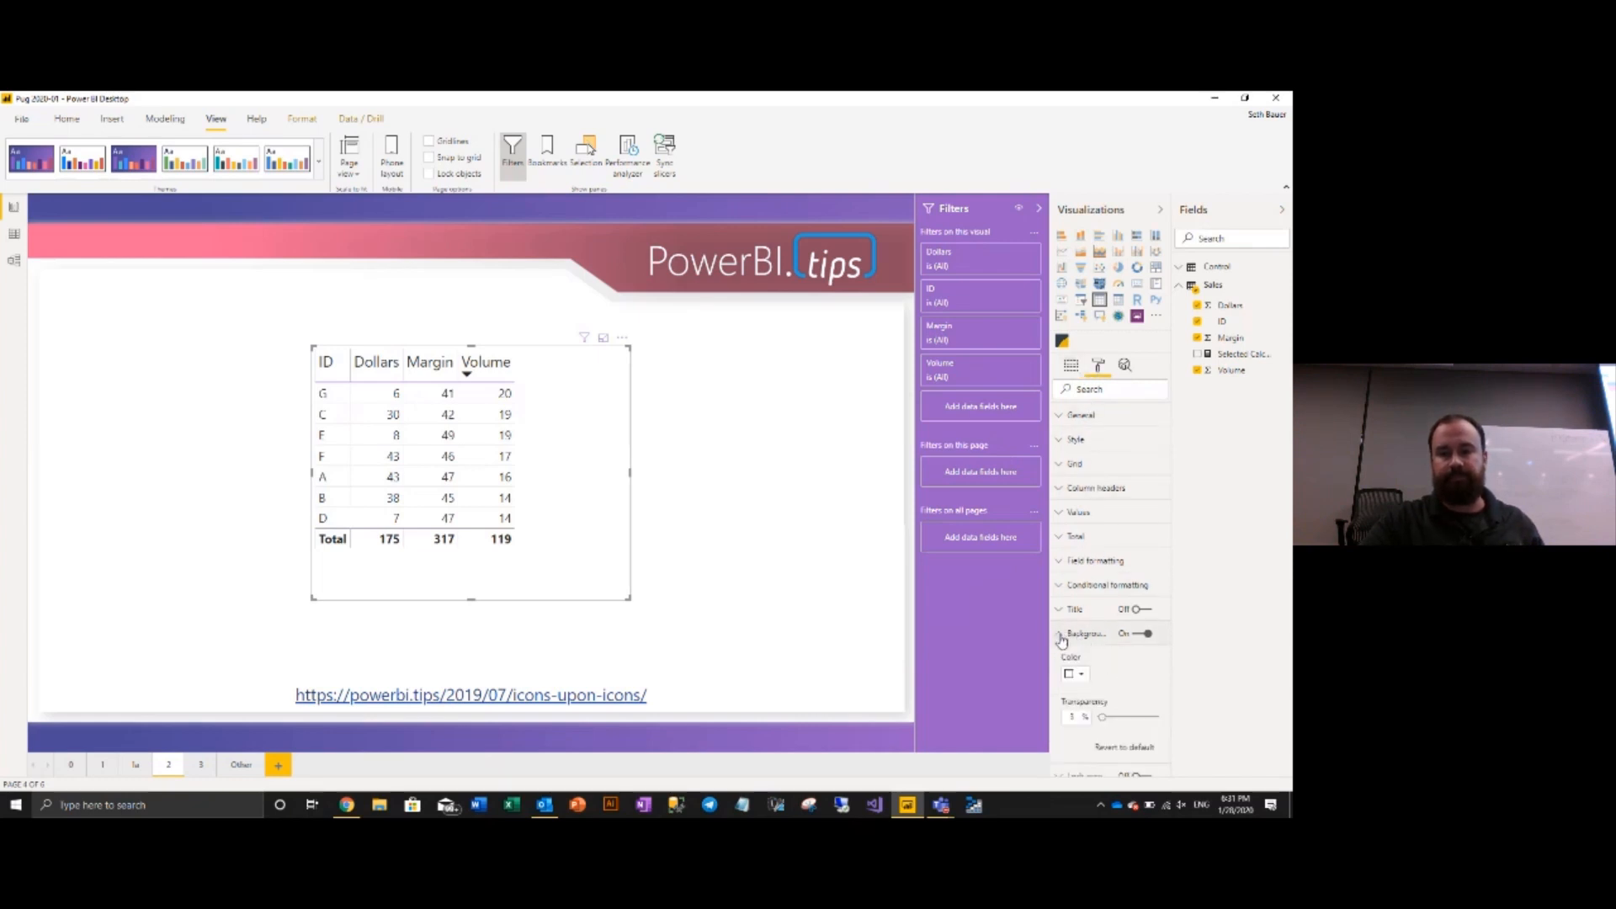
click(1079, 673)
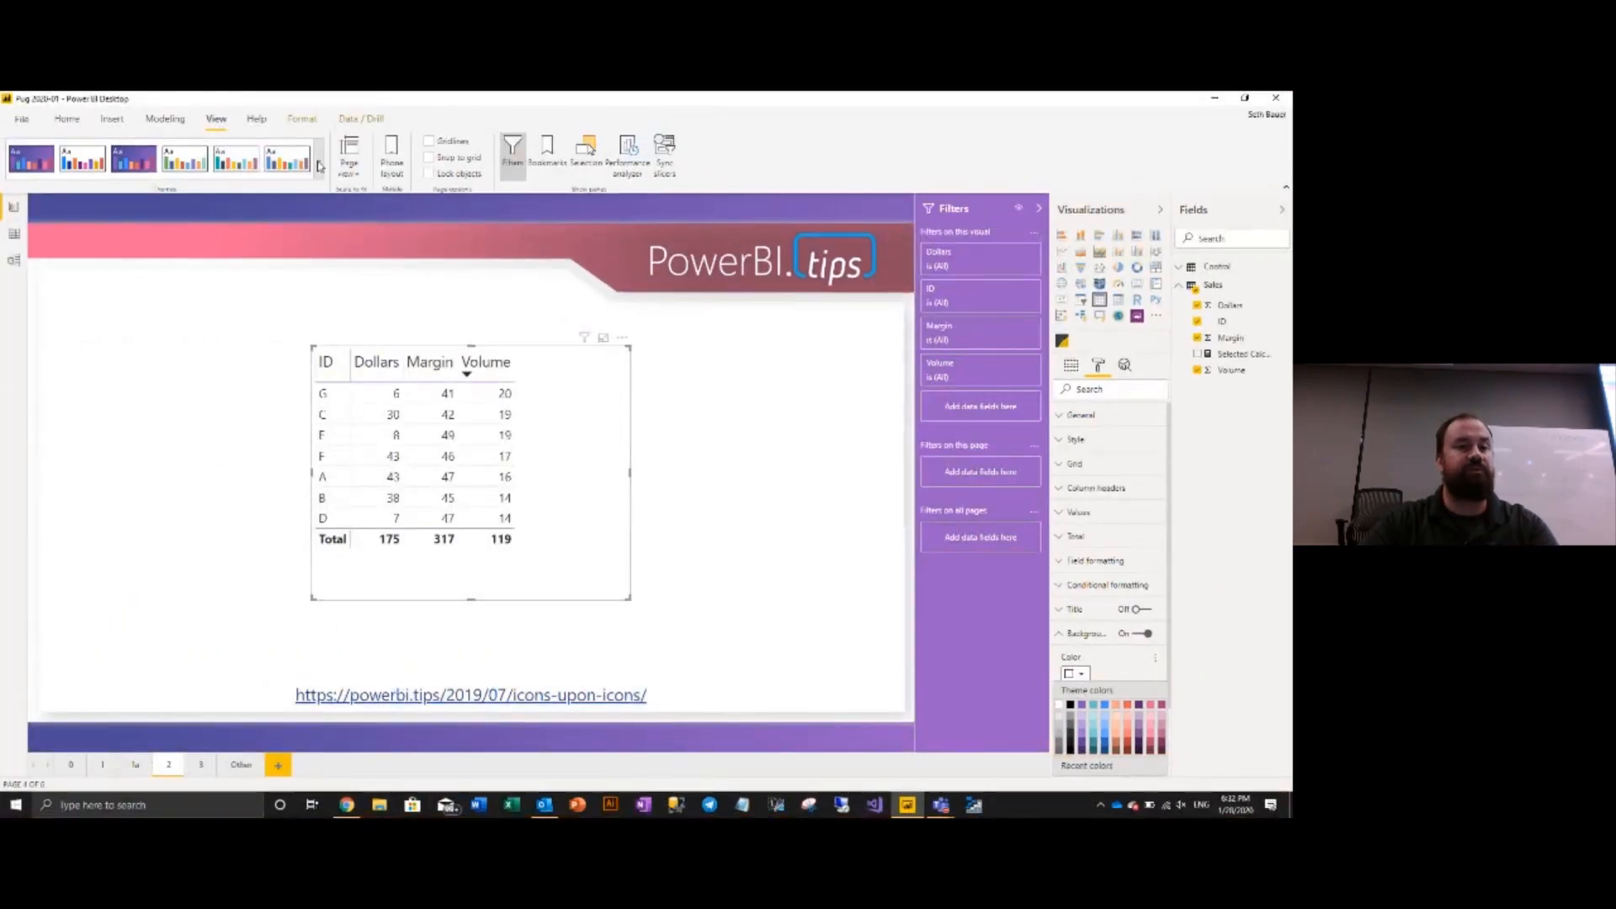
click(320, 165)
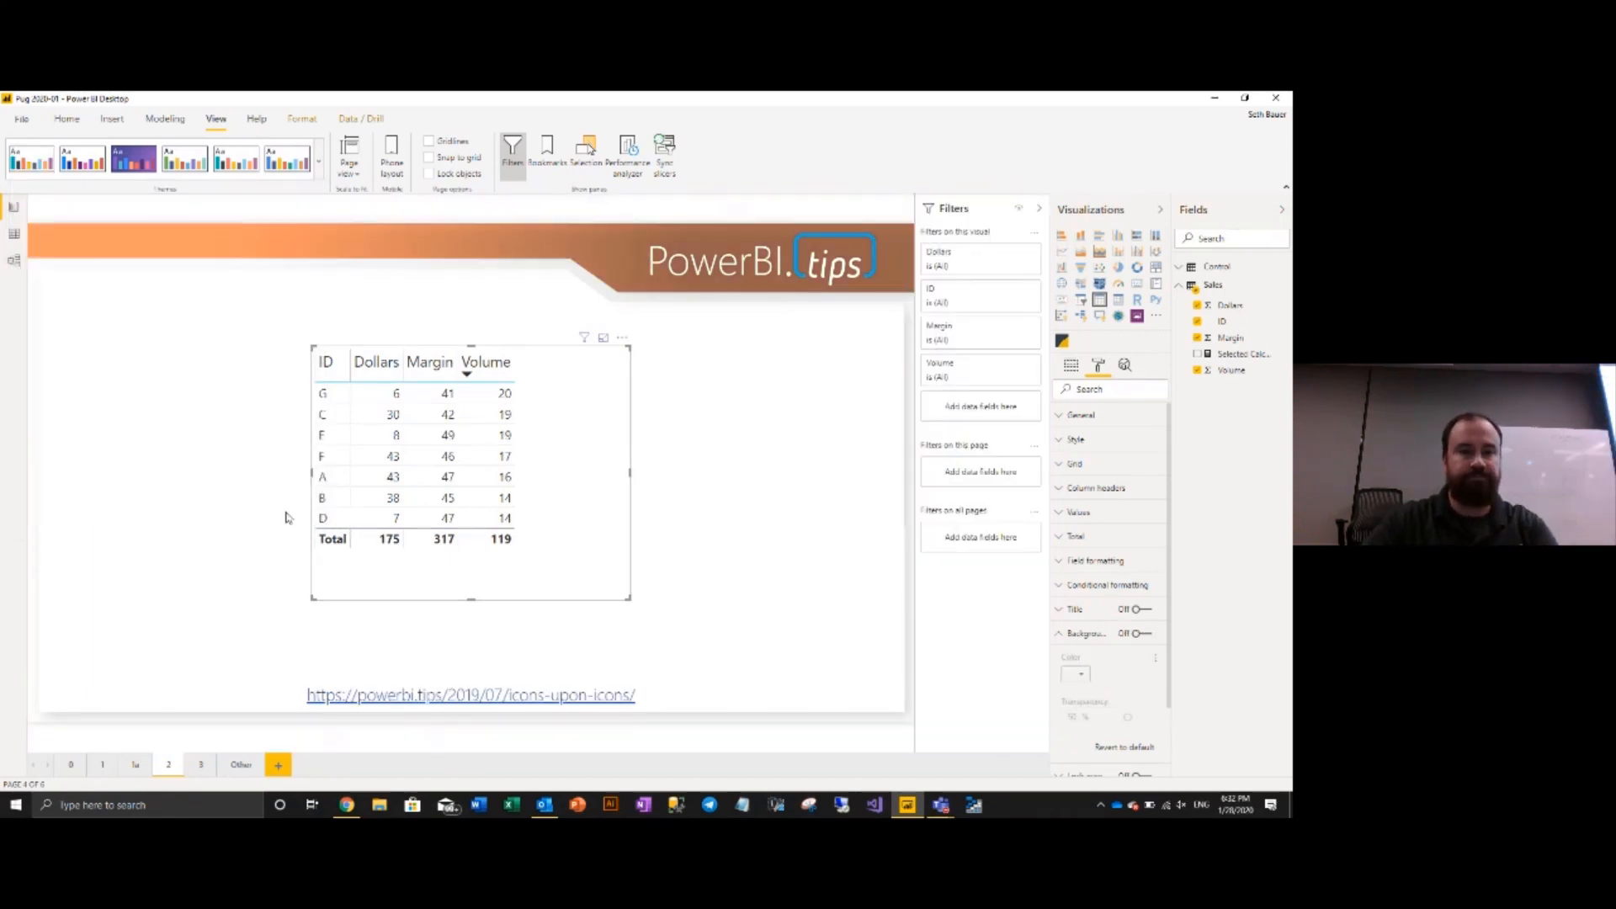
click(317, 162)
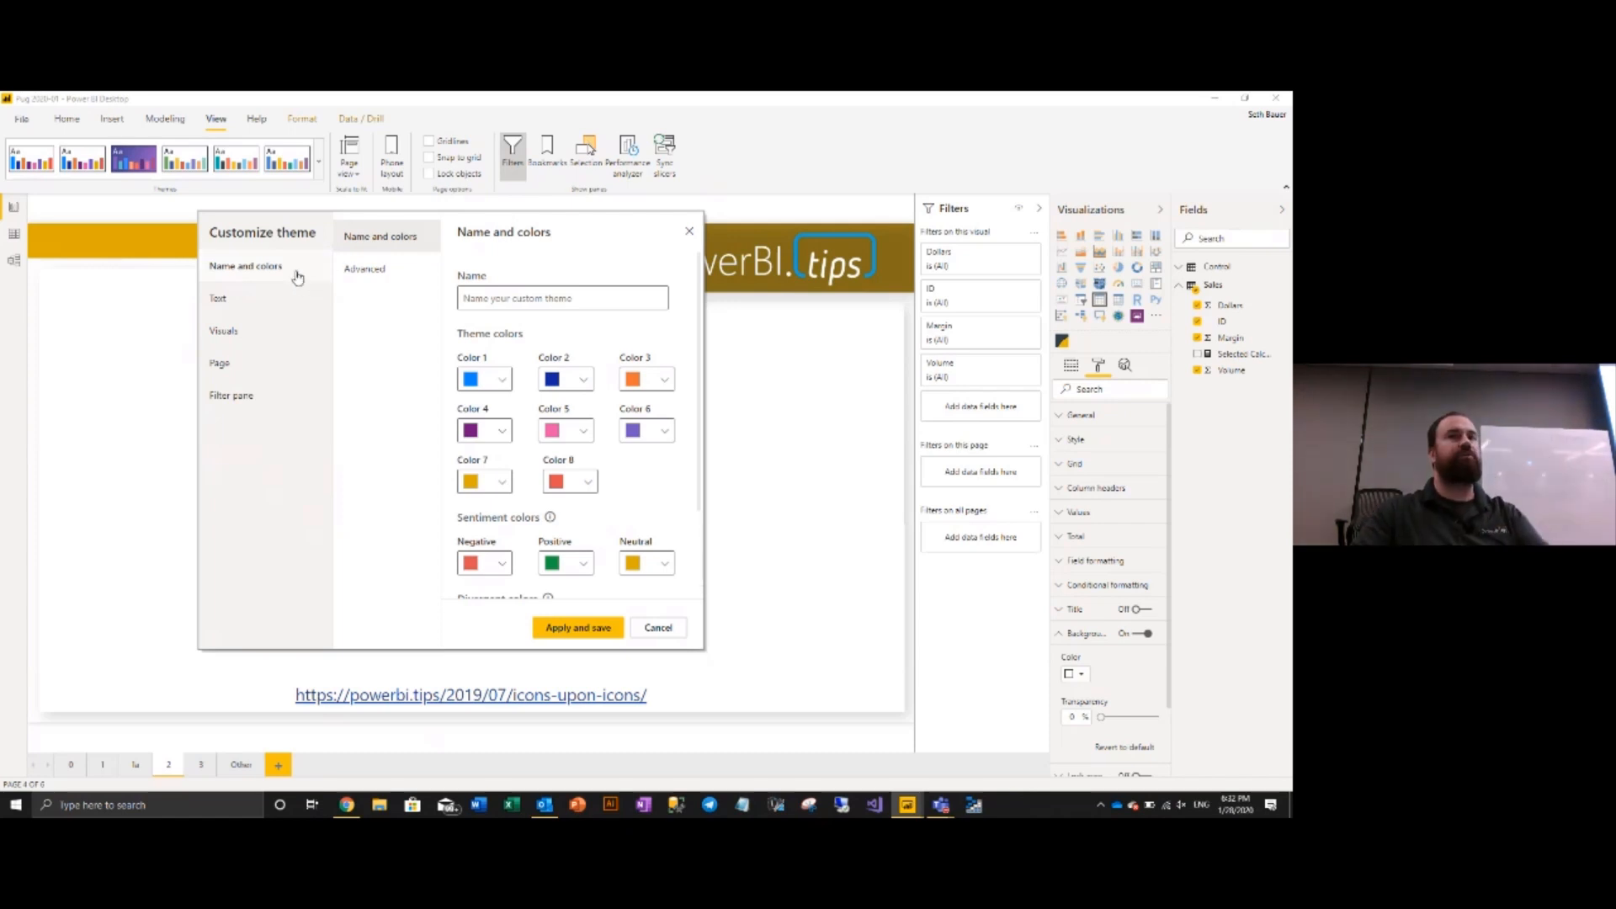
mouse_move(601, 400)
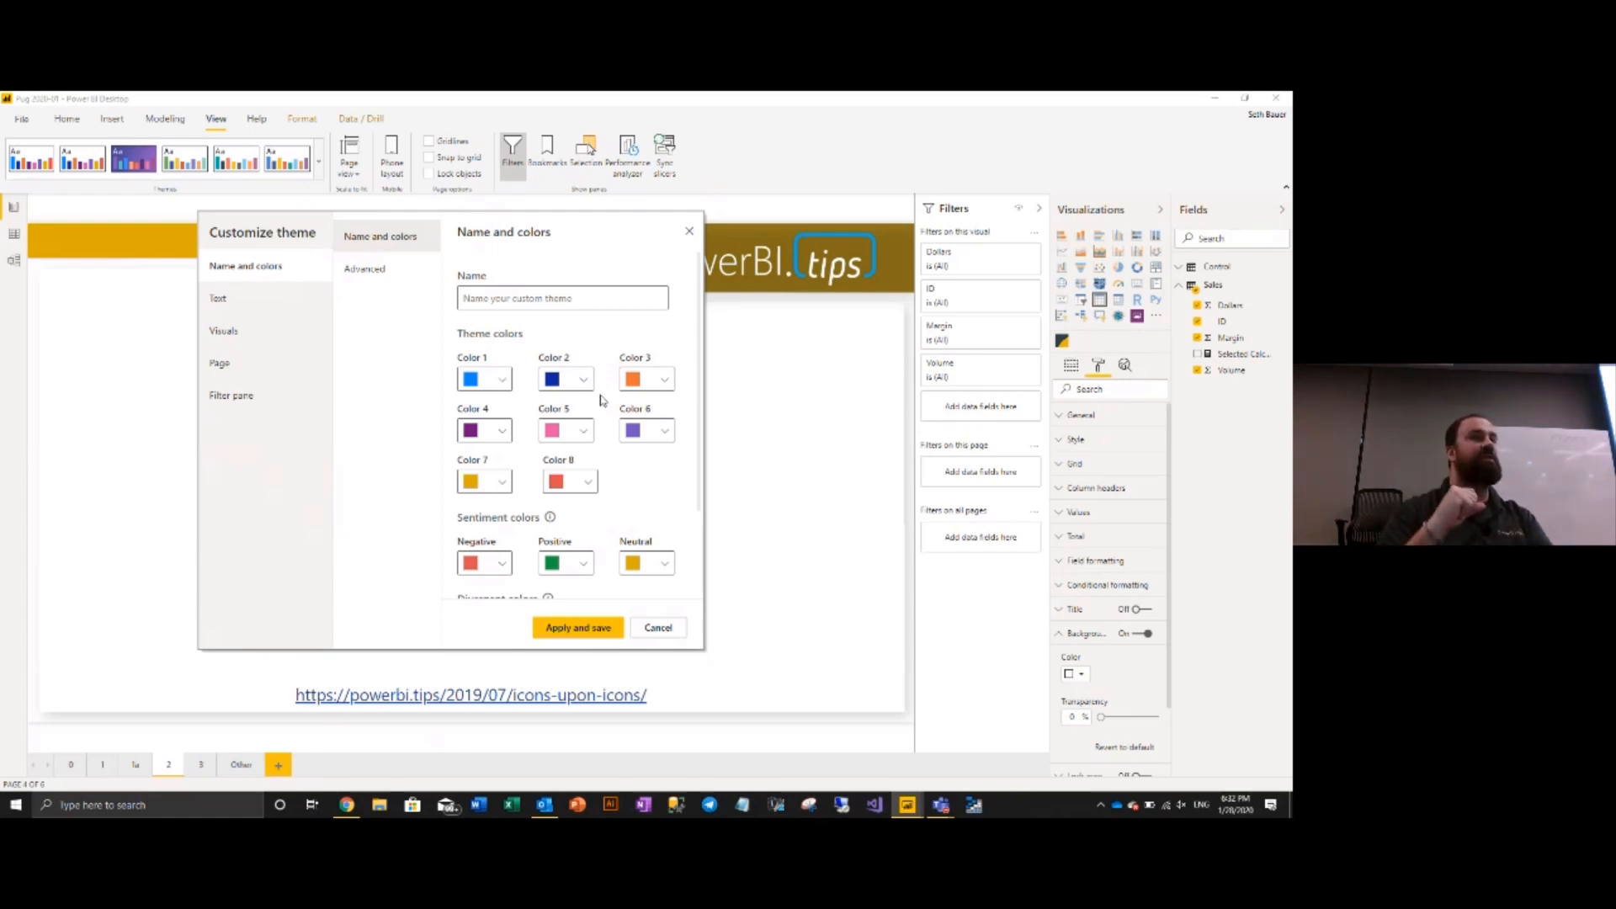
Browse the theme's Text (title, card/KPI, tab headers), Visuals and Filter pane settings.
scroll(down, 3)
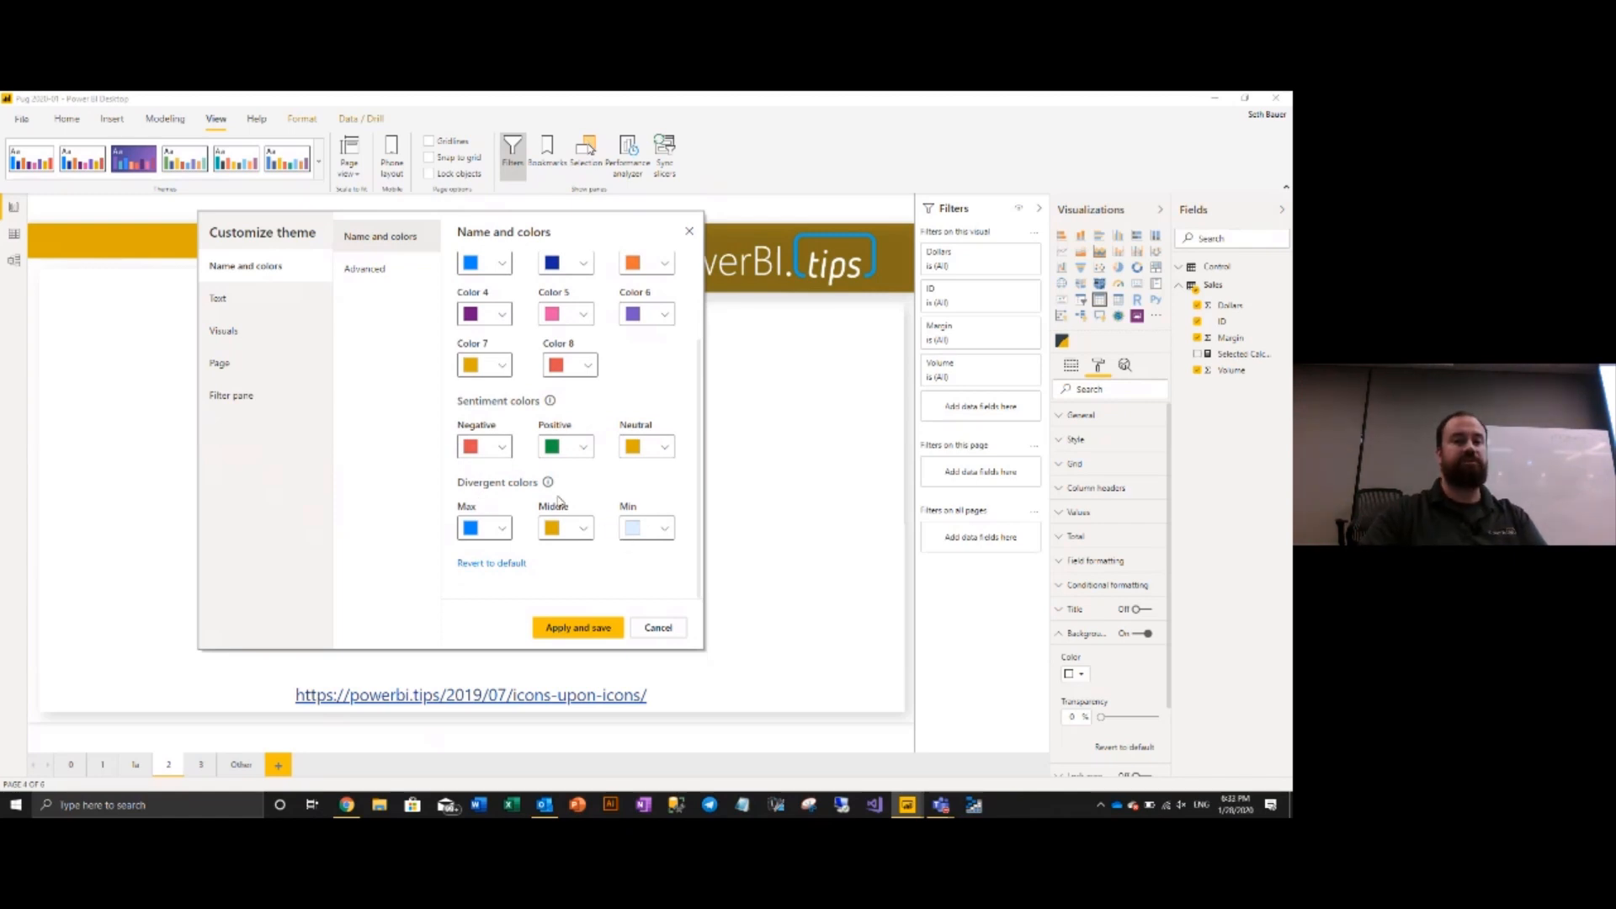
mouse_move(559, 501)
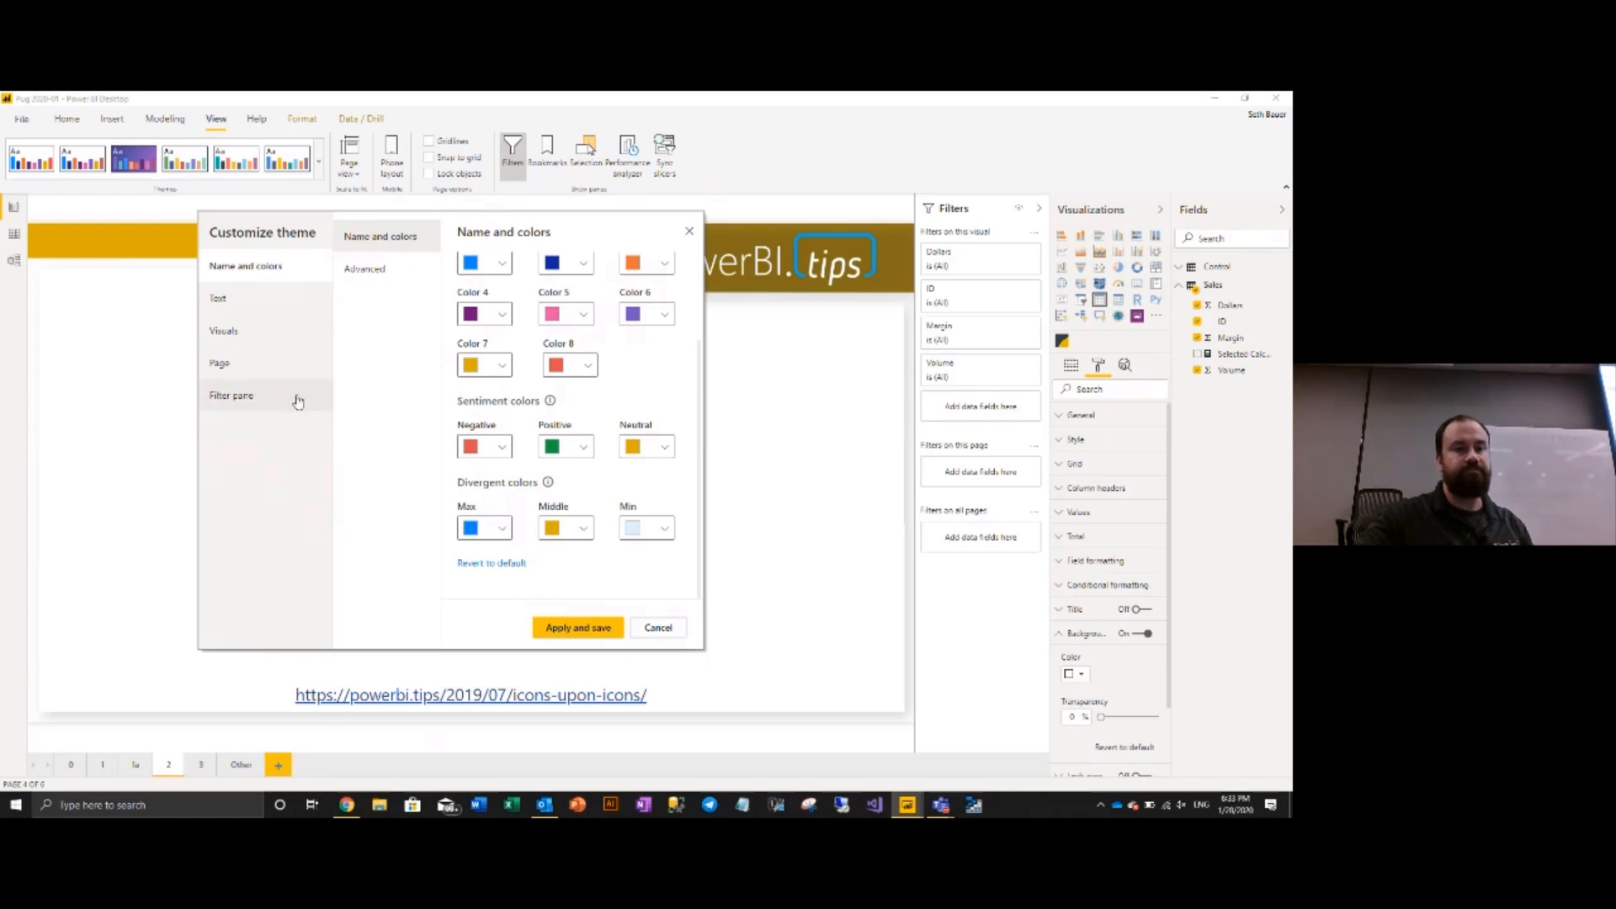
click(217, 297)
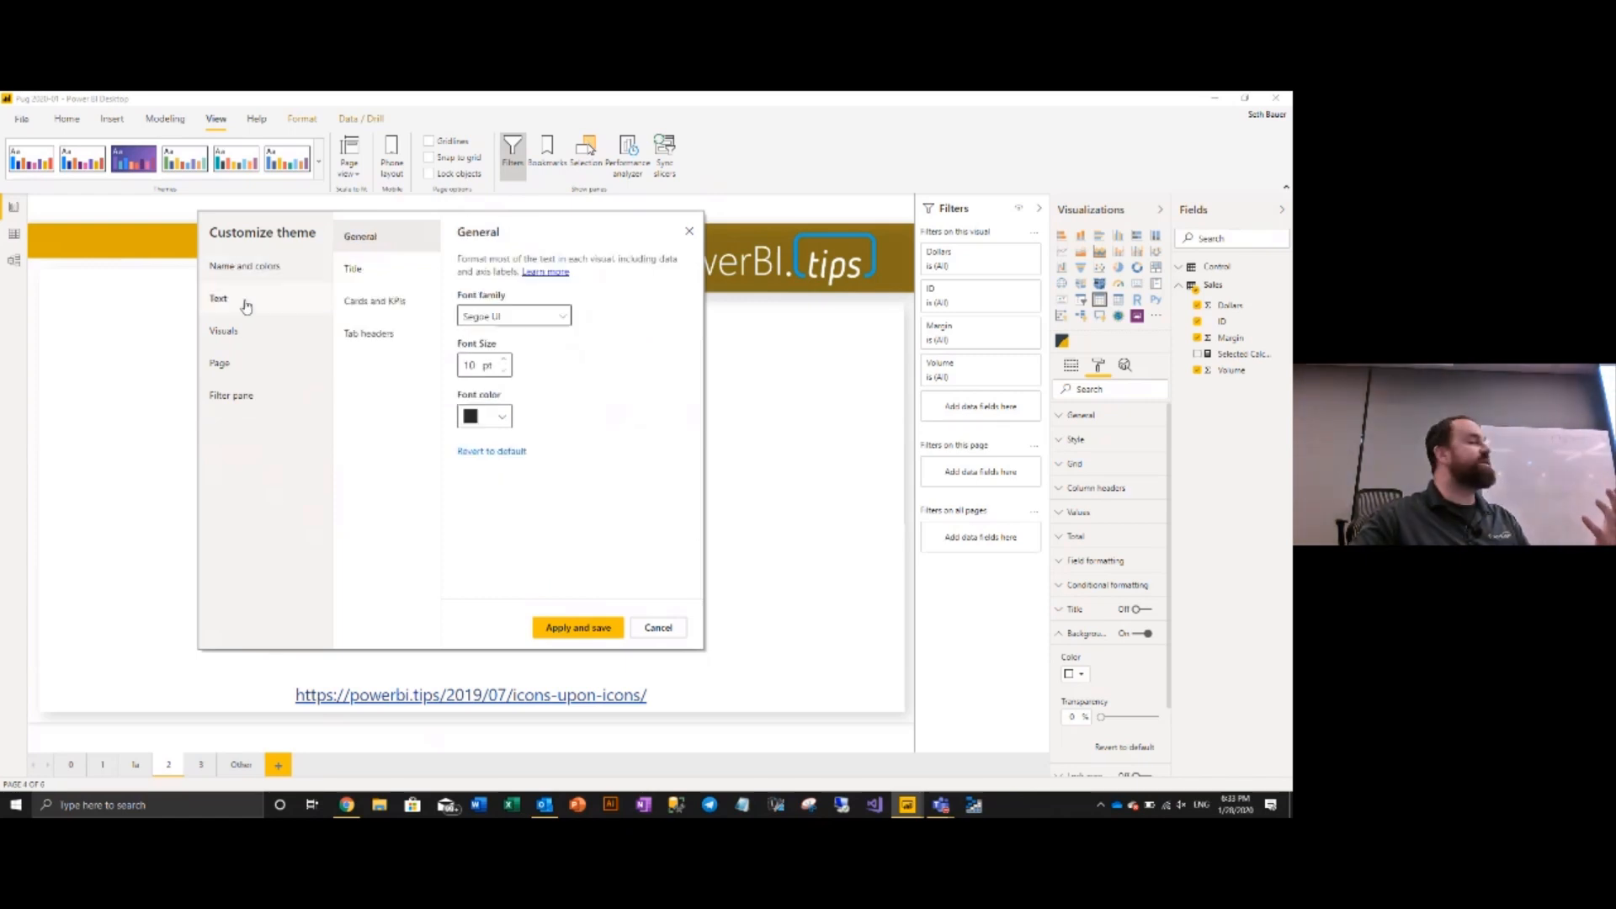
mouse_move(374, 300)
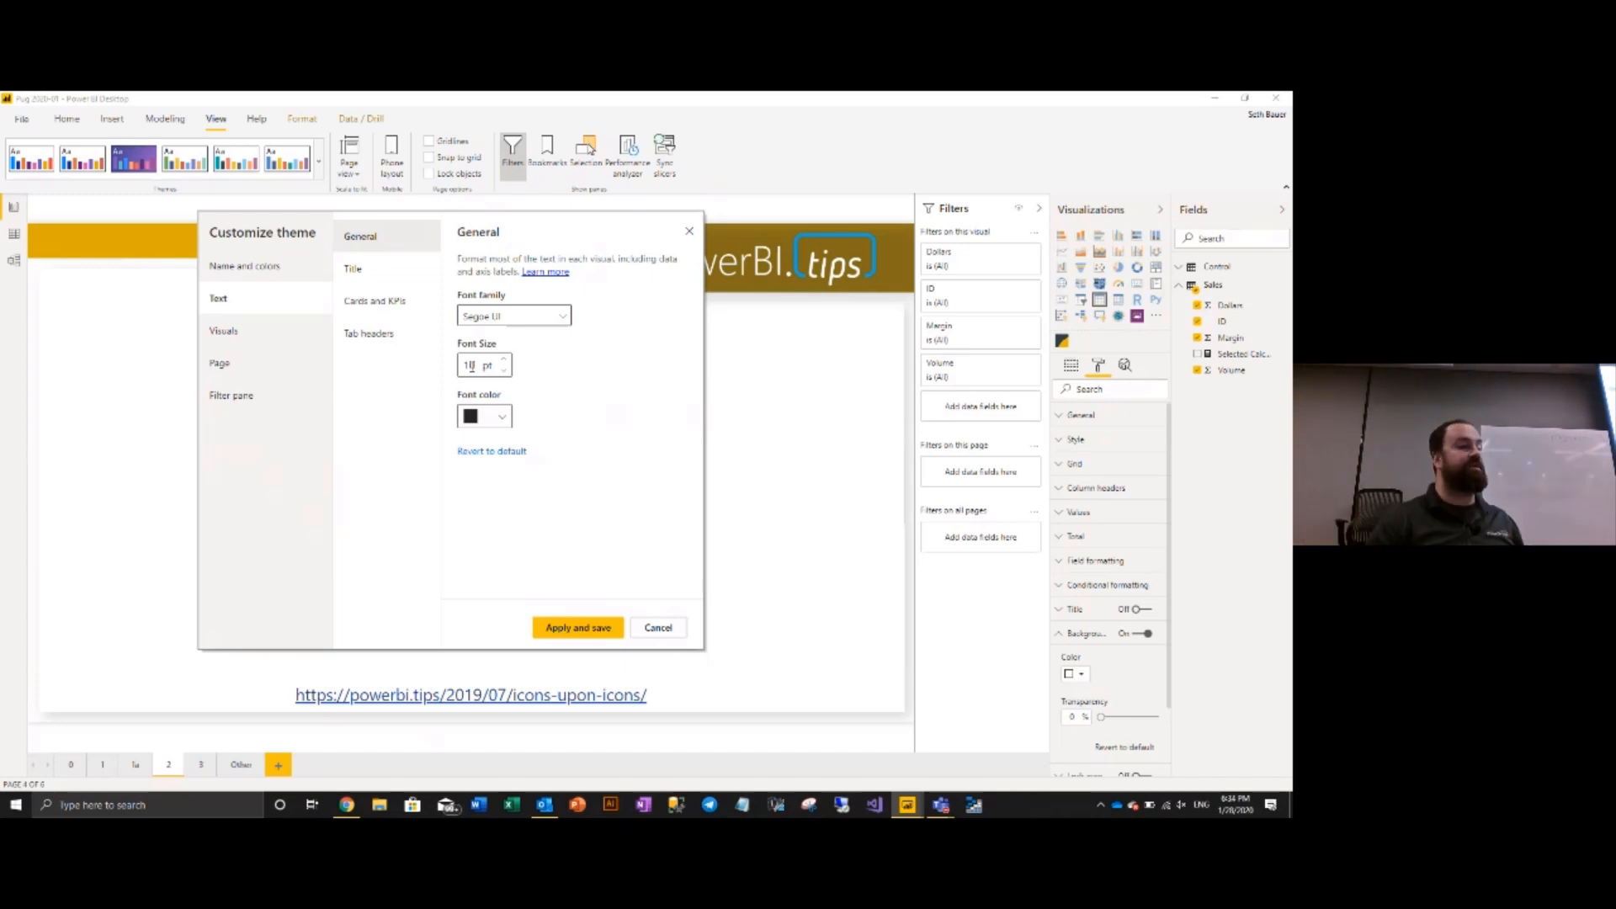
click(353, 269)
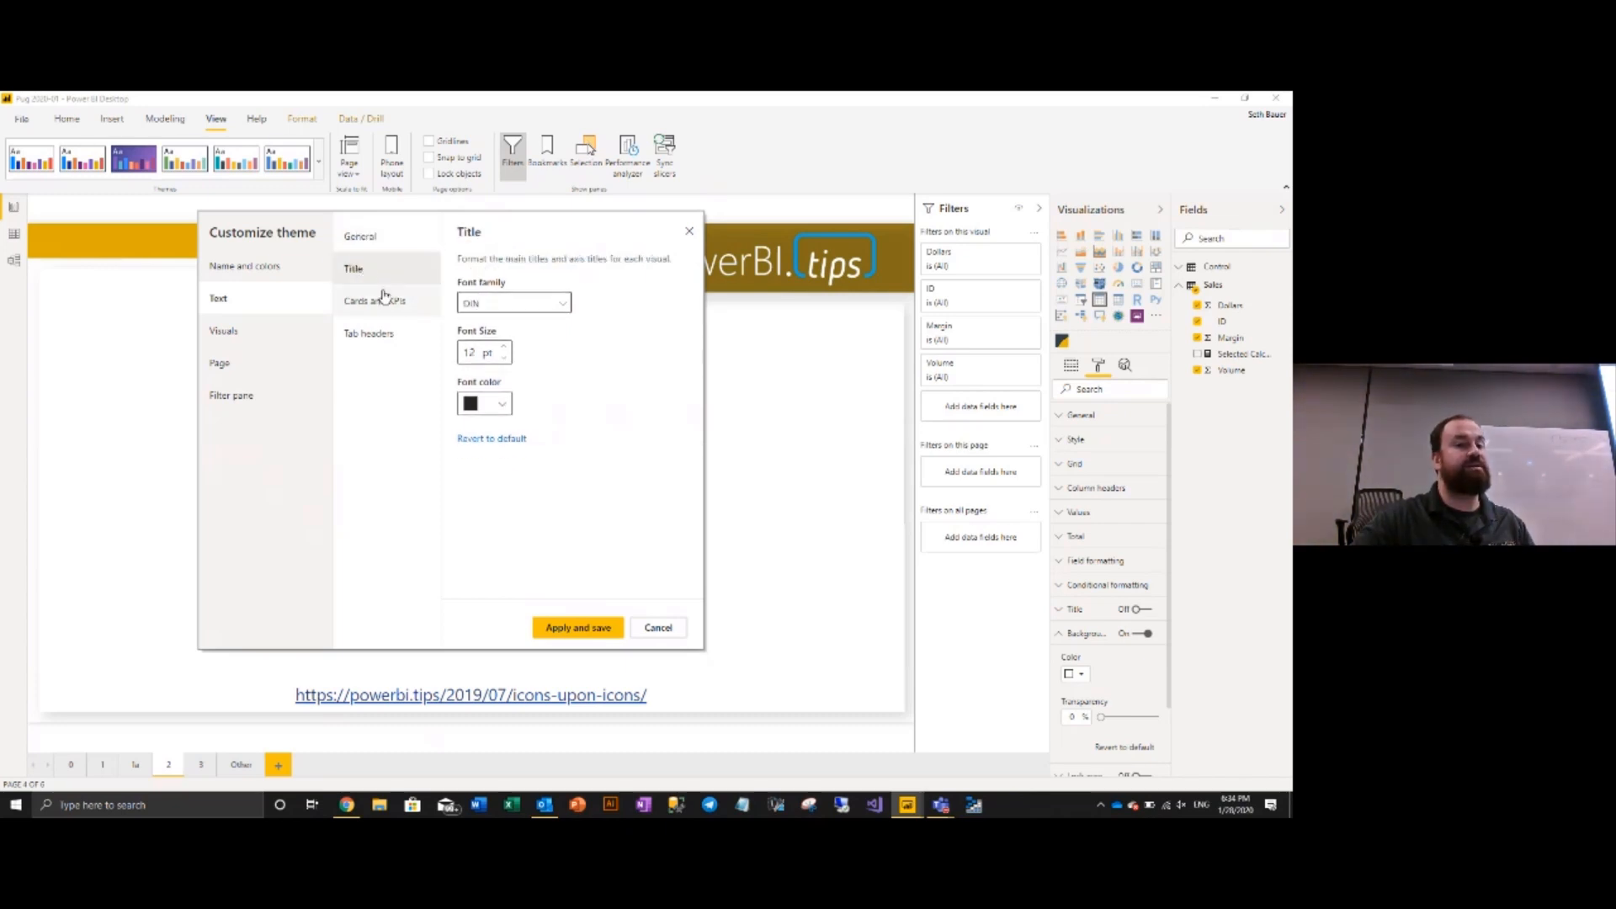
click(373, 300)
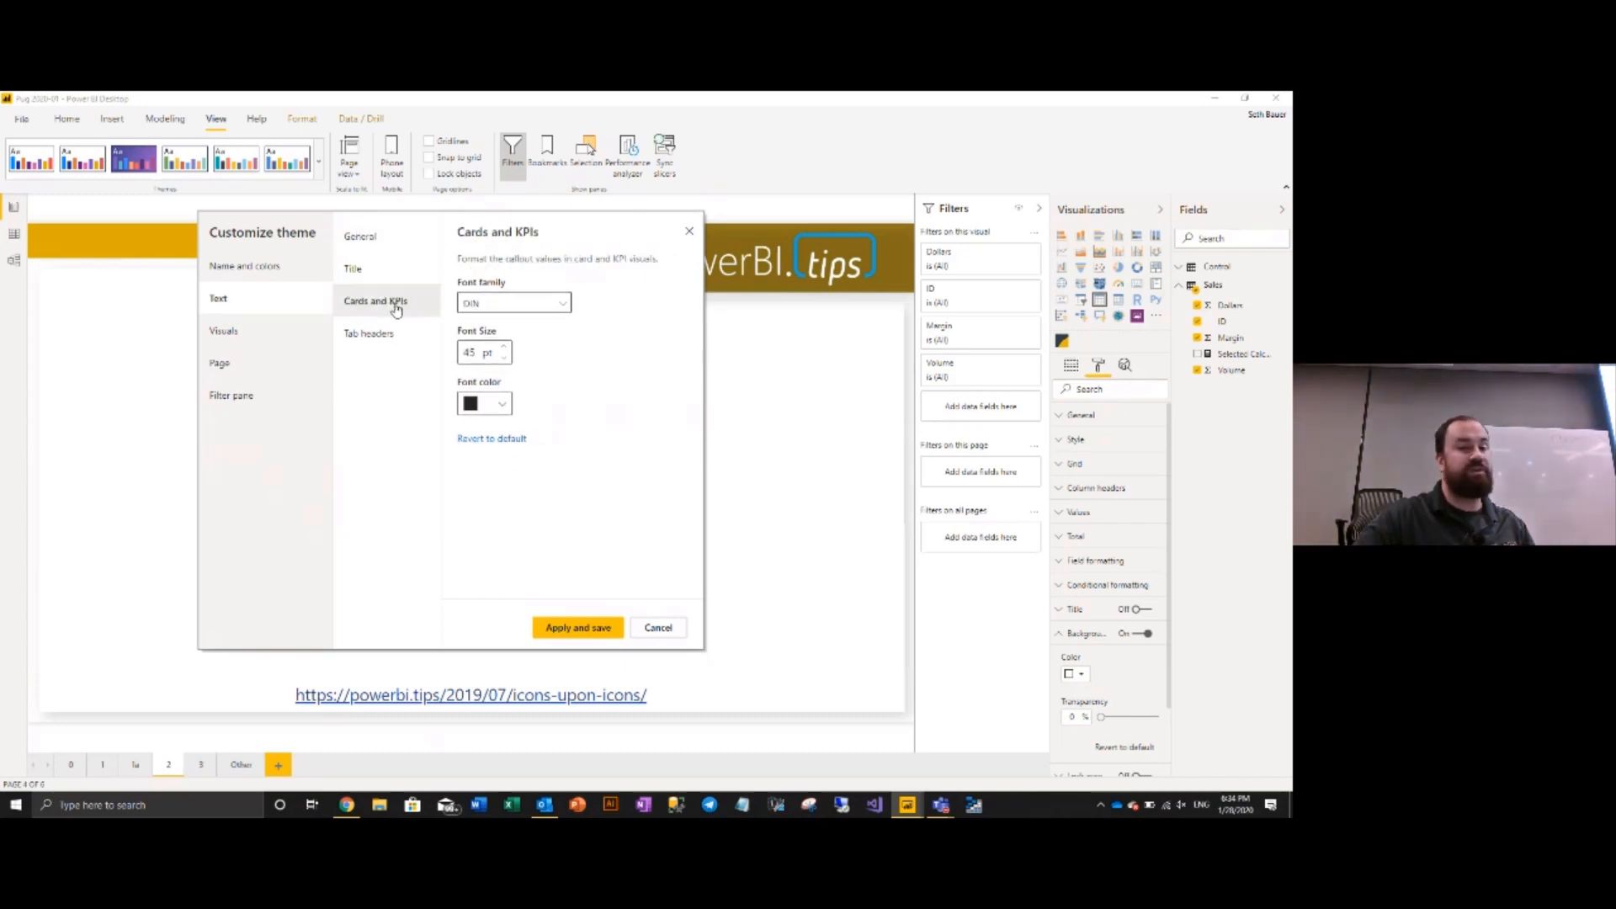
click(368, 331)
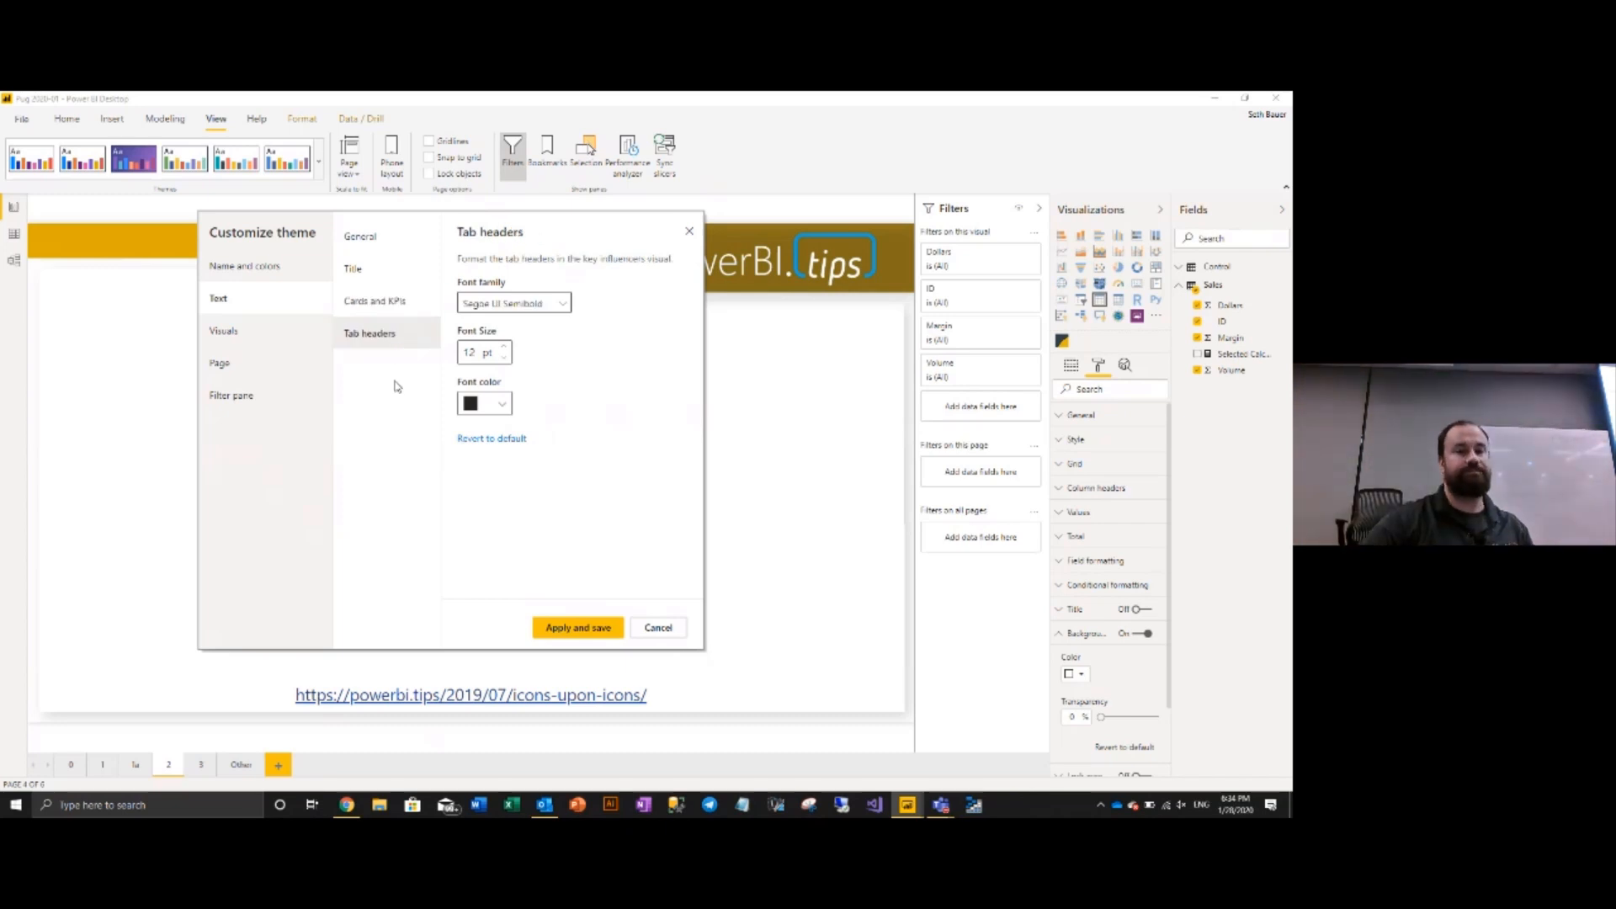
click(224, 330)
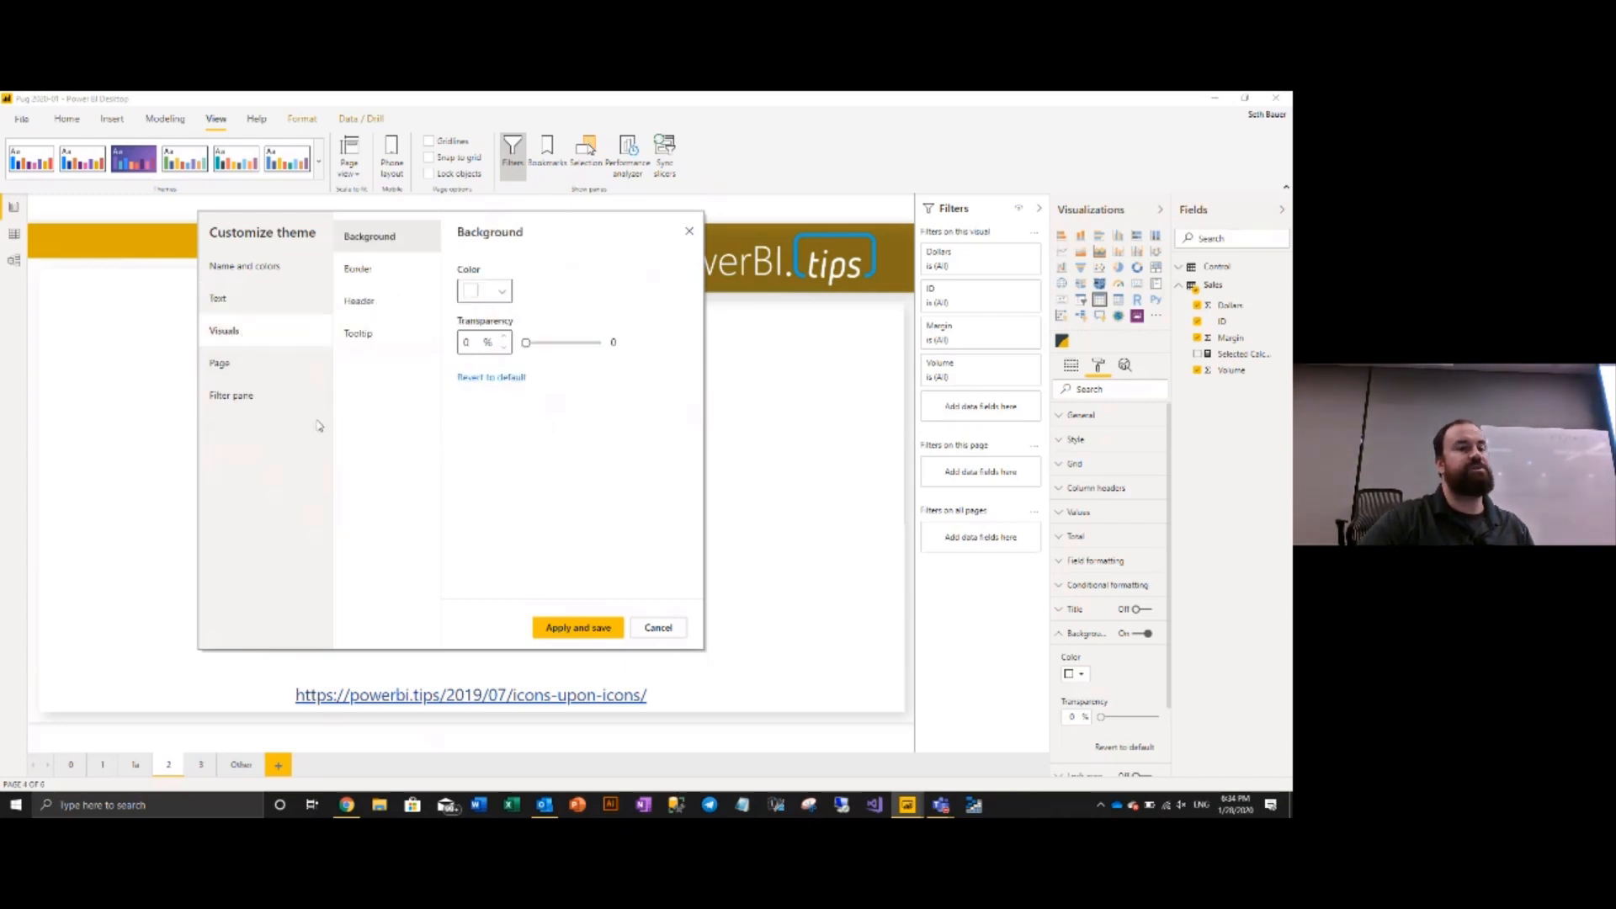
mouse_move(265, 398)
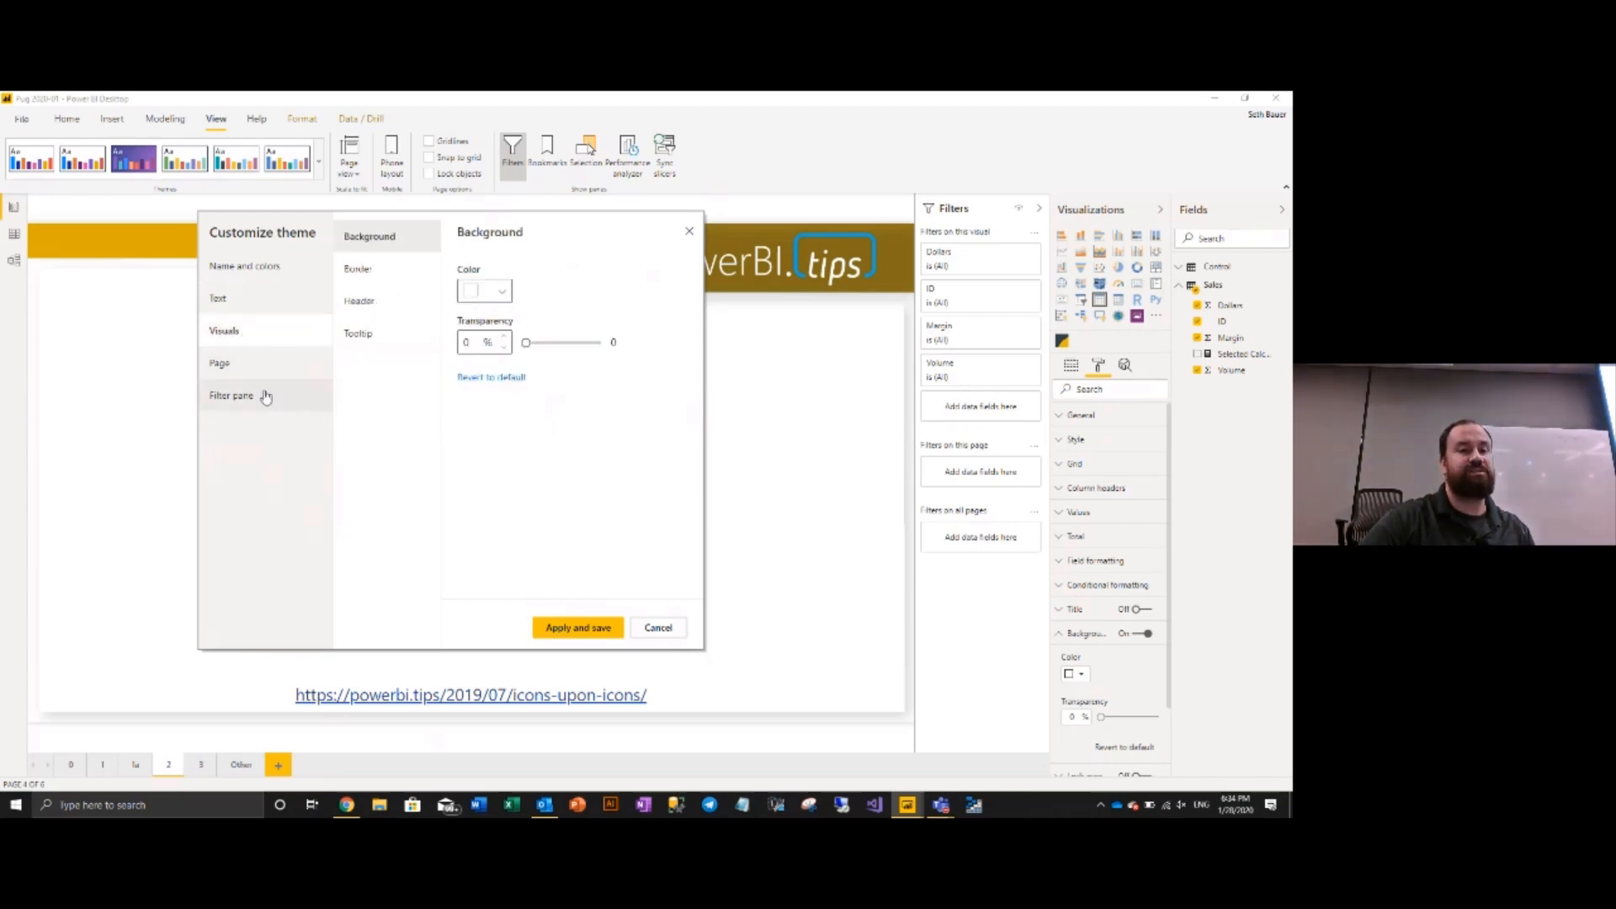
click(231, 395)
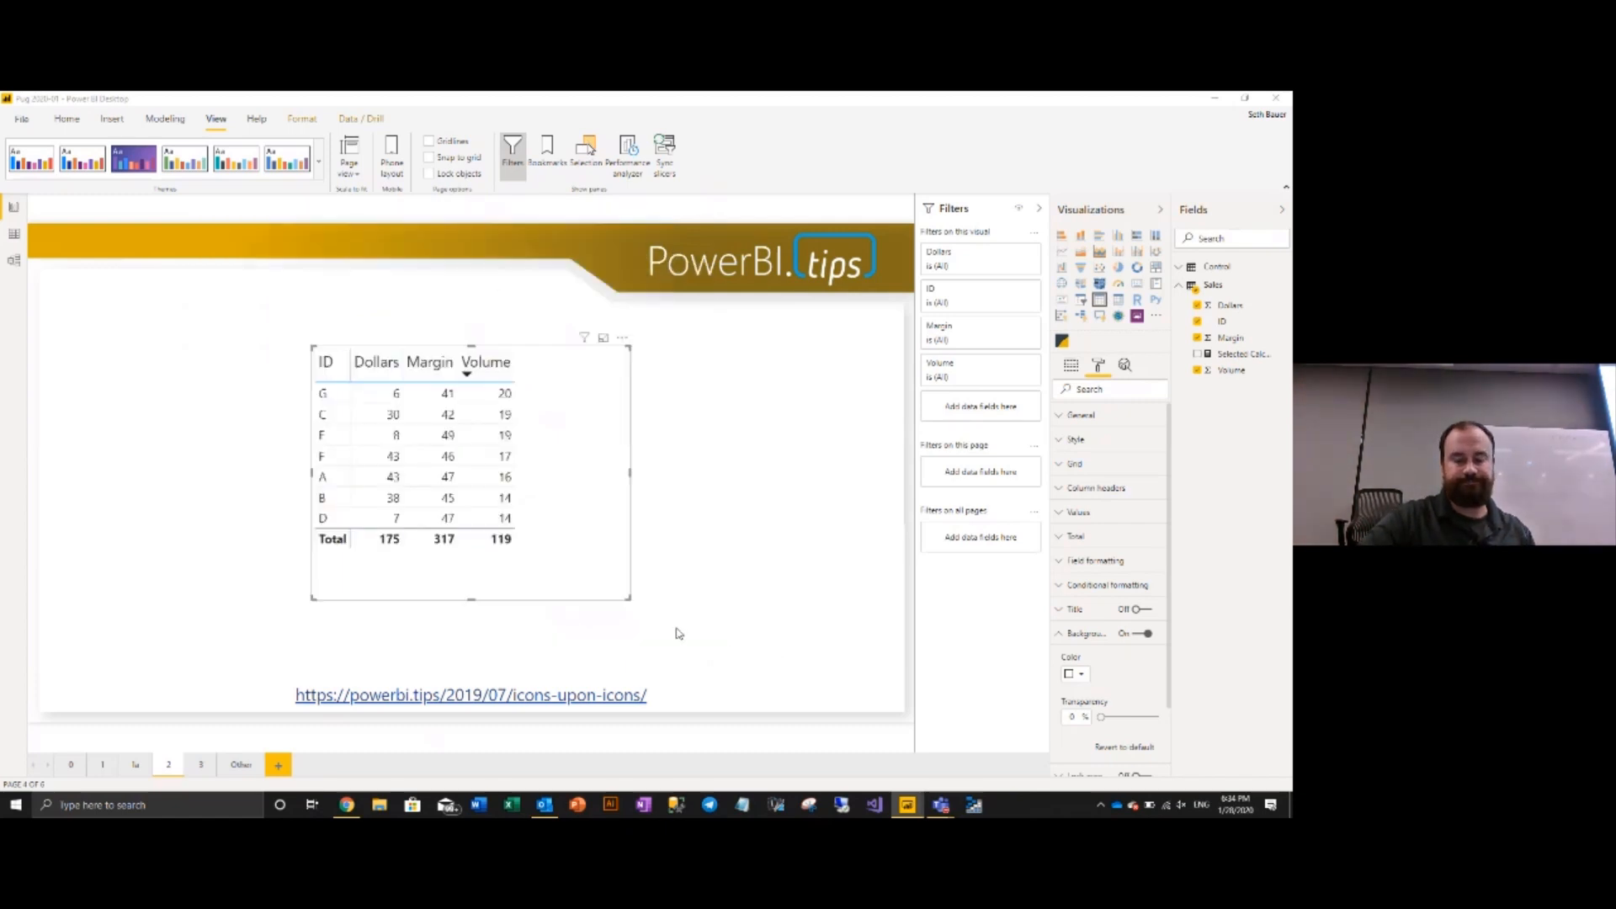
Import the PowerBI.Tips Icons v2 JSON theme file and dismiss the success message.
click(317, 164)
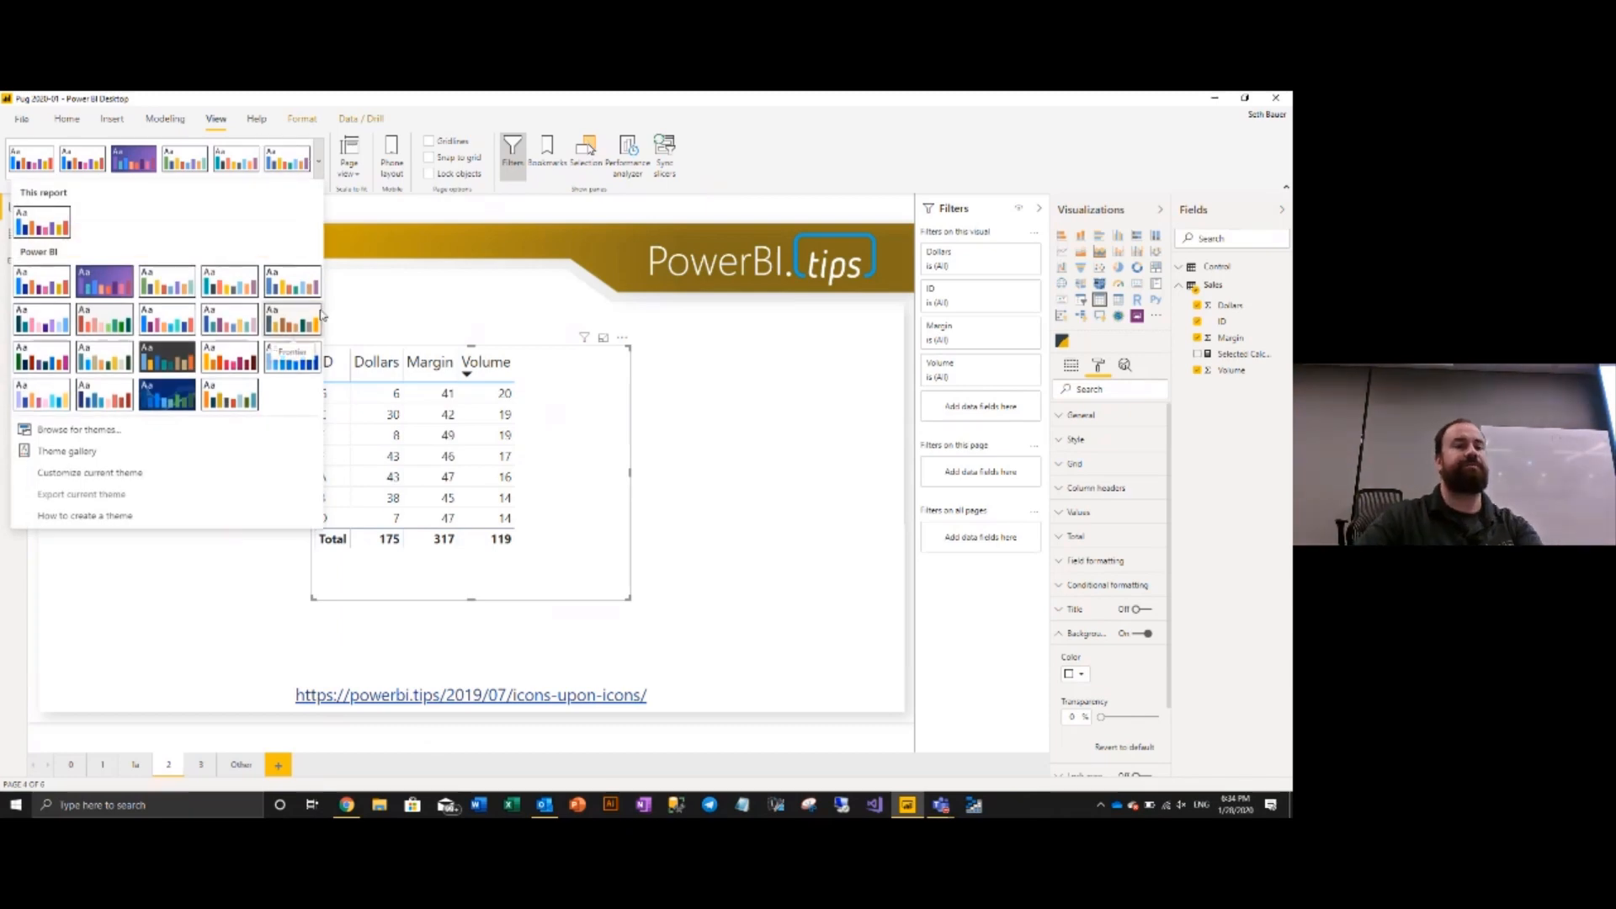
click(77, 430)
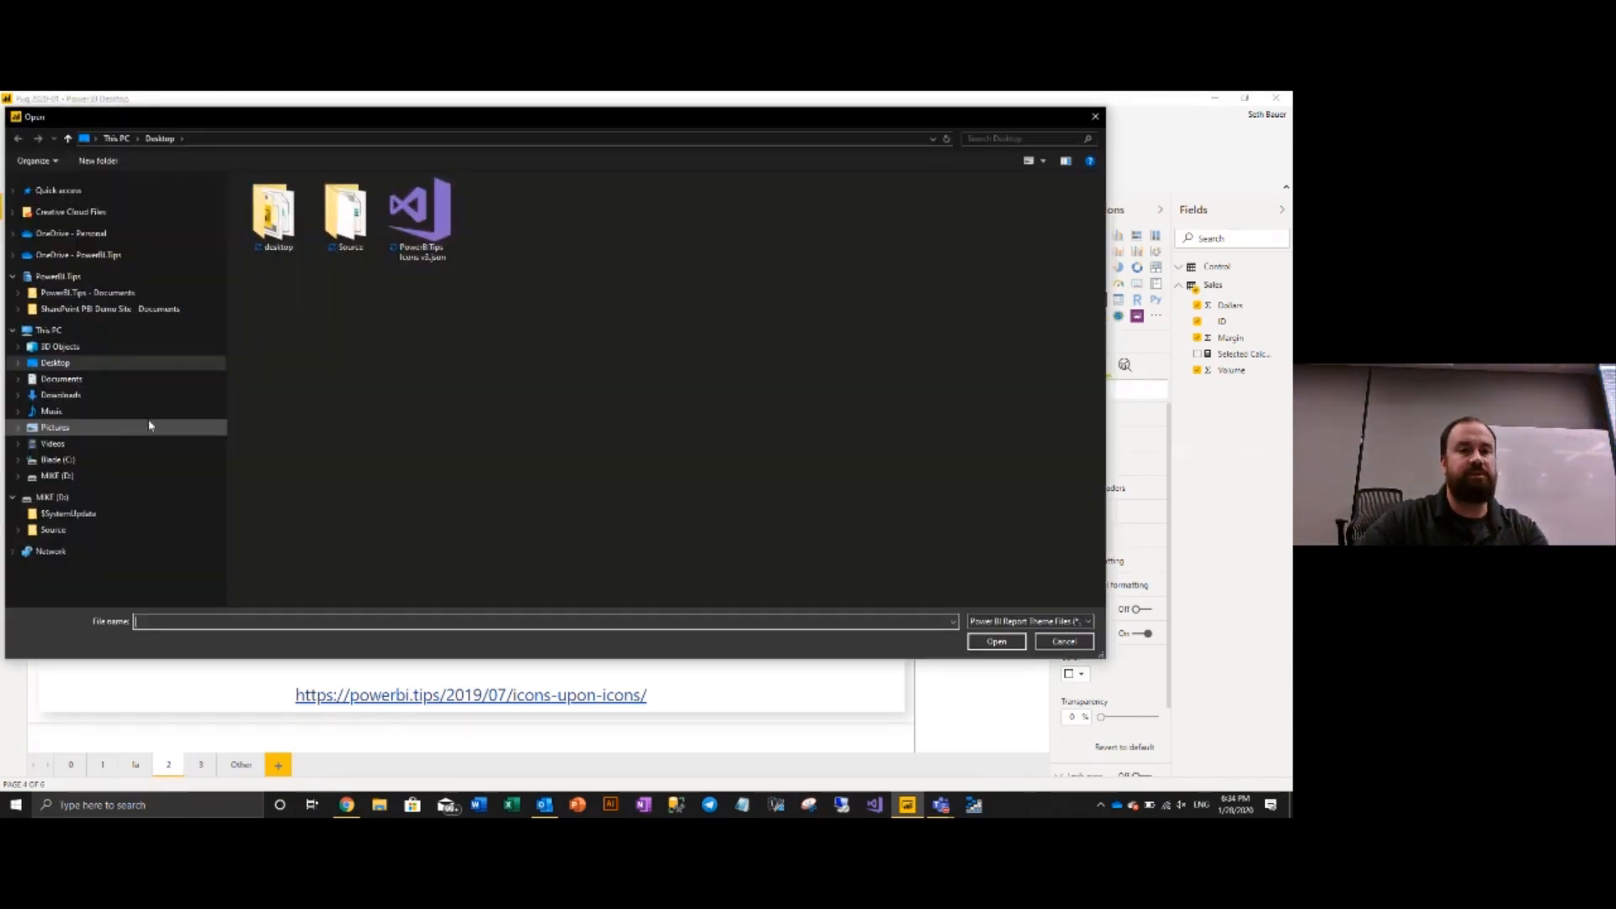
click(420, 211)
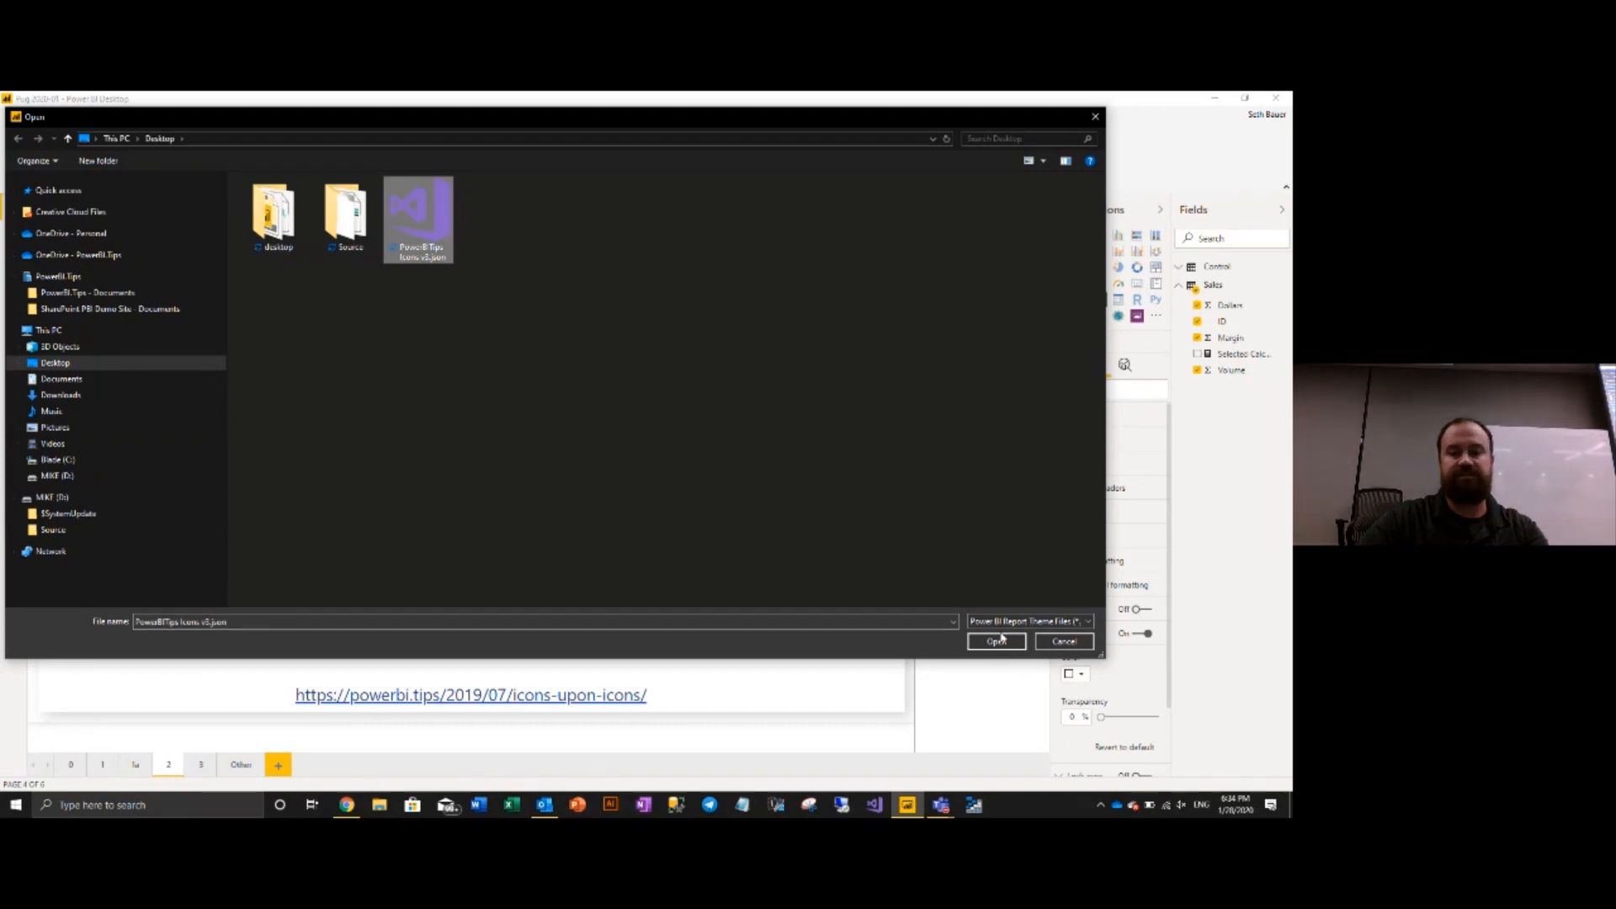
click(994, 639)
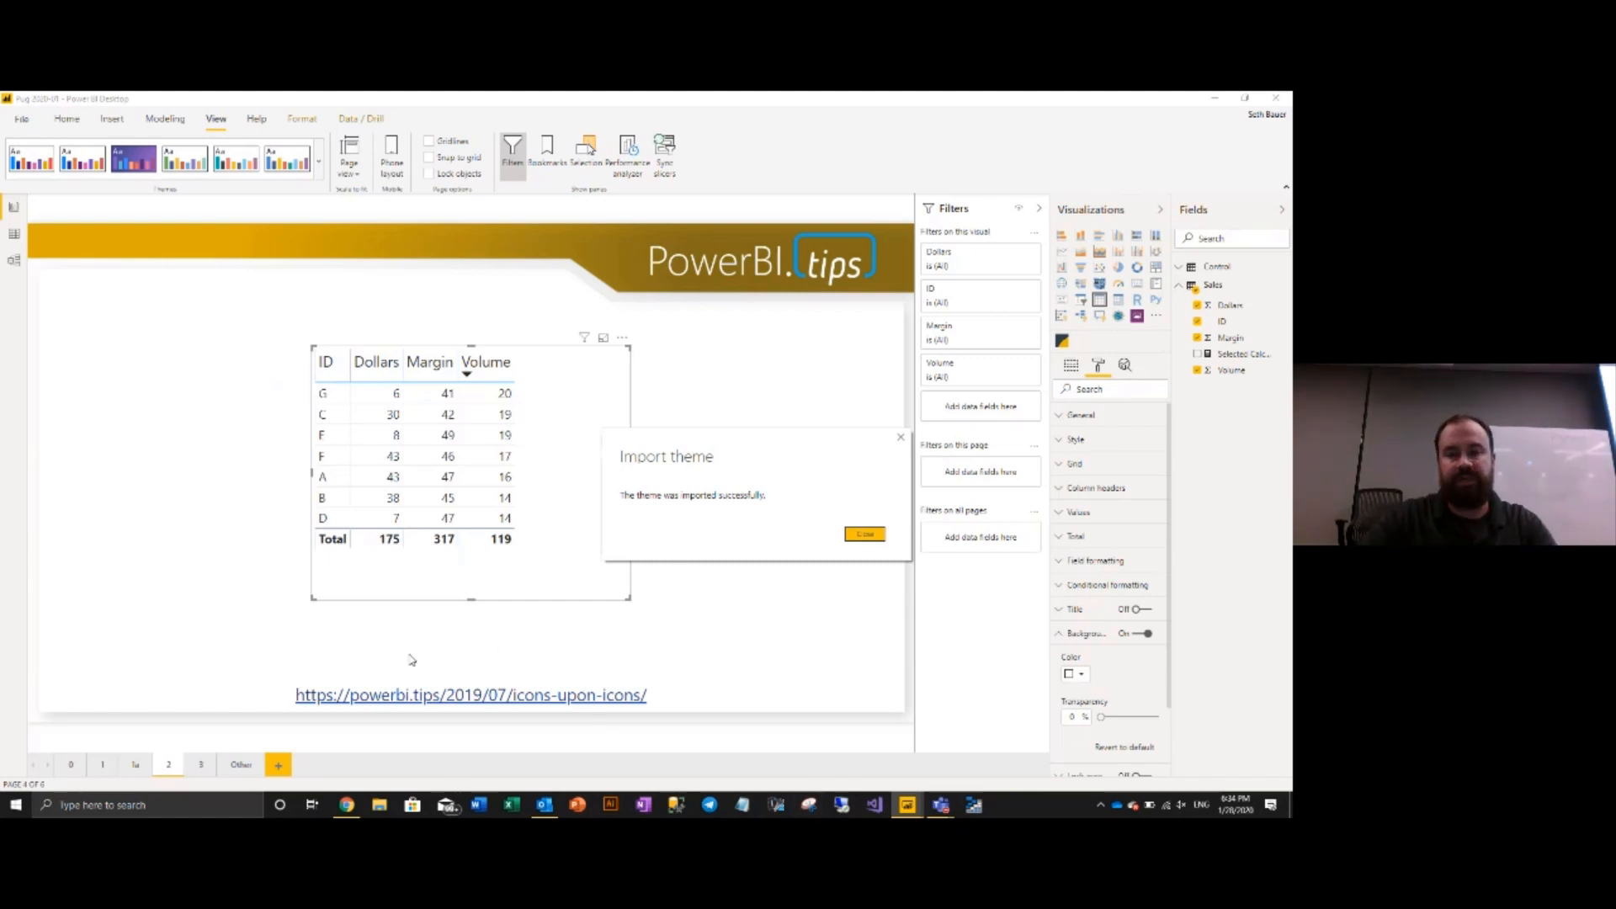
click(863, 534)
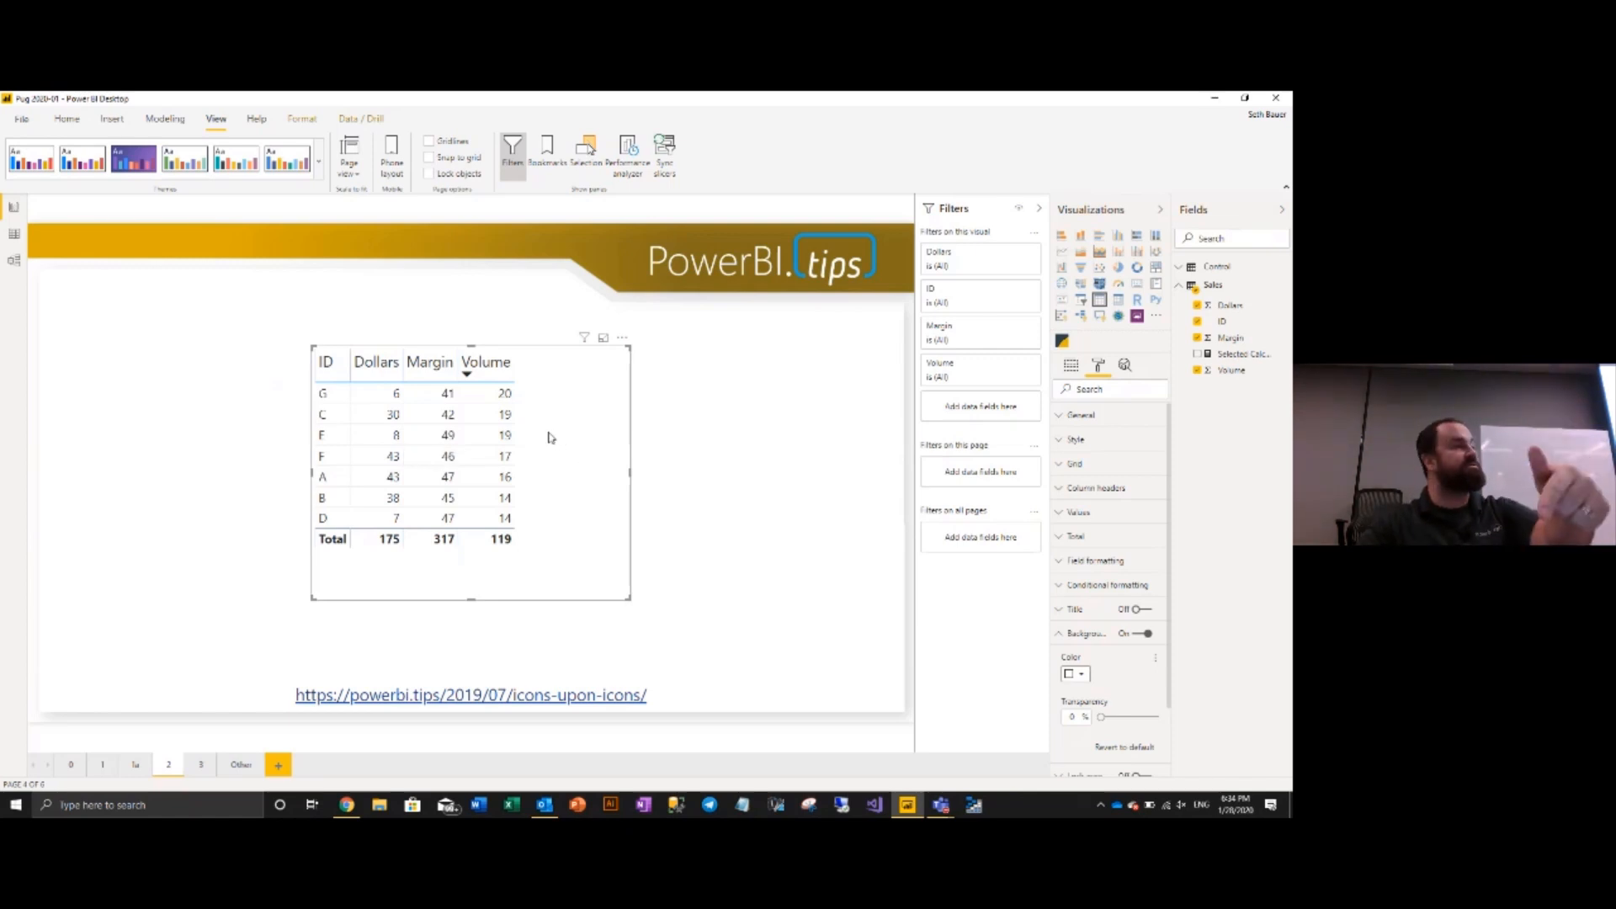
mouse_move(685, 530)
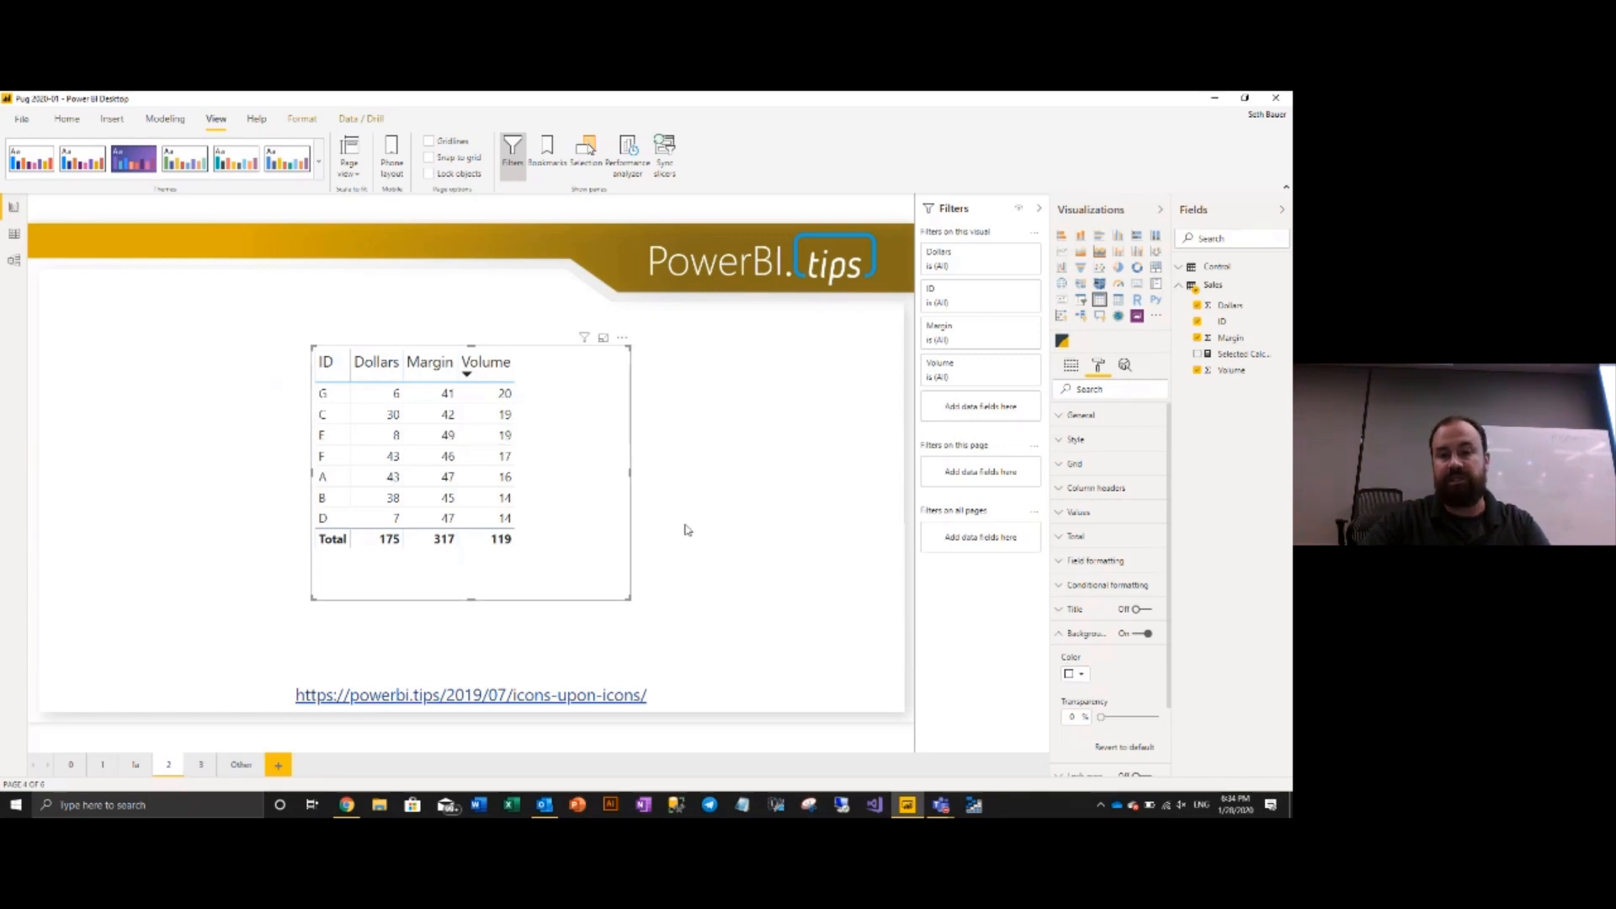
Turn on icon conditional formatting for the table's Volume field.
click(1104, 584)
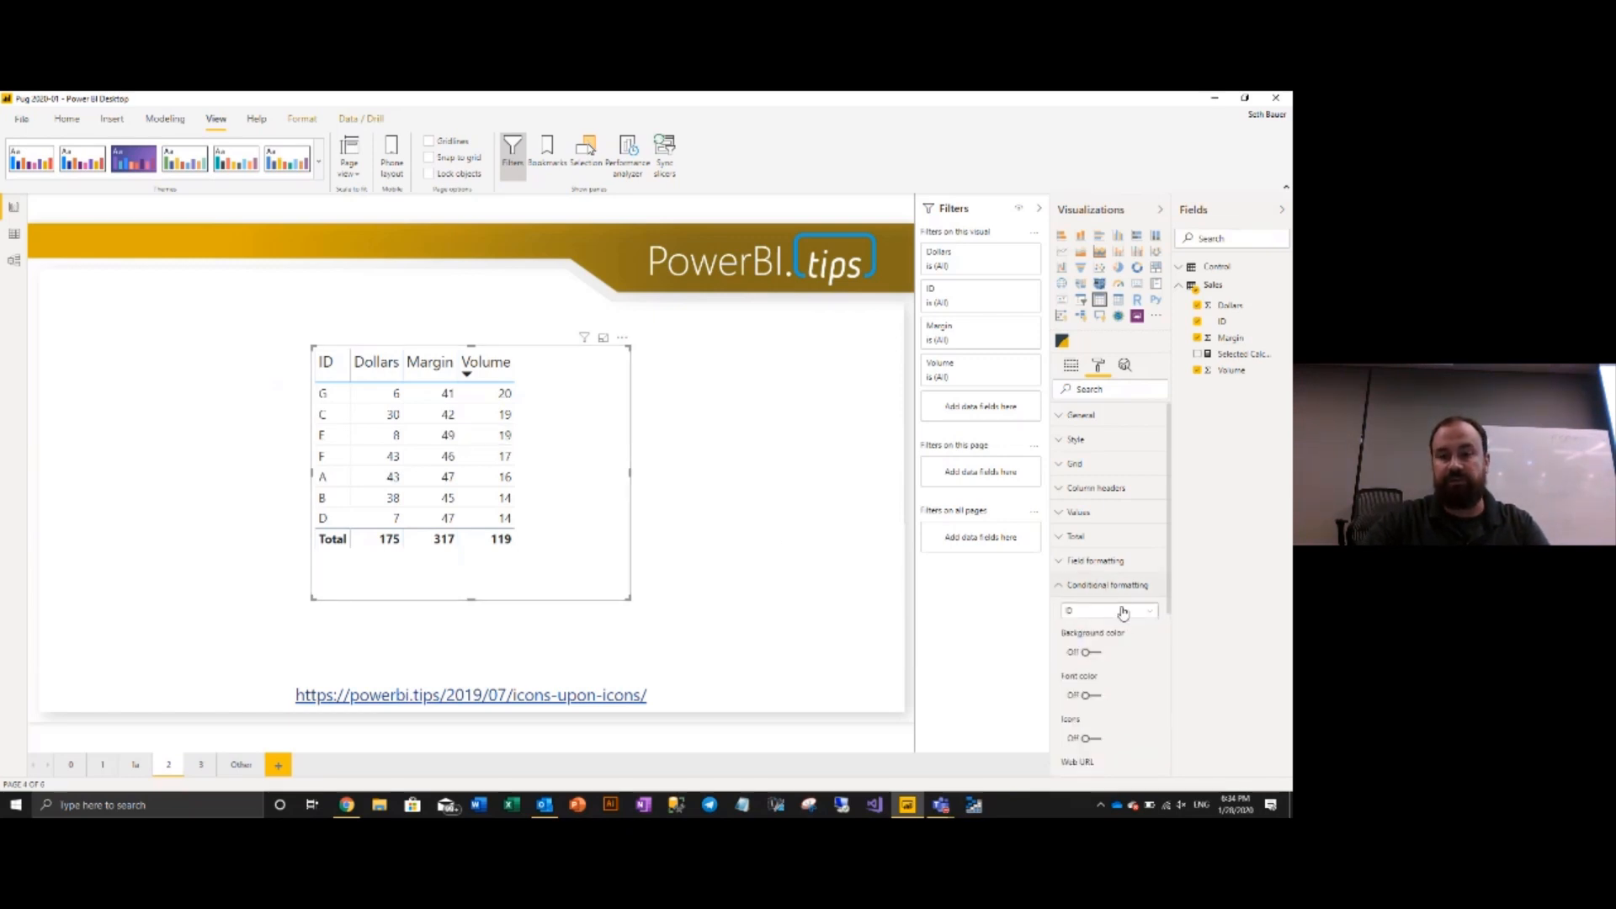
scroll(down, 3)
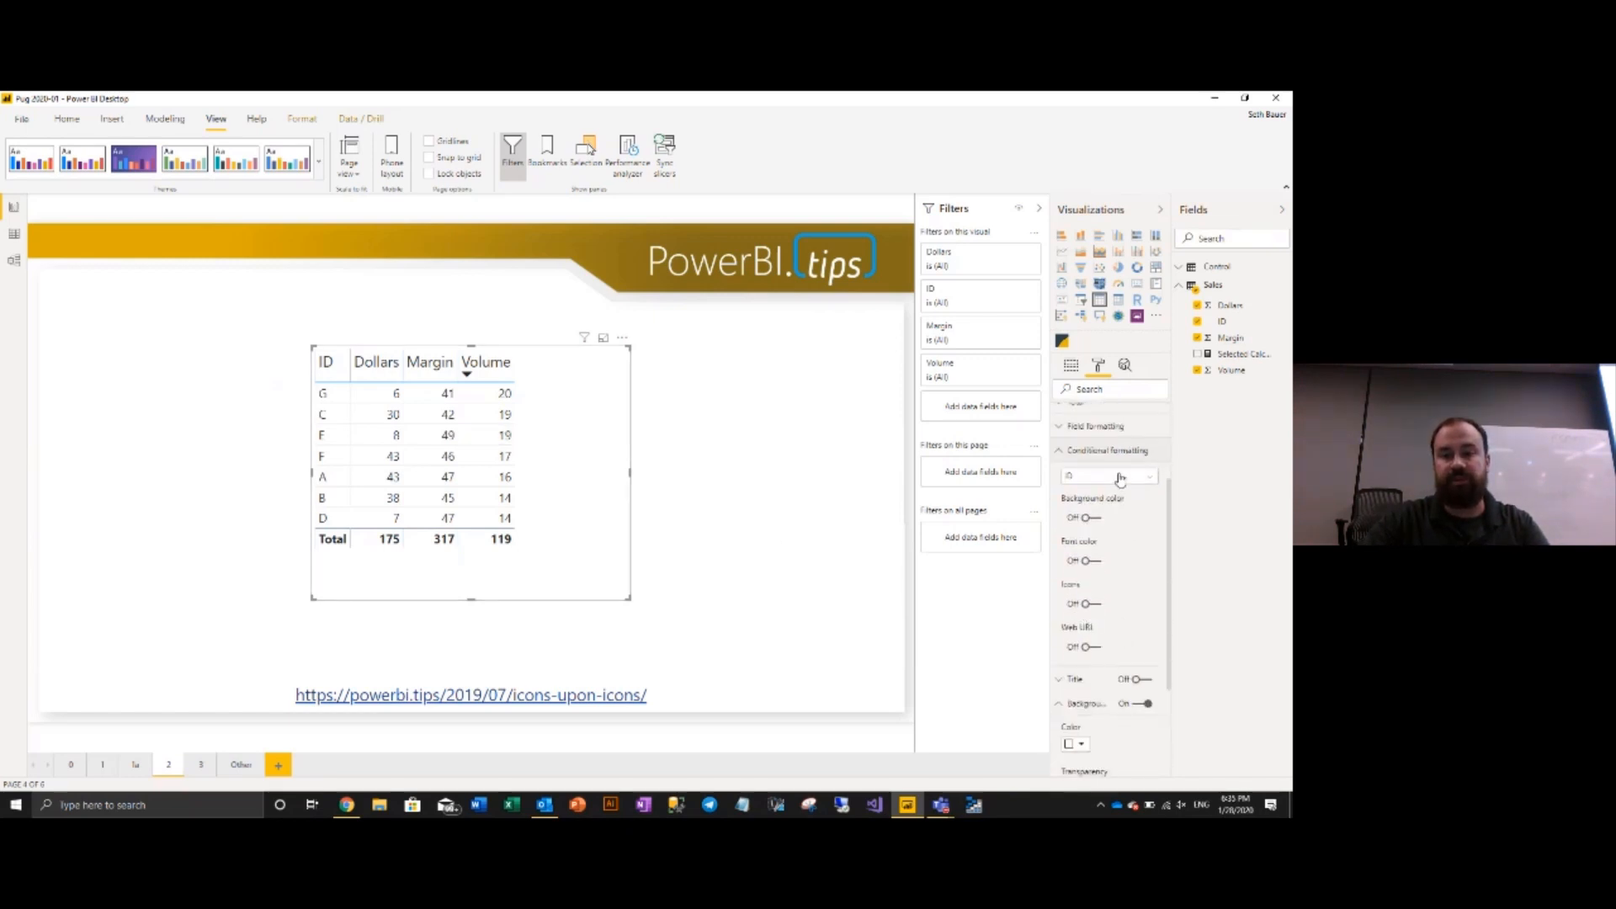
click(1108, 475)
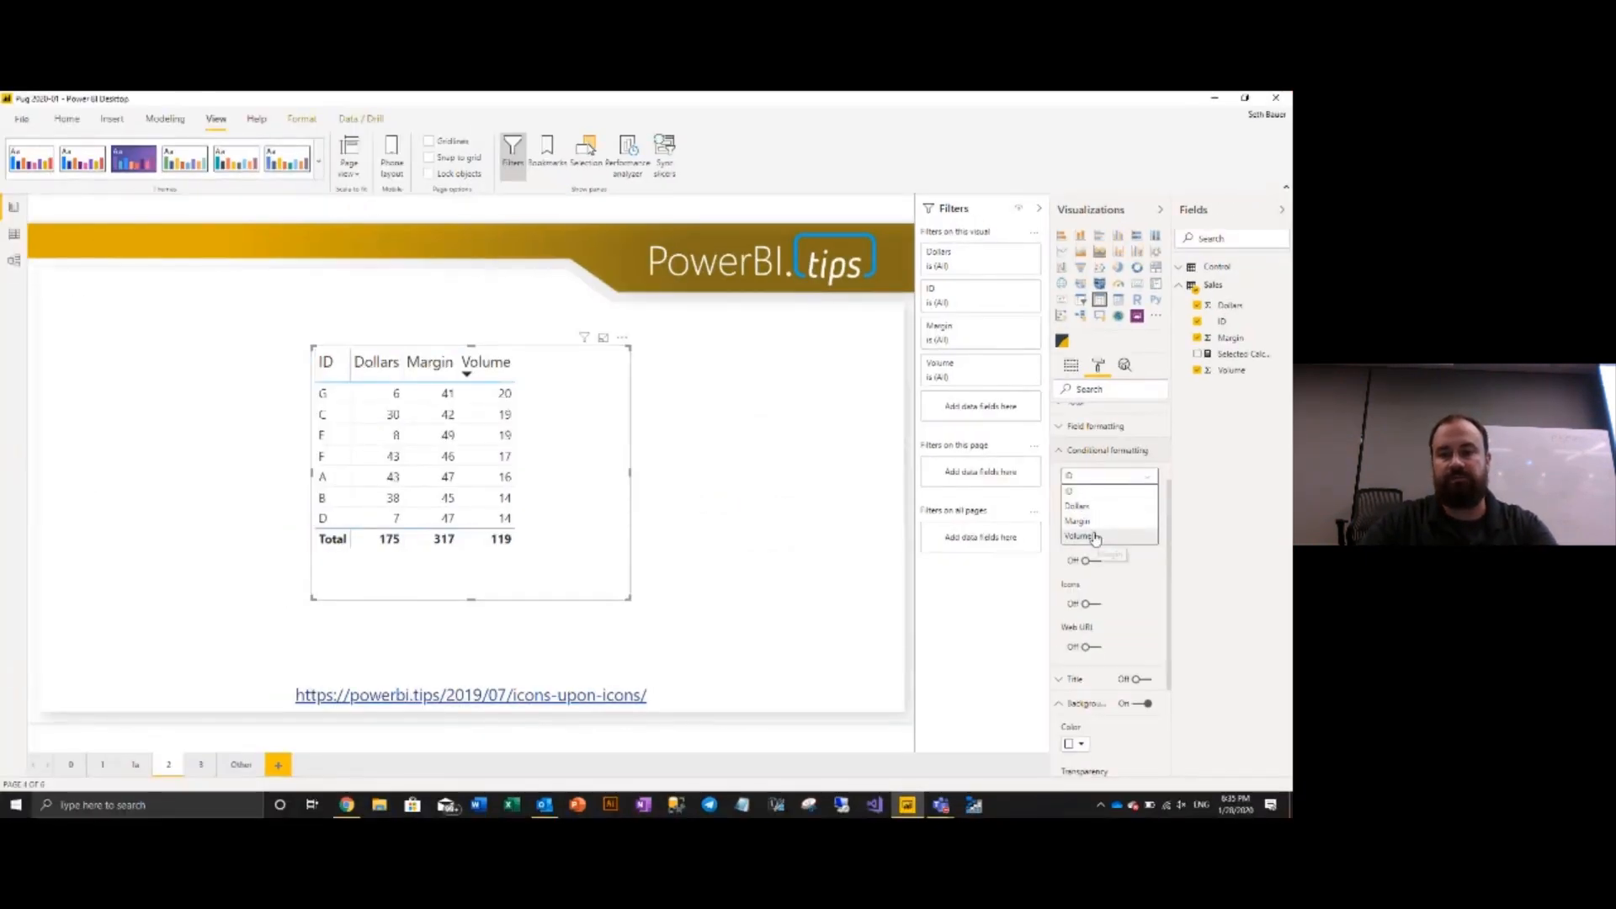
click(1083, 537)
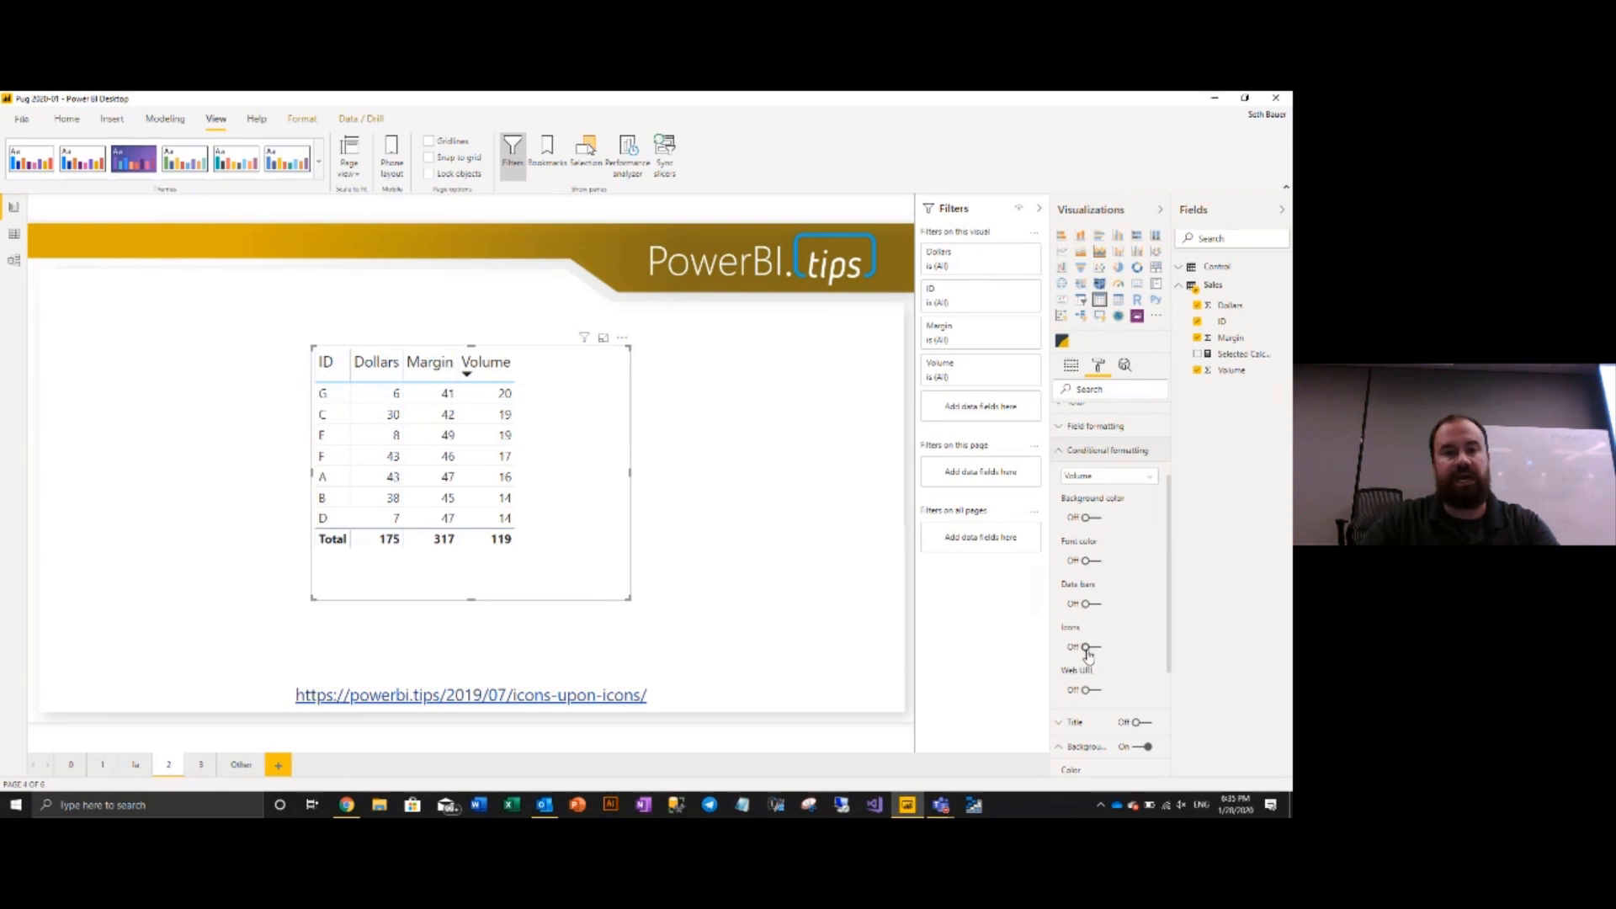
click(1082, 646)
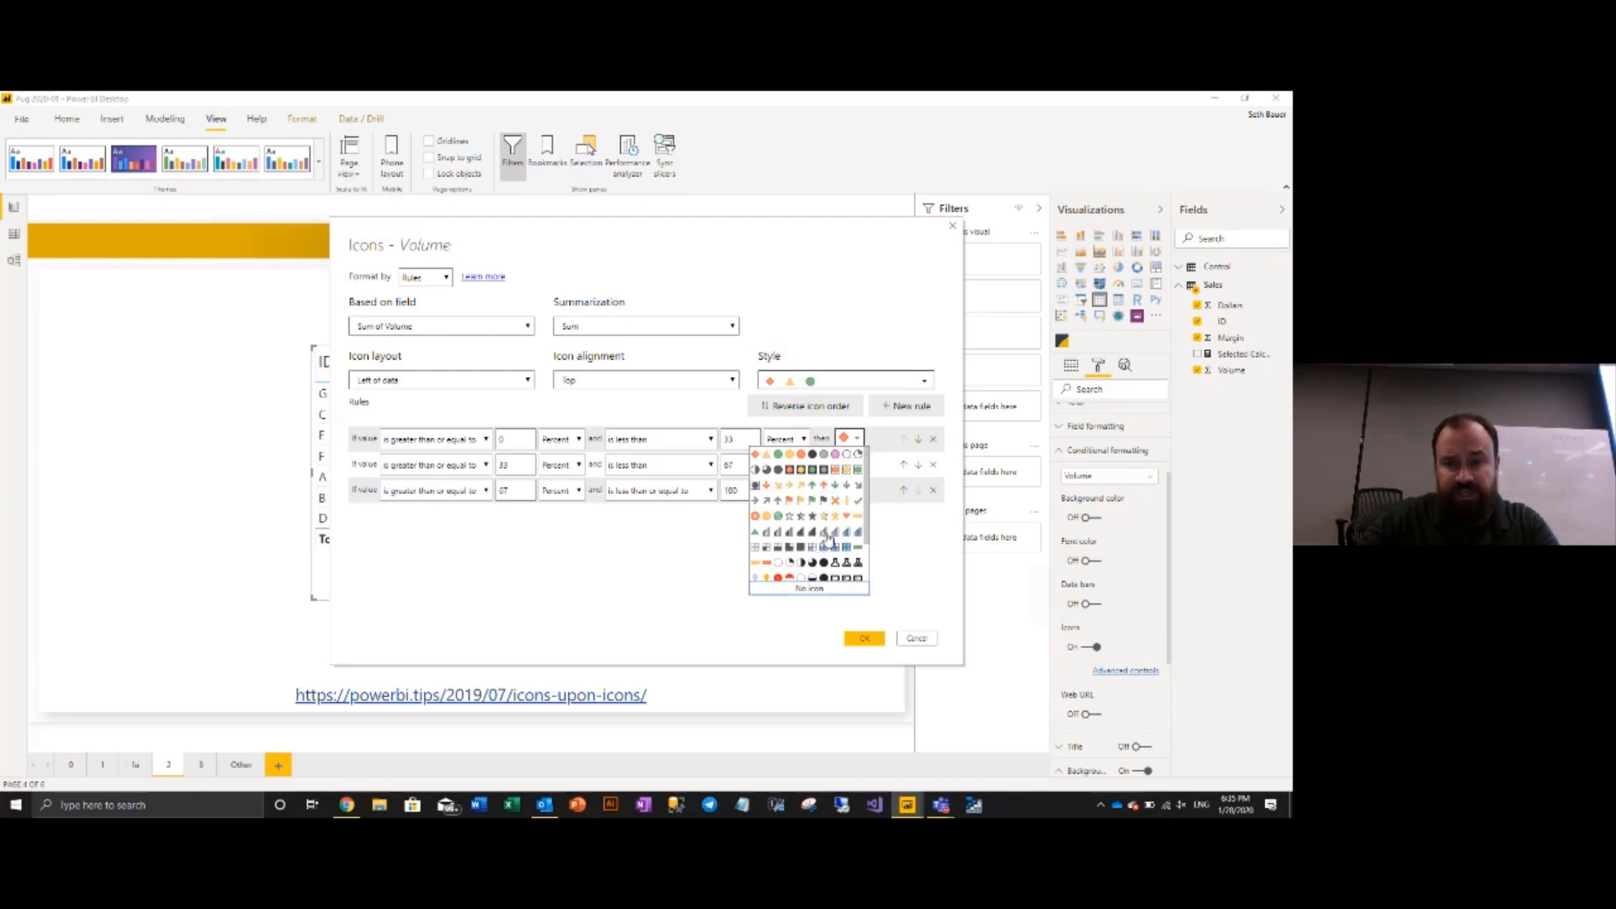
Replace the Volume icon rules' bar icons with the theme's beaker icon and apply.
click(825, 546)
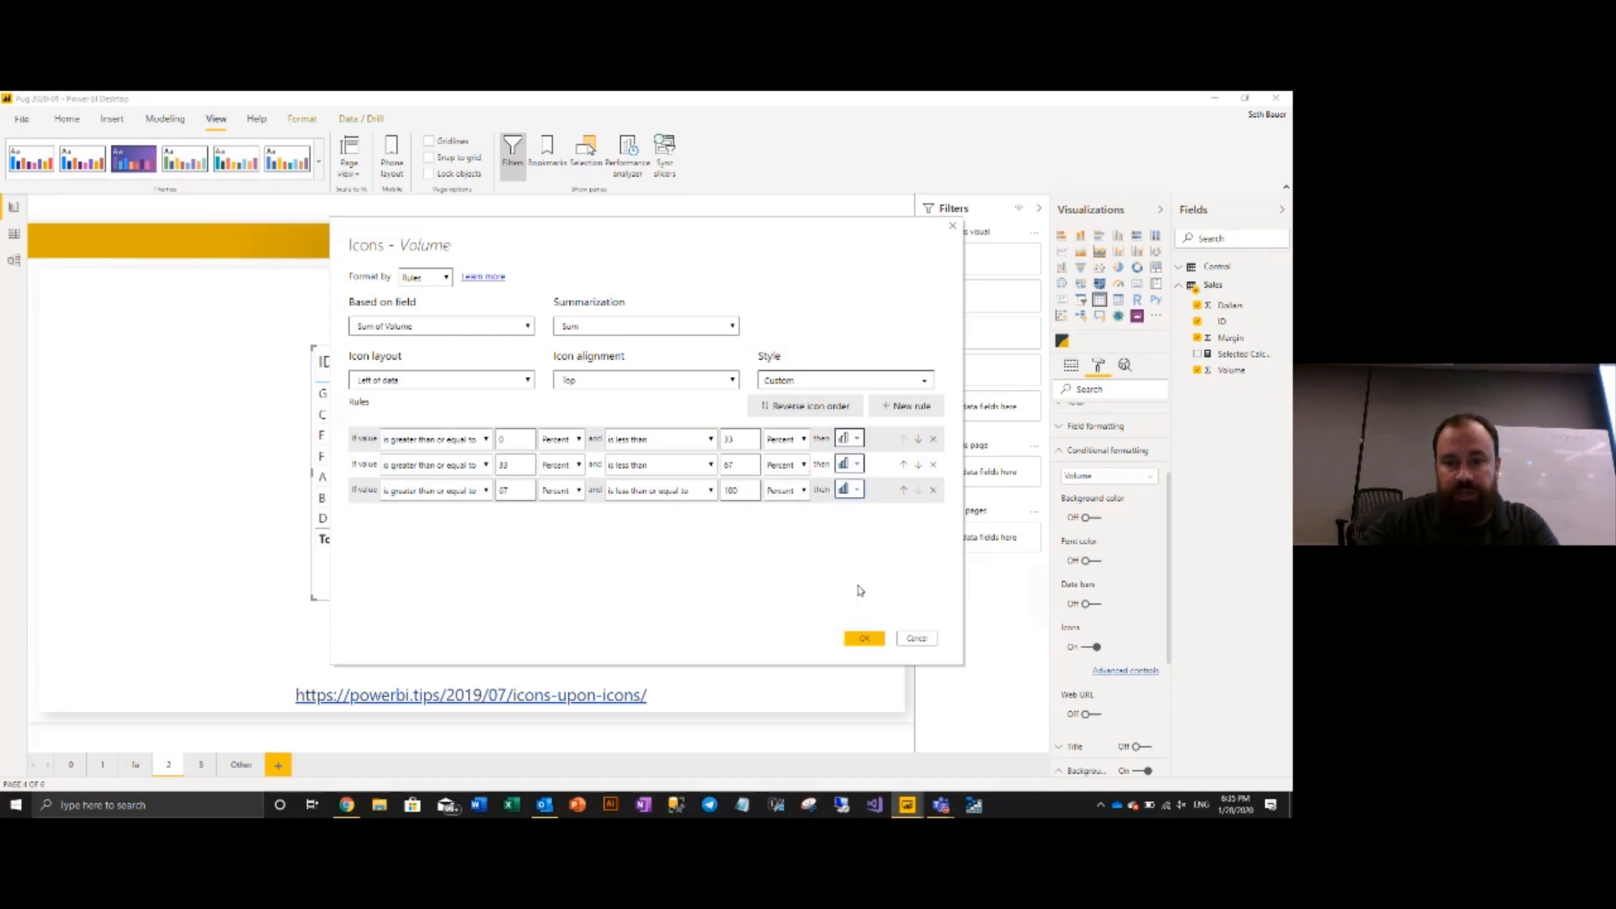
click(864, 637)
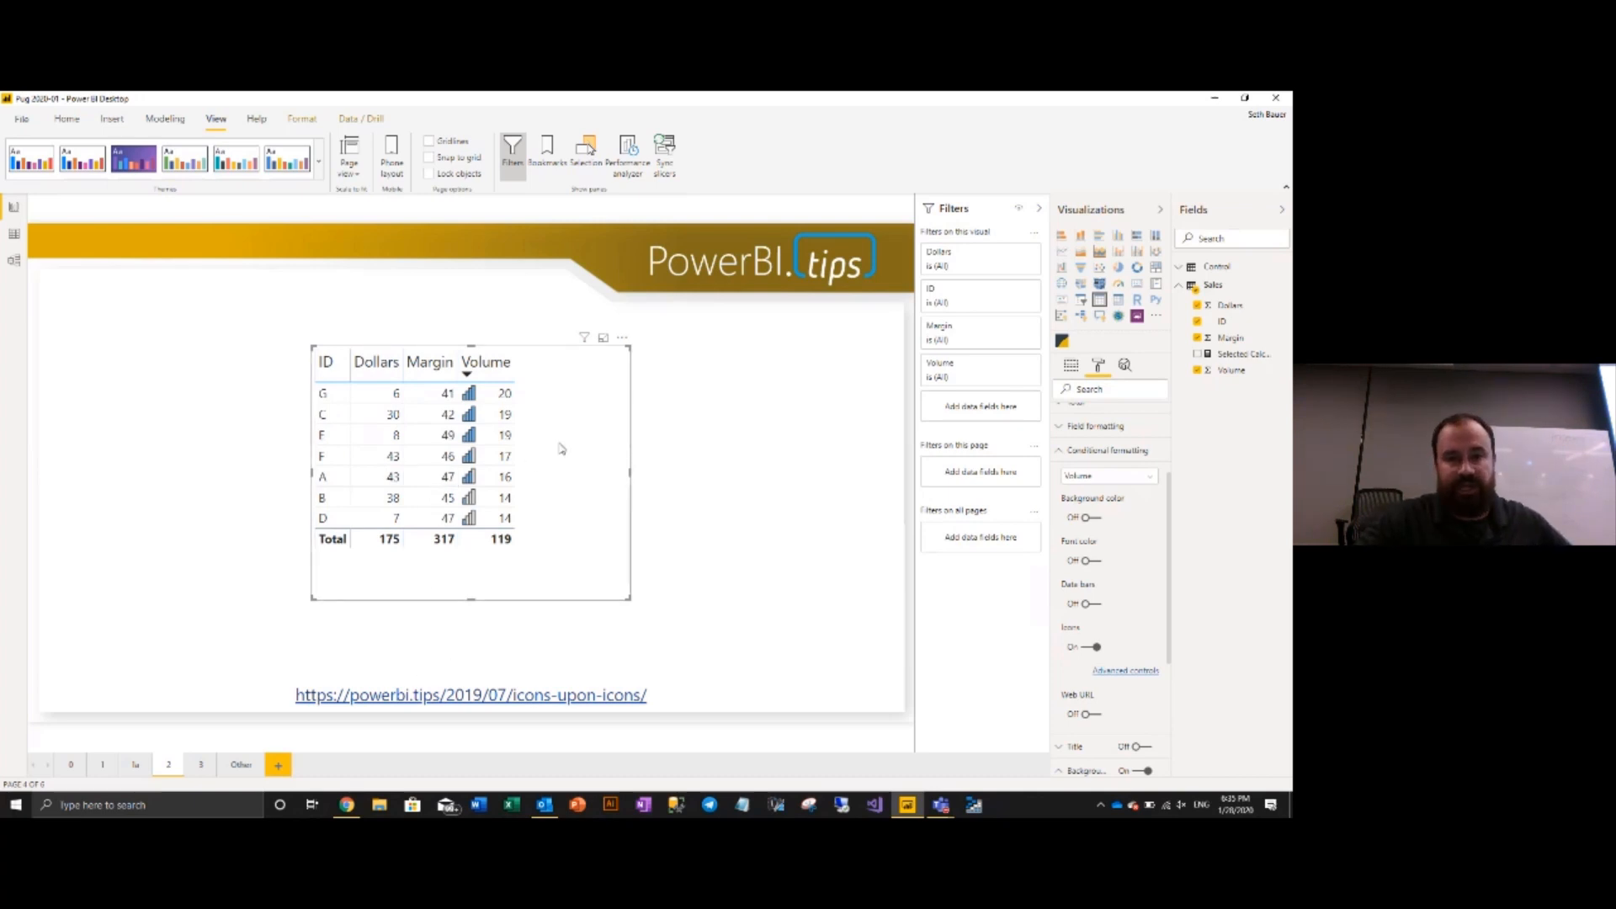
click(1125, 670)
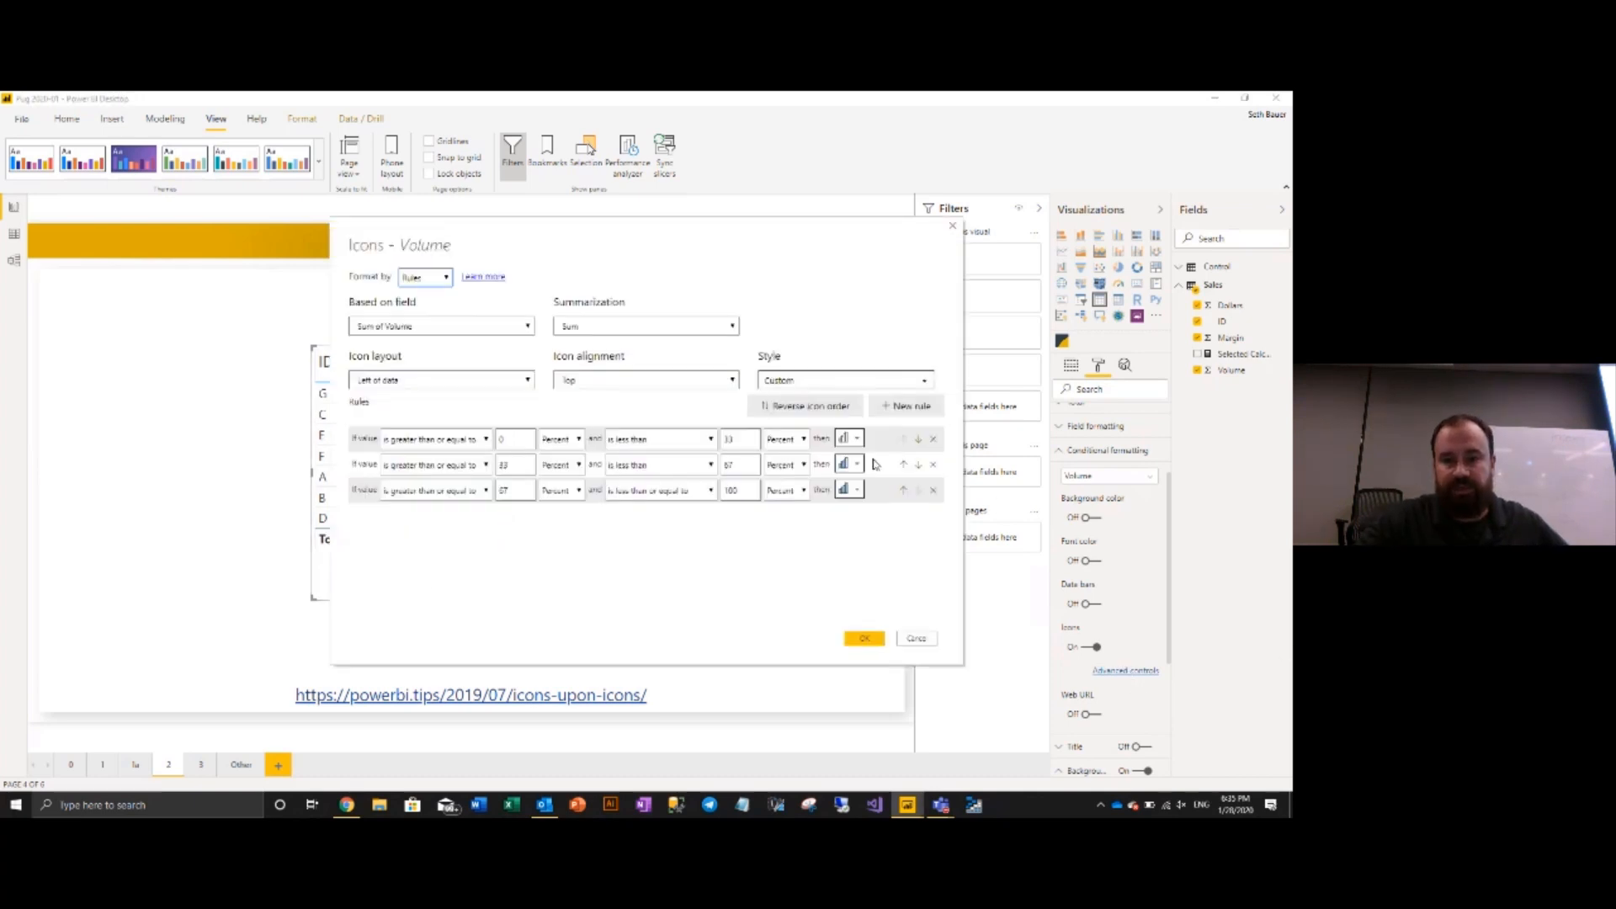
click(855, 438)
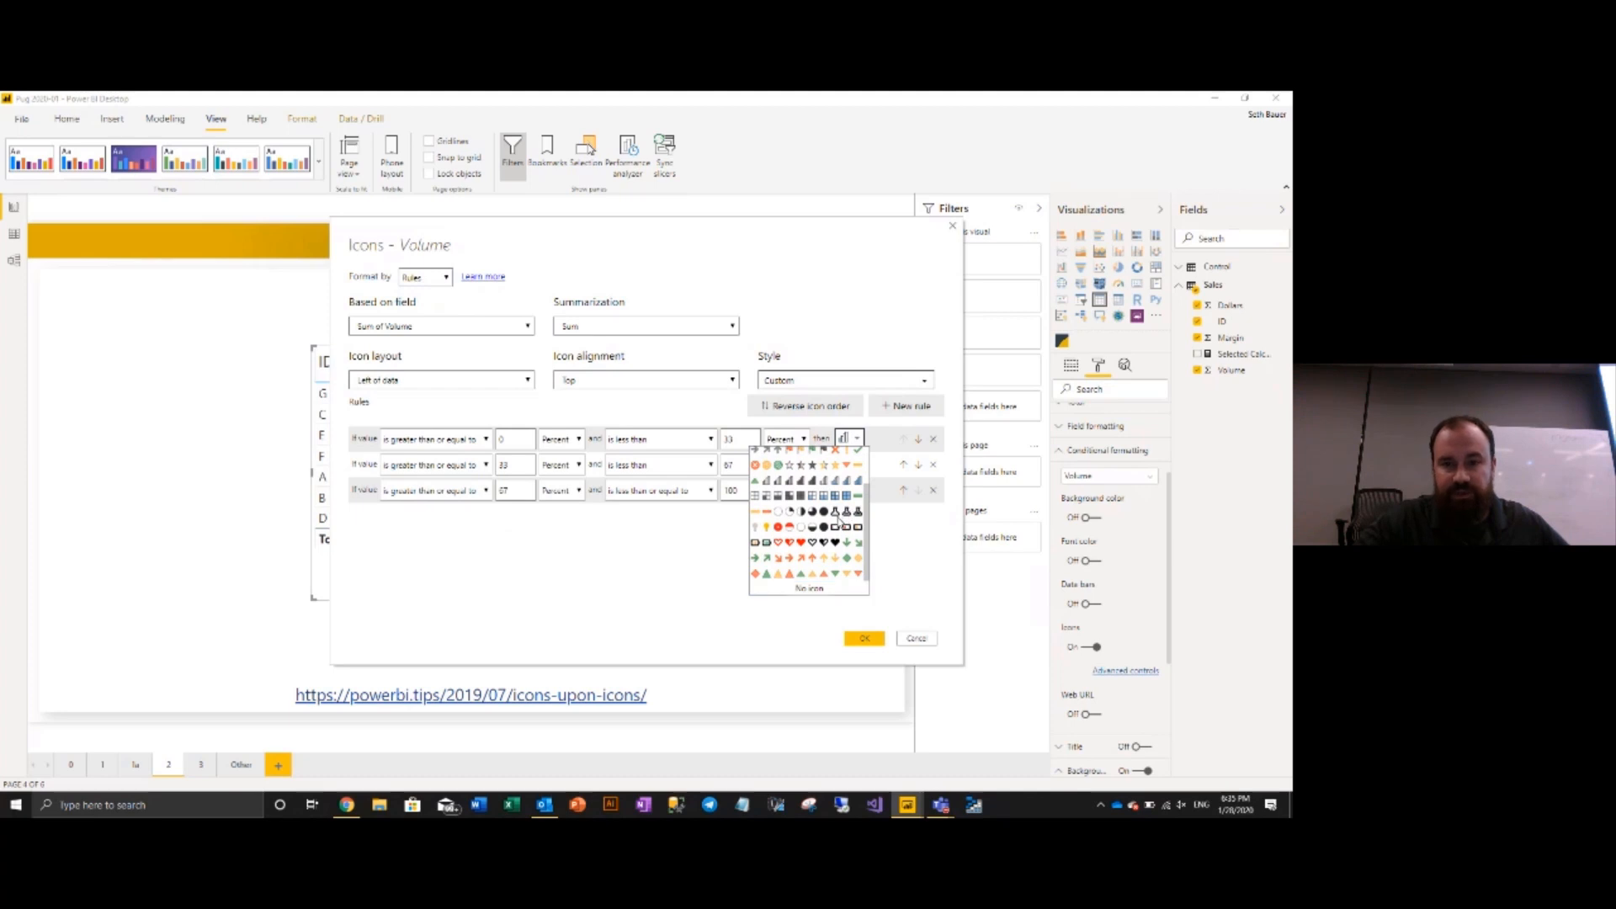
click(845, 464)
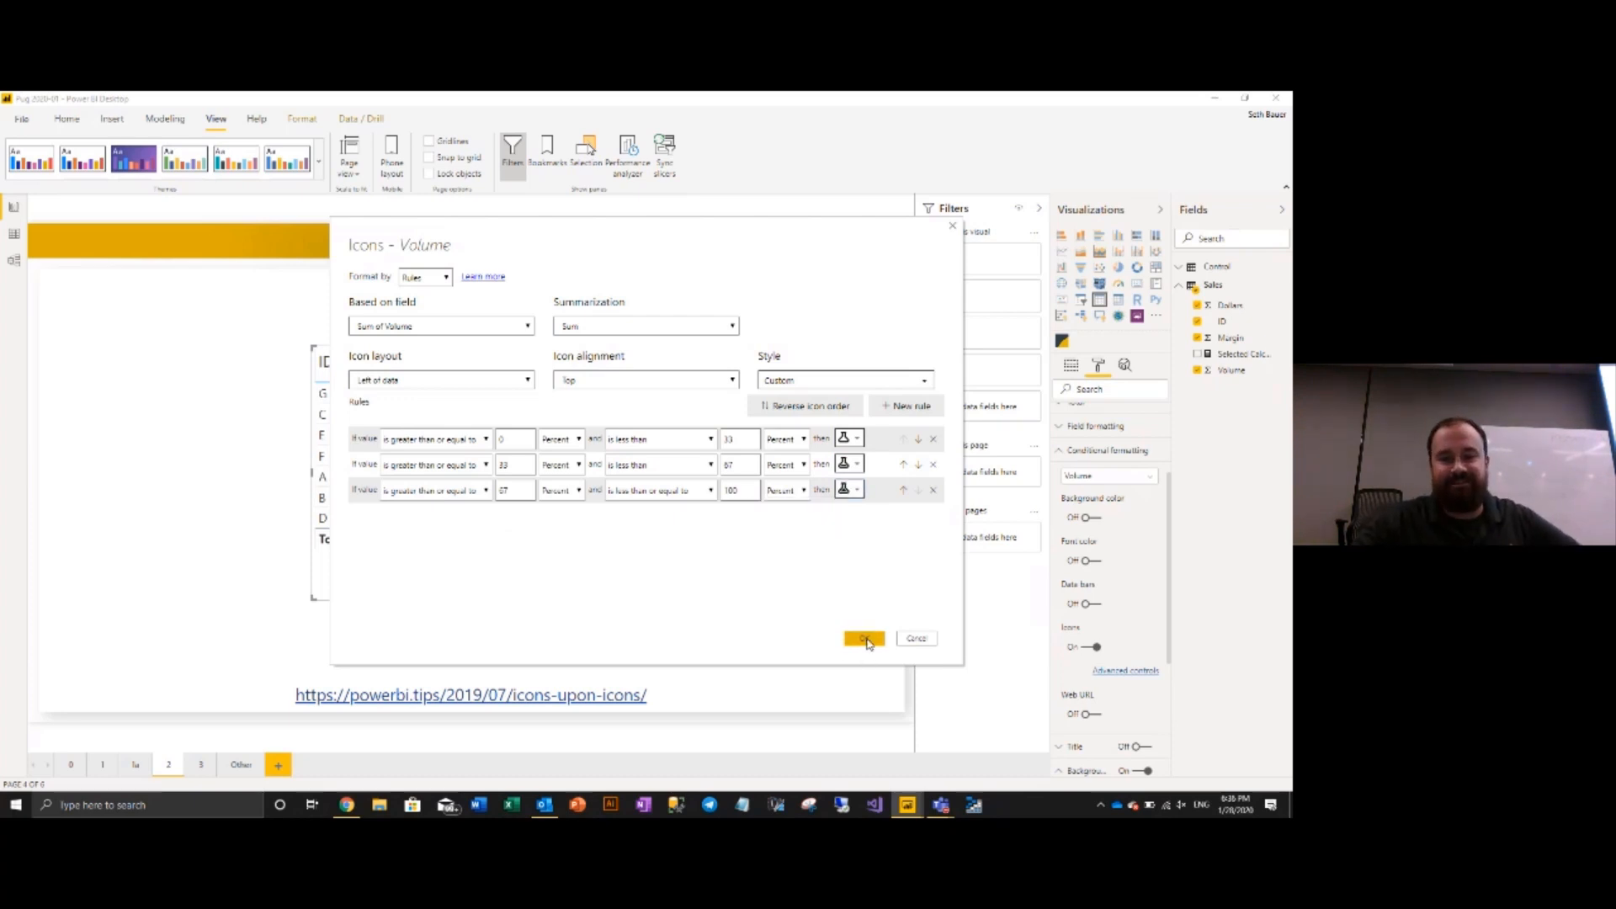
click(863, 638)
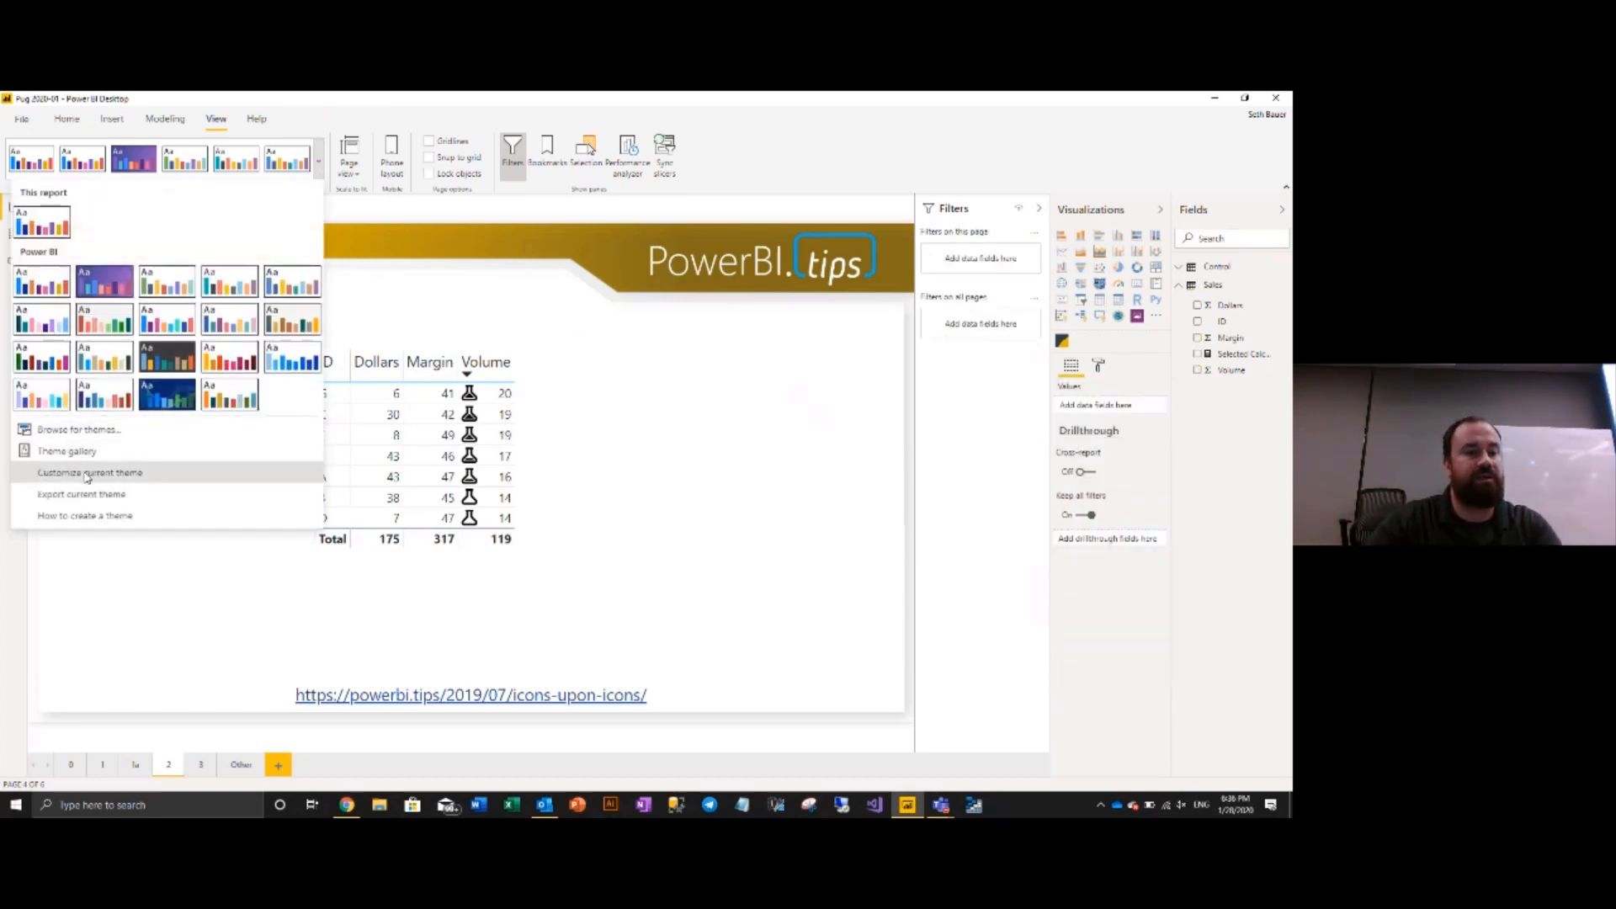
Change theme colours to grey, apply the customized theme, and export it as 'New Theme'.
click(88, 472)
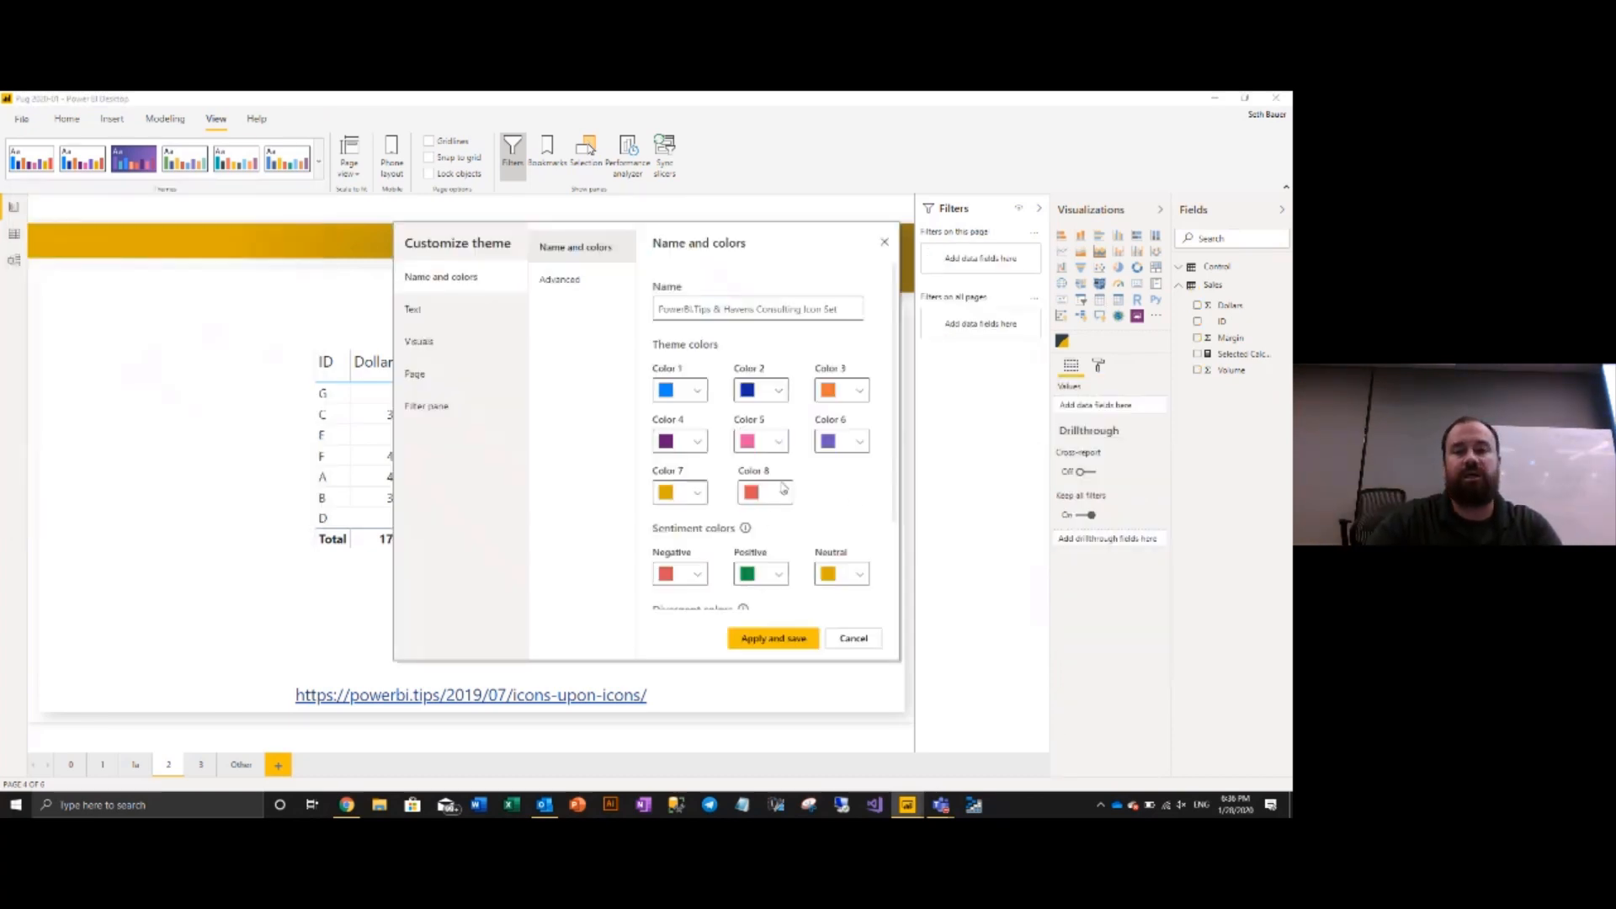
click(750, 492)
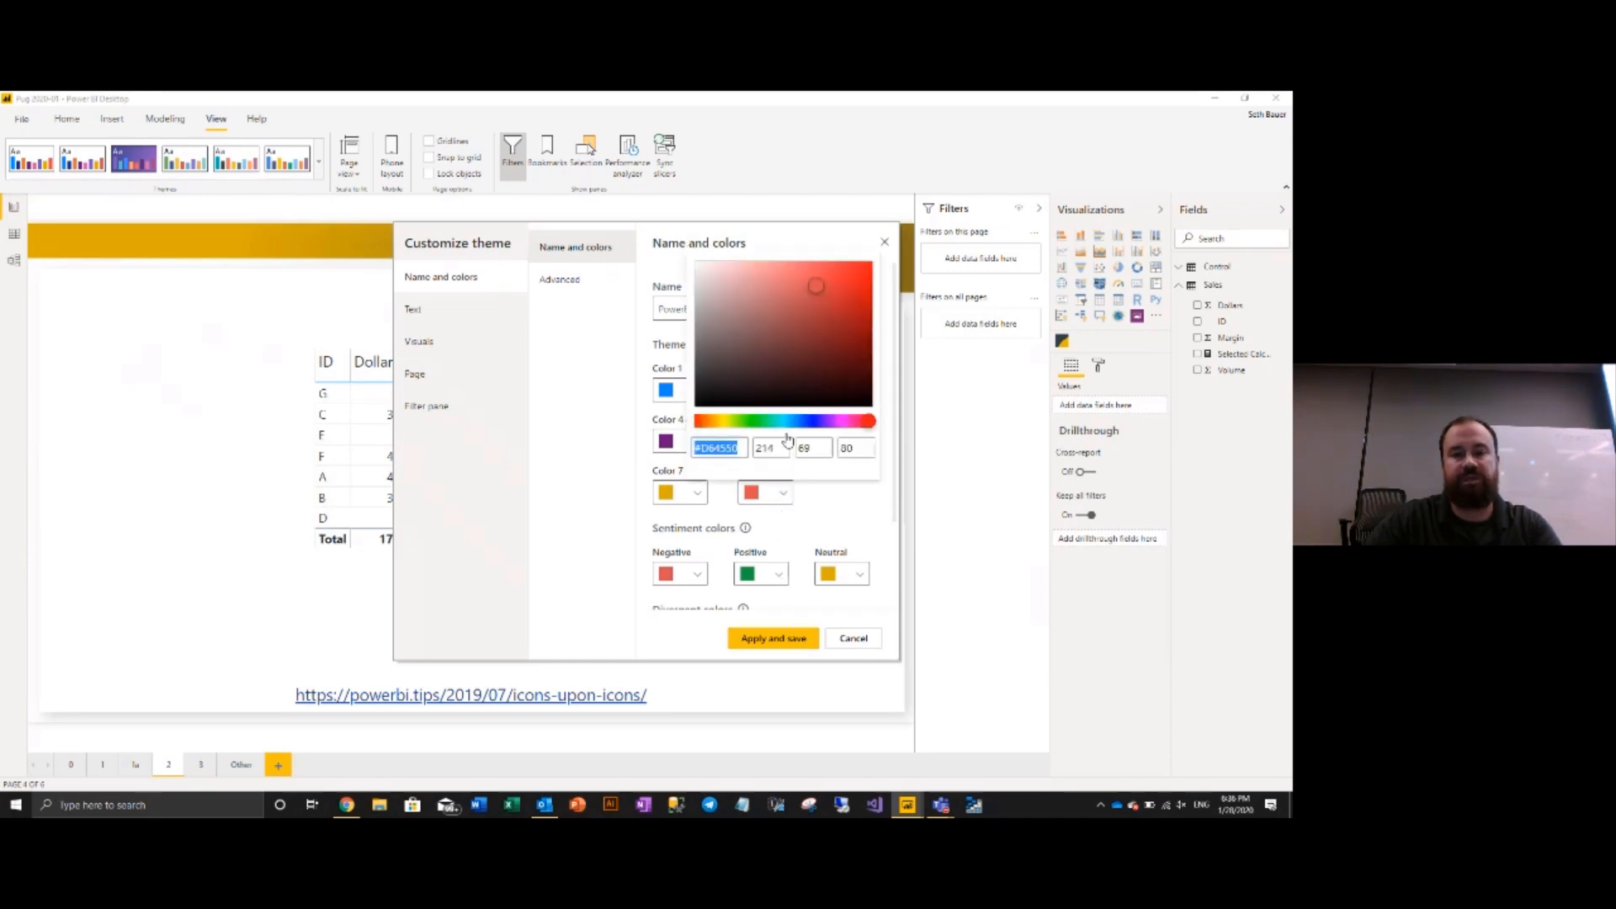
click(731, 325)
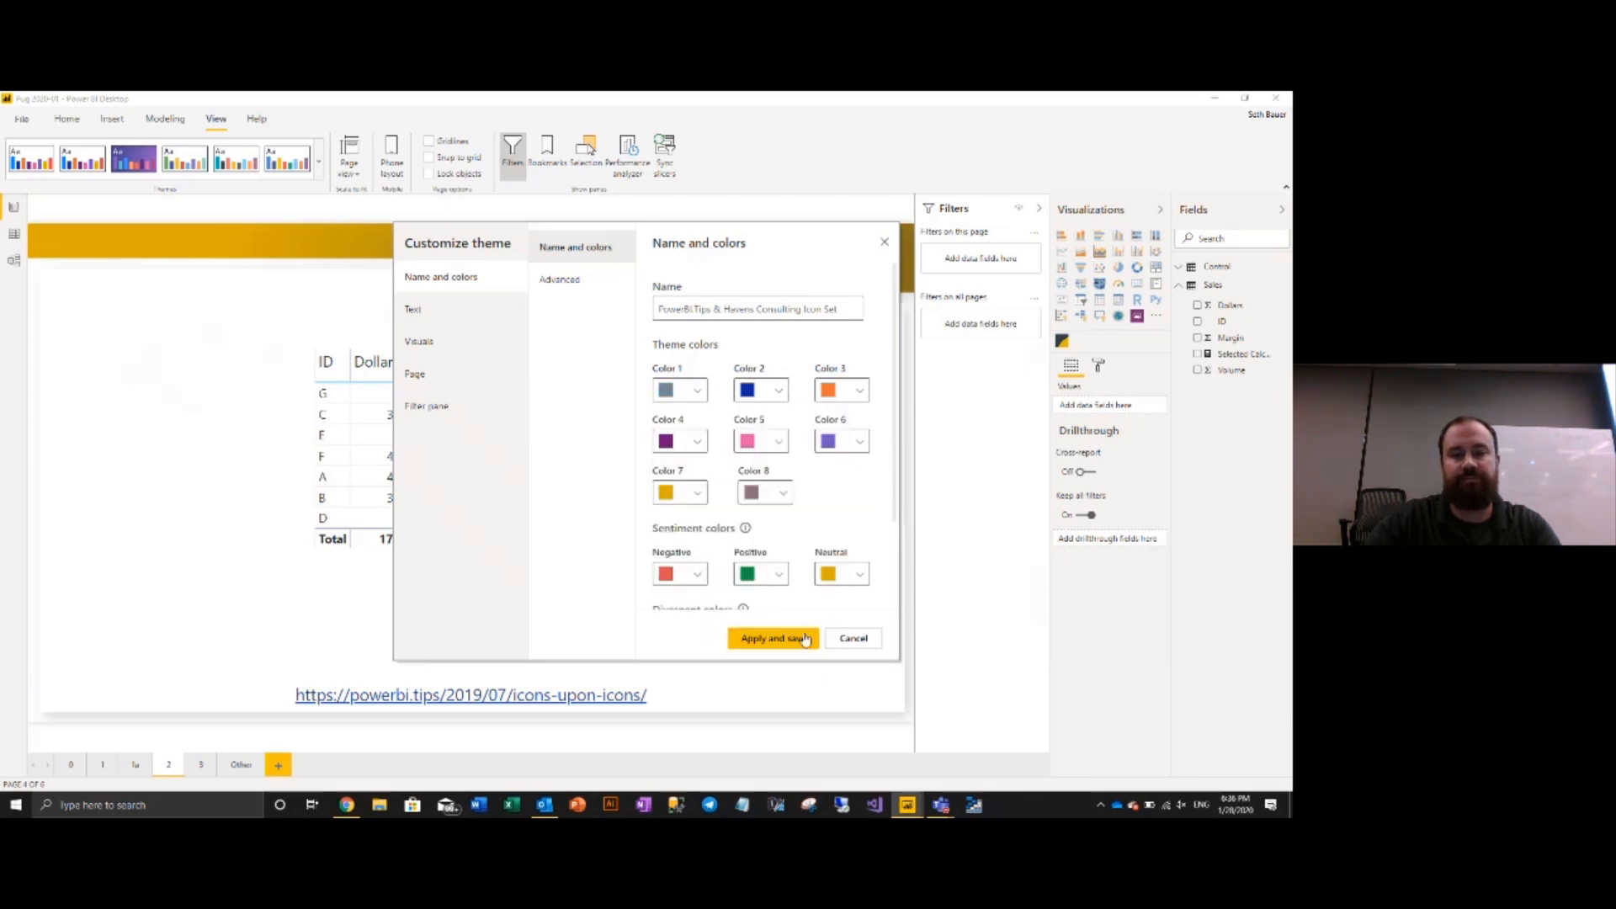
click(773, 638)
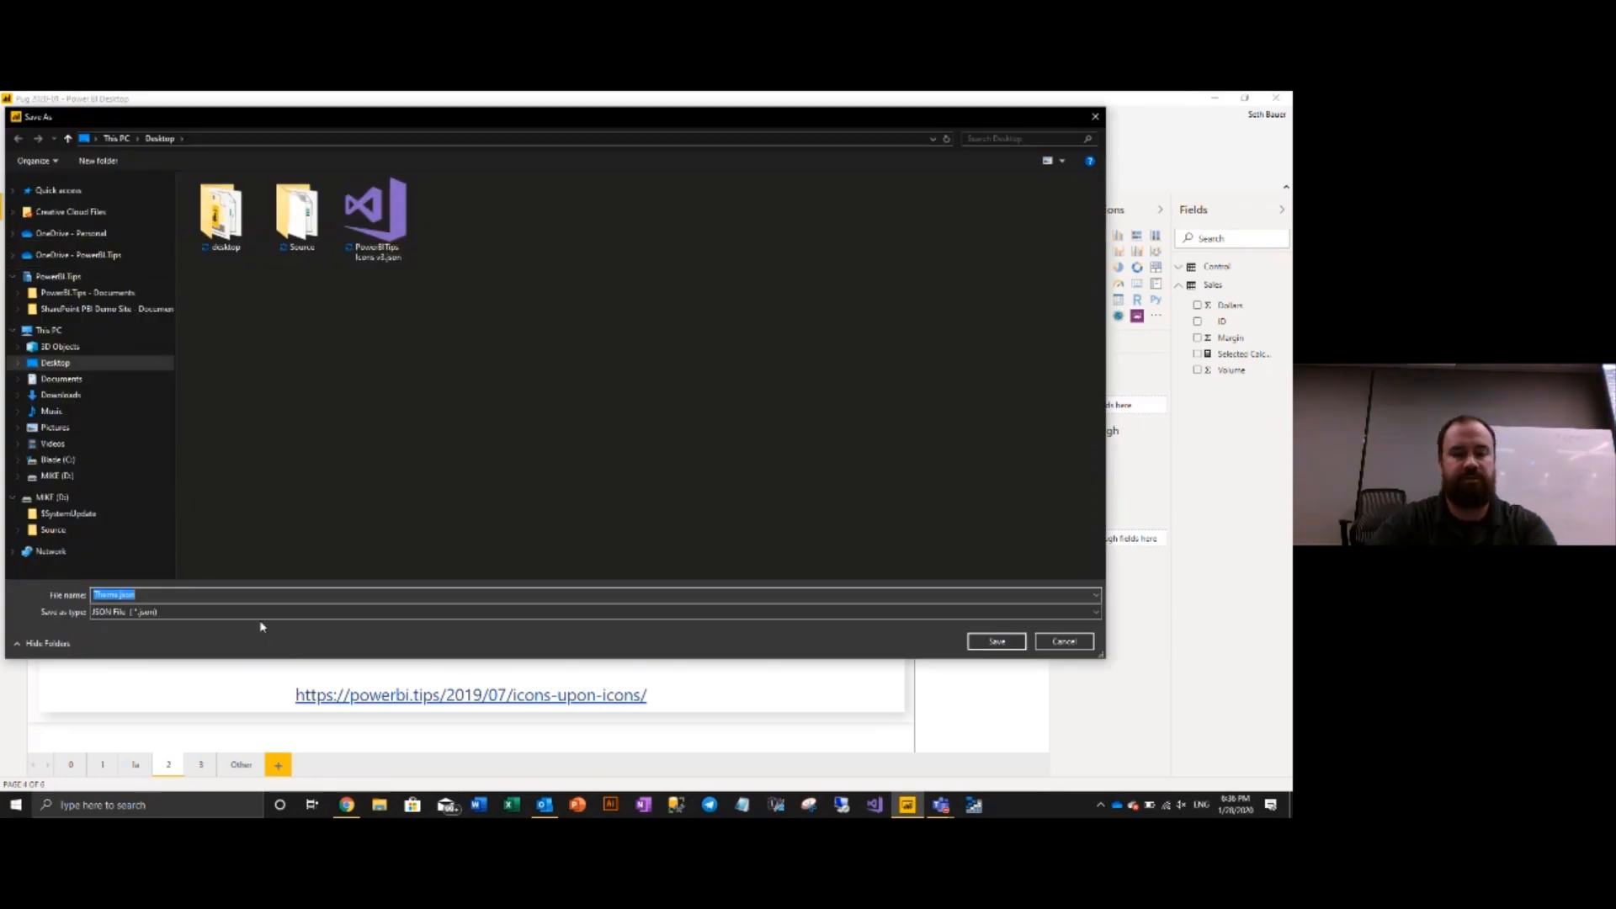
text(New Theme)
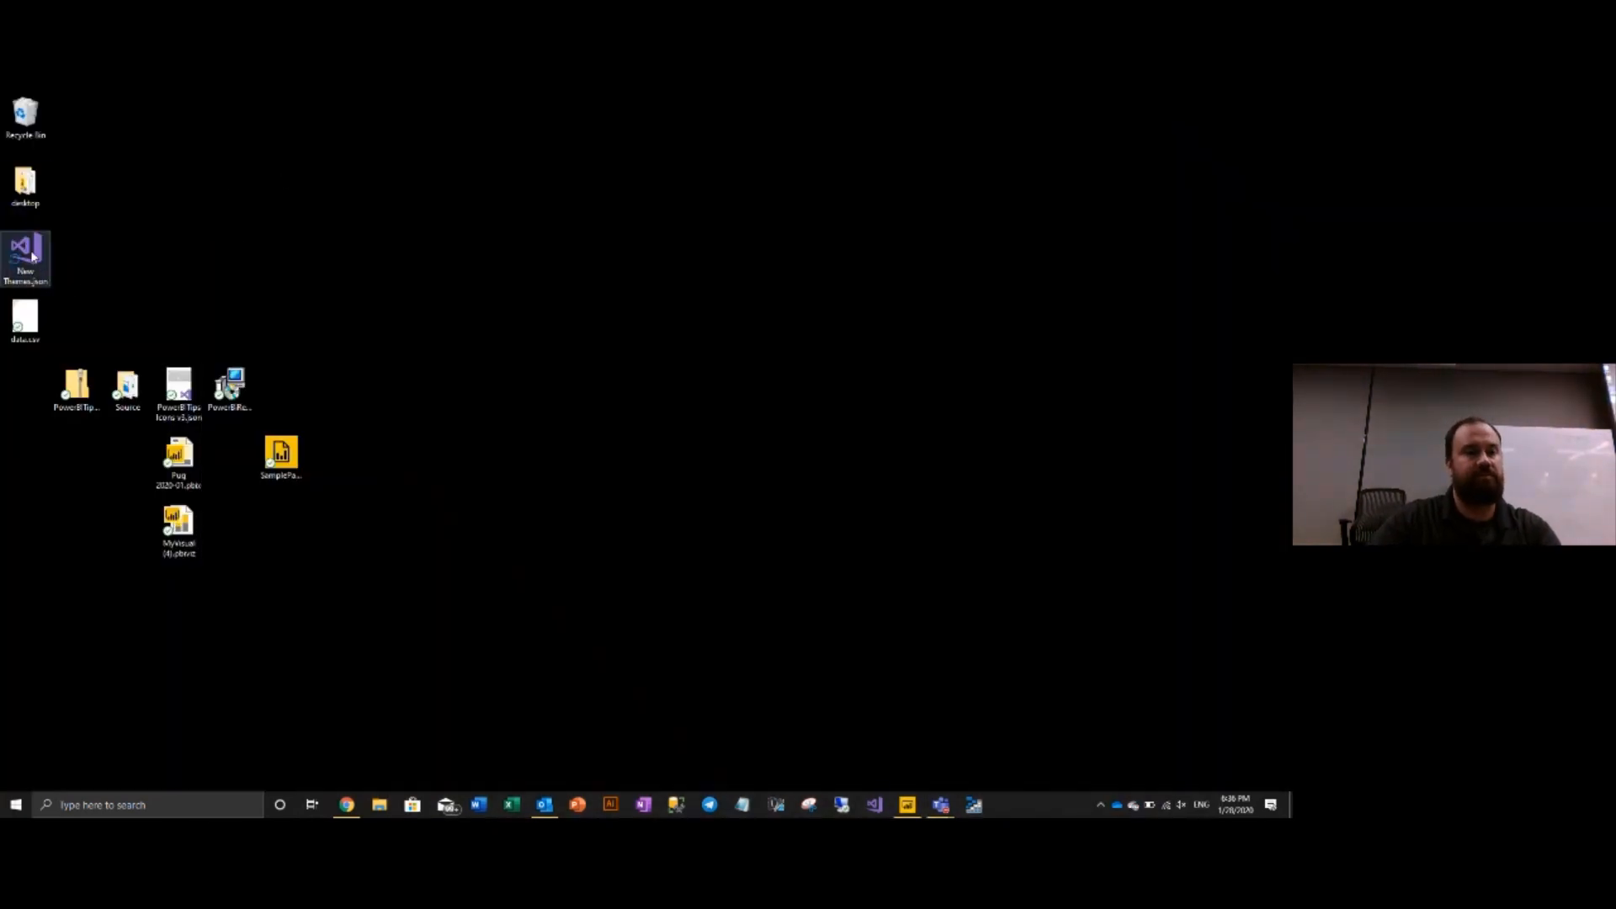
Open the exported New Theme JSON file from the desktop with Microsoft Visual Studio 2017.
right_click(24, 258)
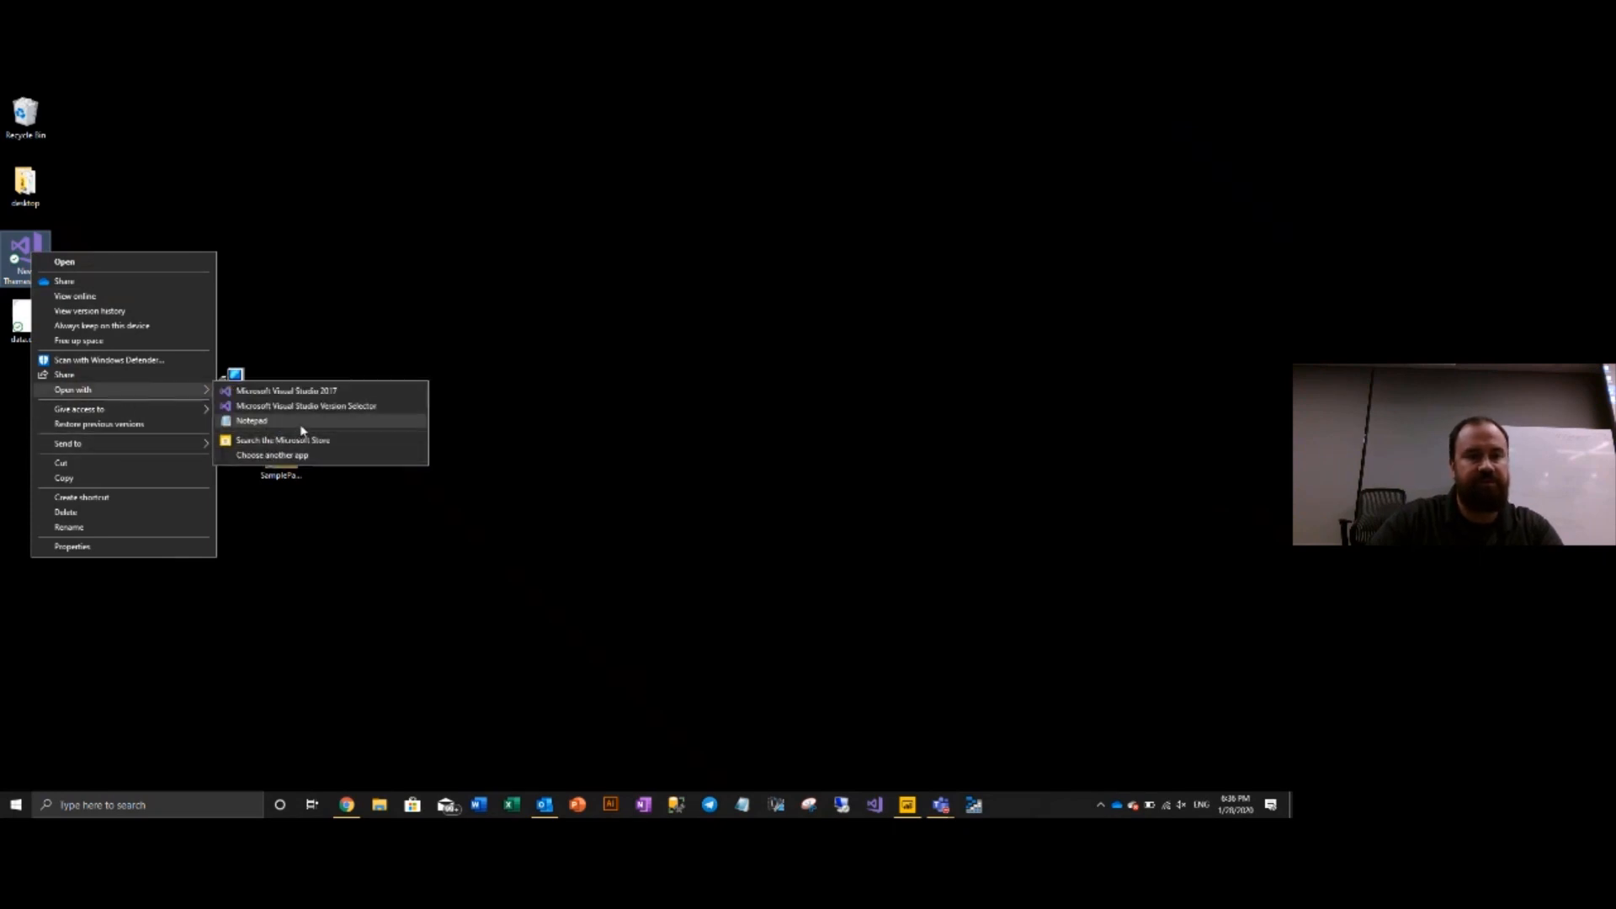
click(252, 421)
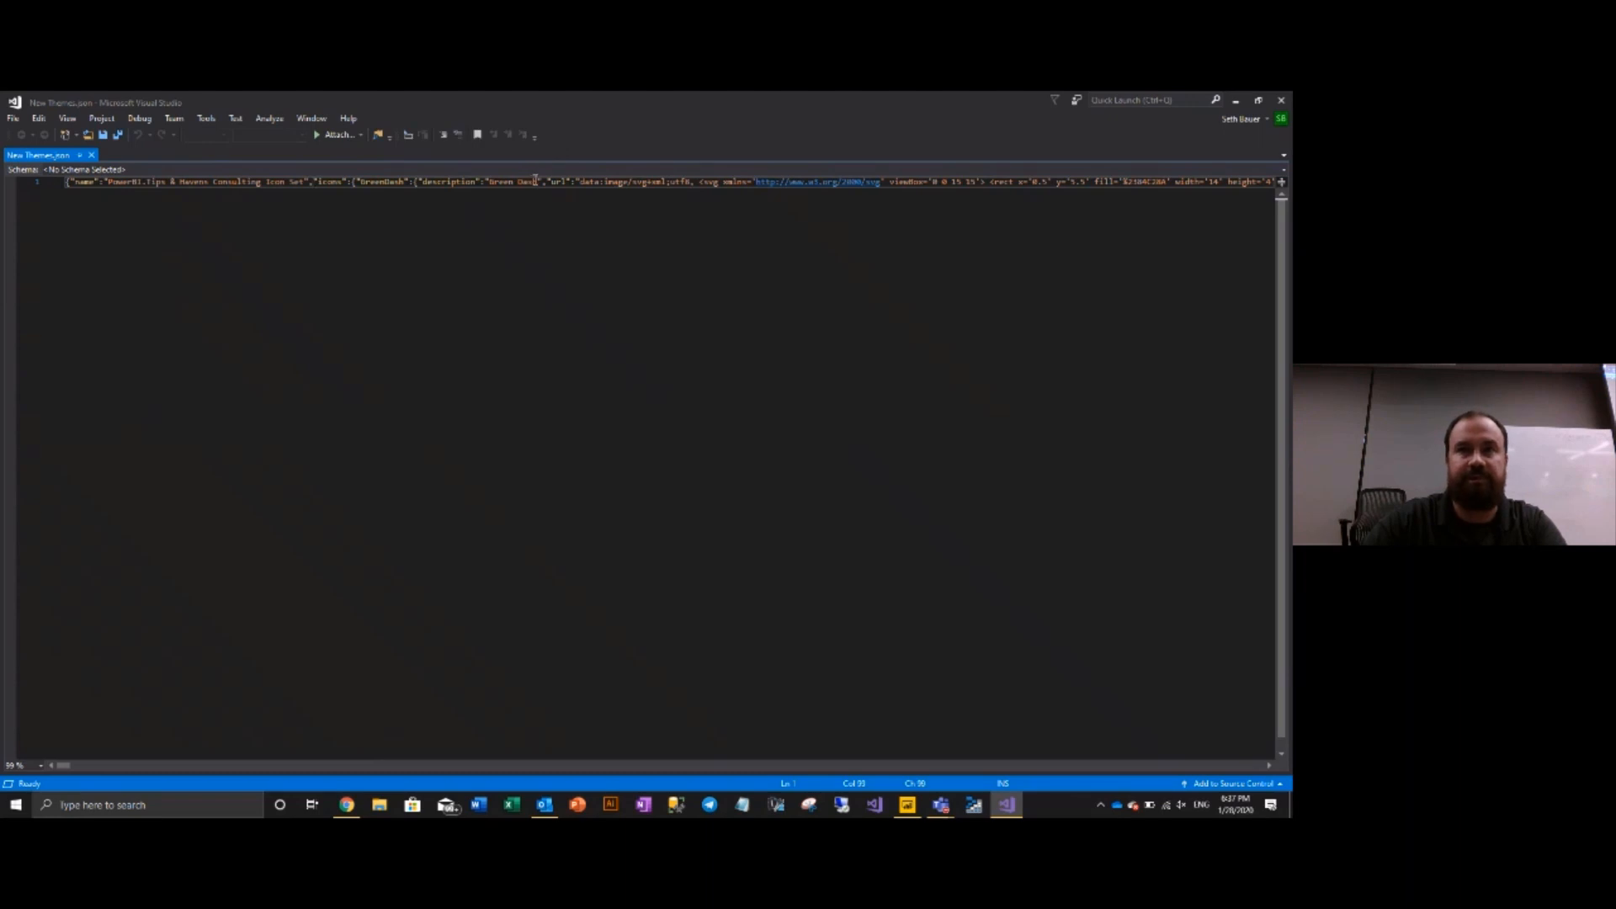
Apply Format Document to the theme JSON and scroll down through the icon entries to dataColors.
right_click(497, 183)
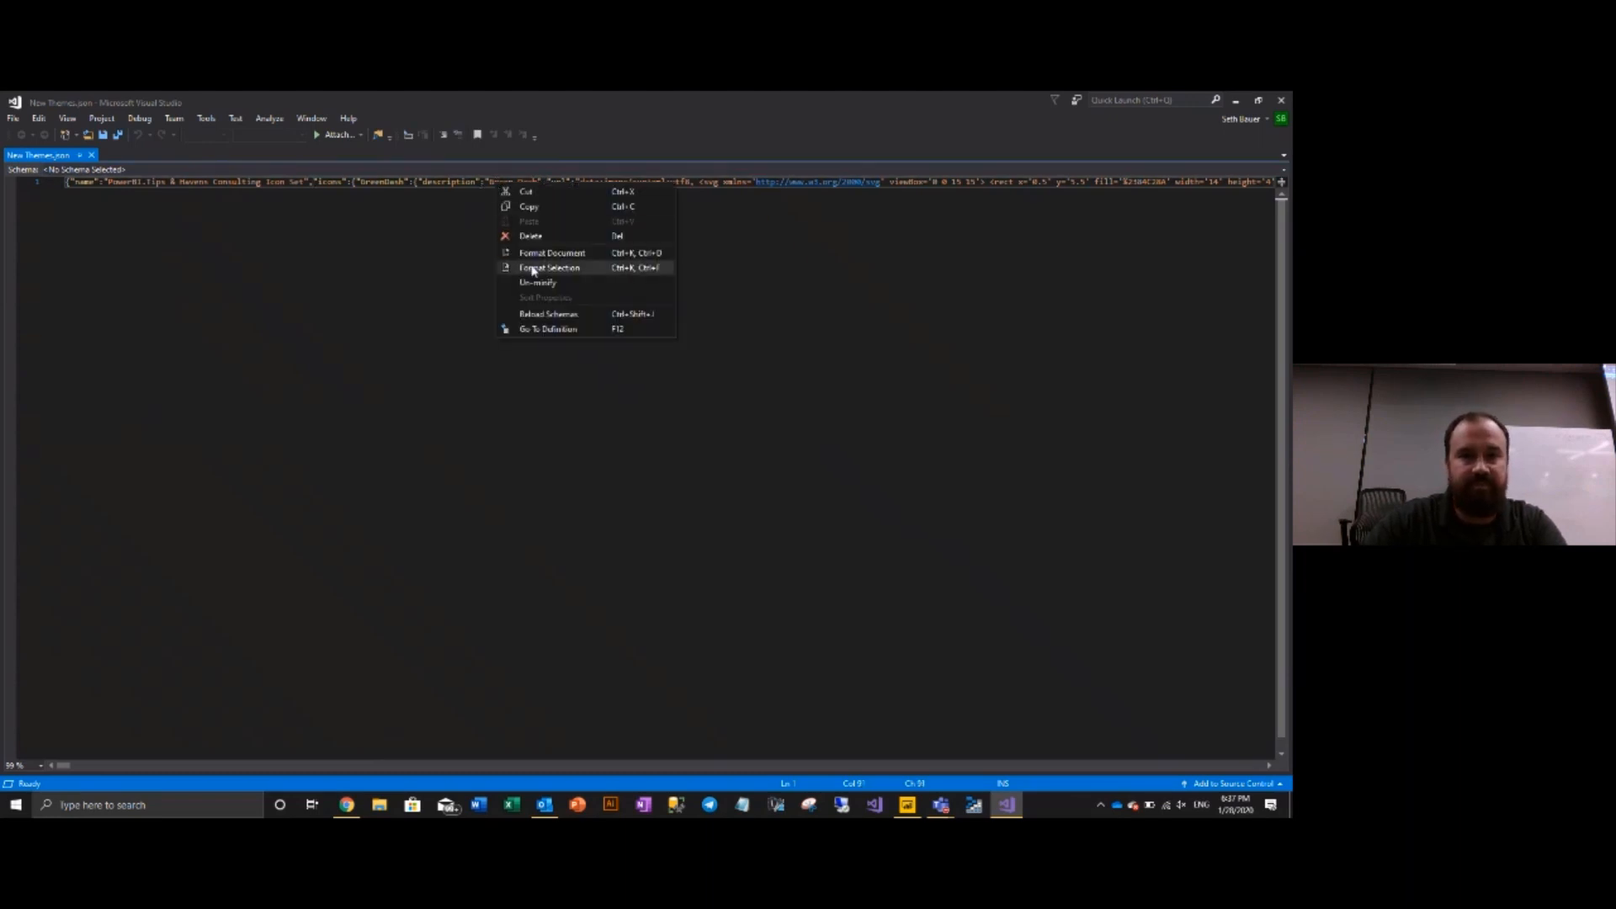
click(551, 253)
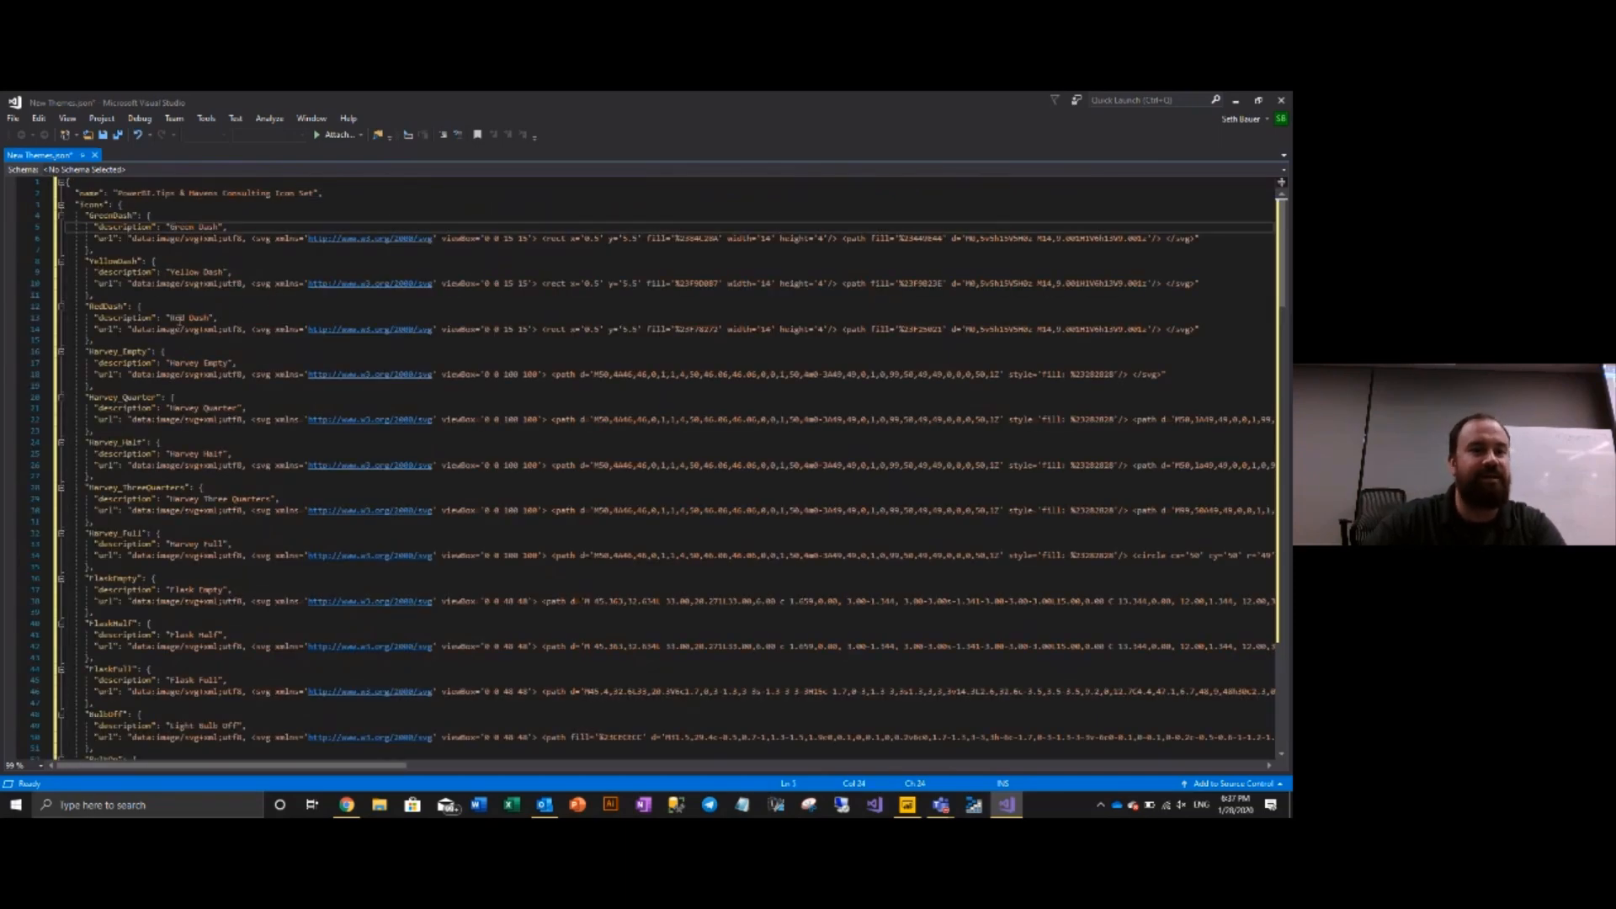
scroll(down, 3)
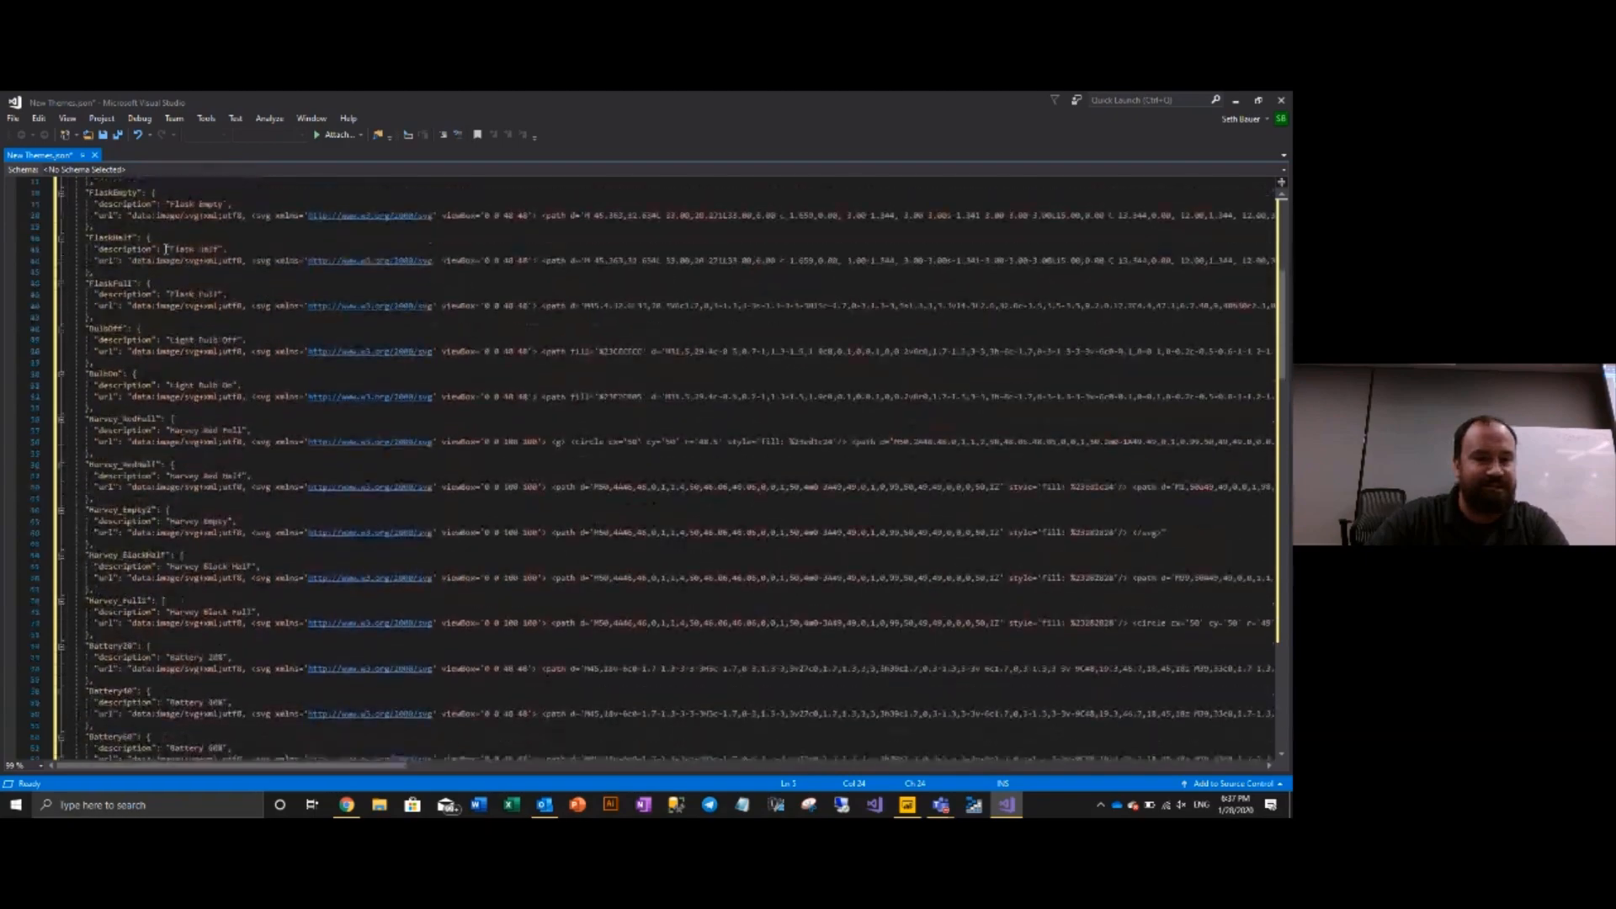
scroll(down, 3)
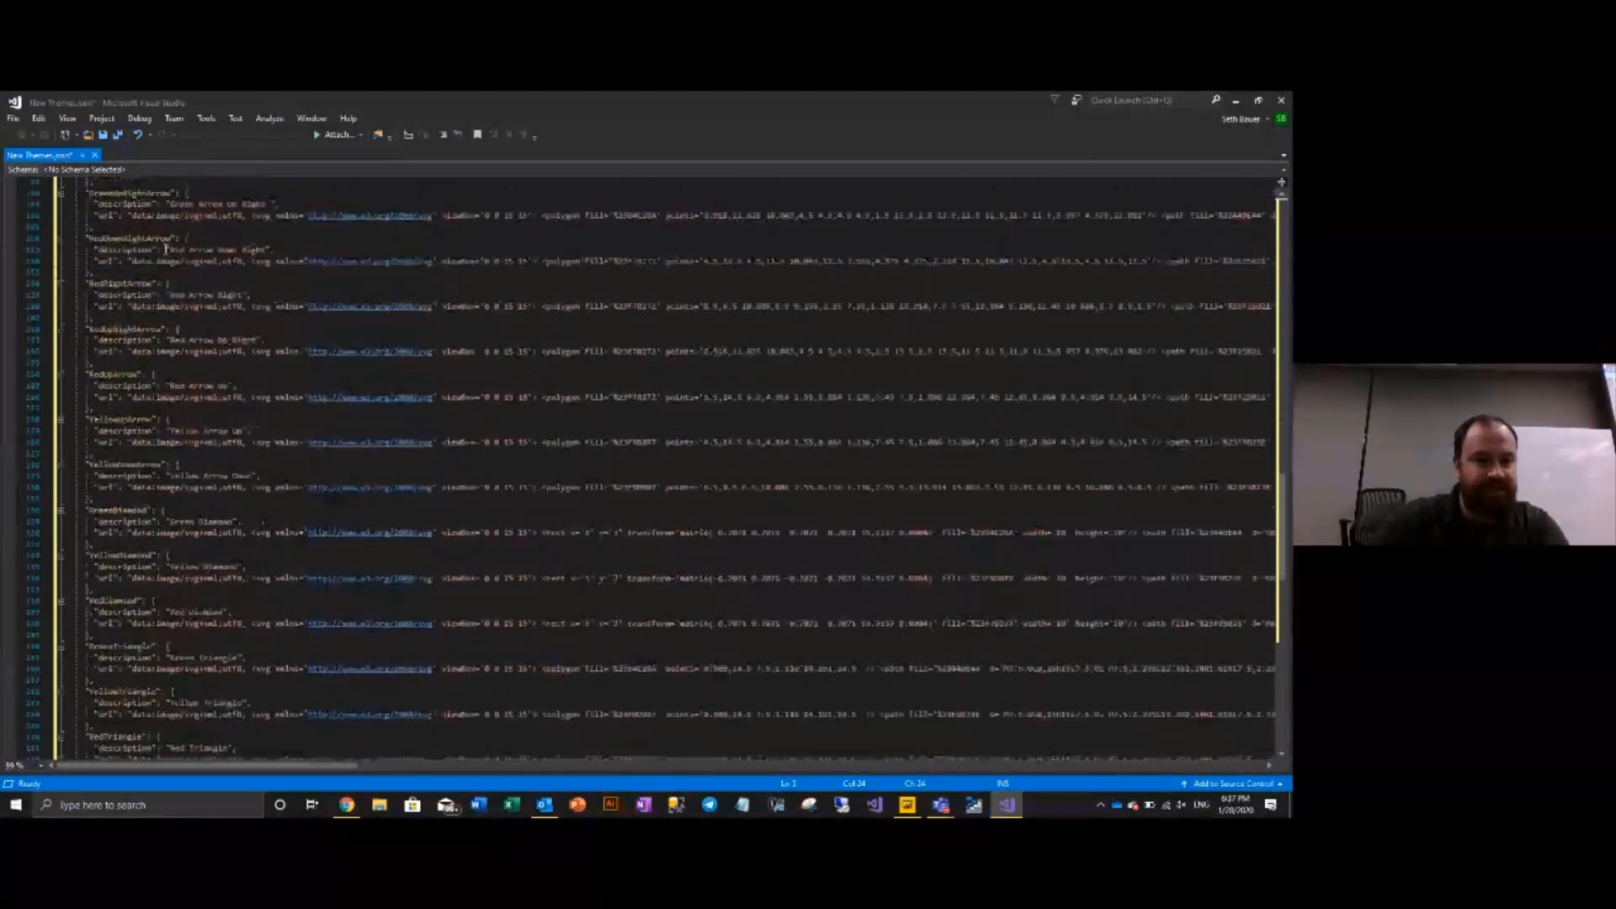
scroll(down, 3)
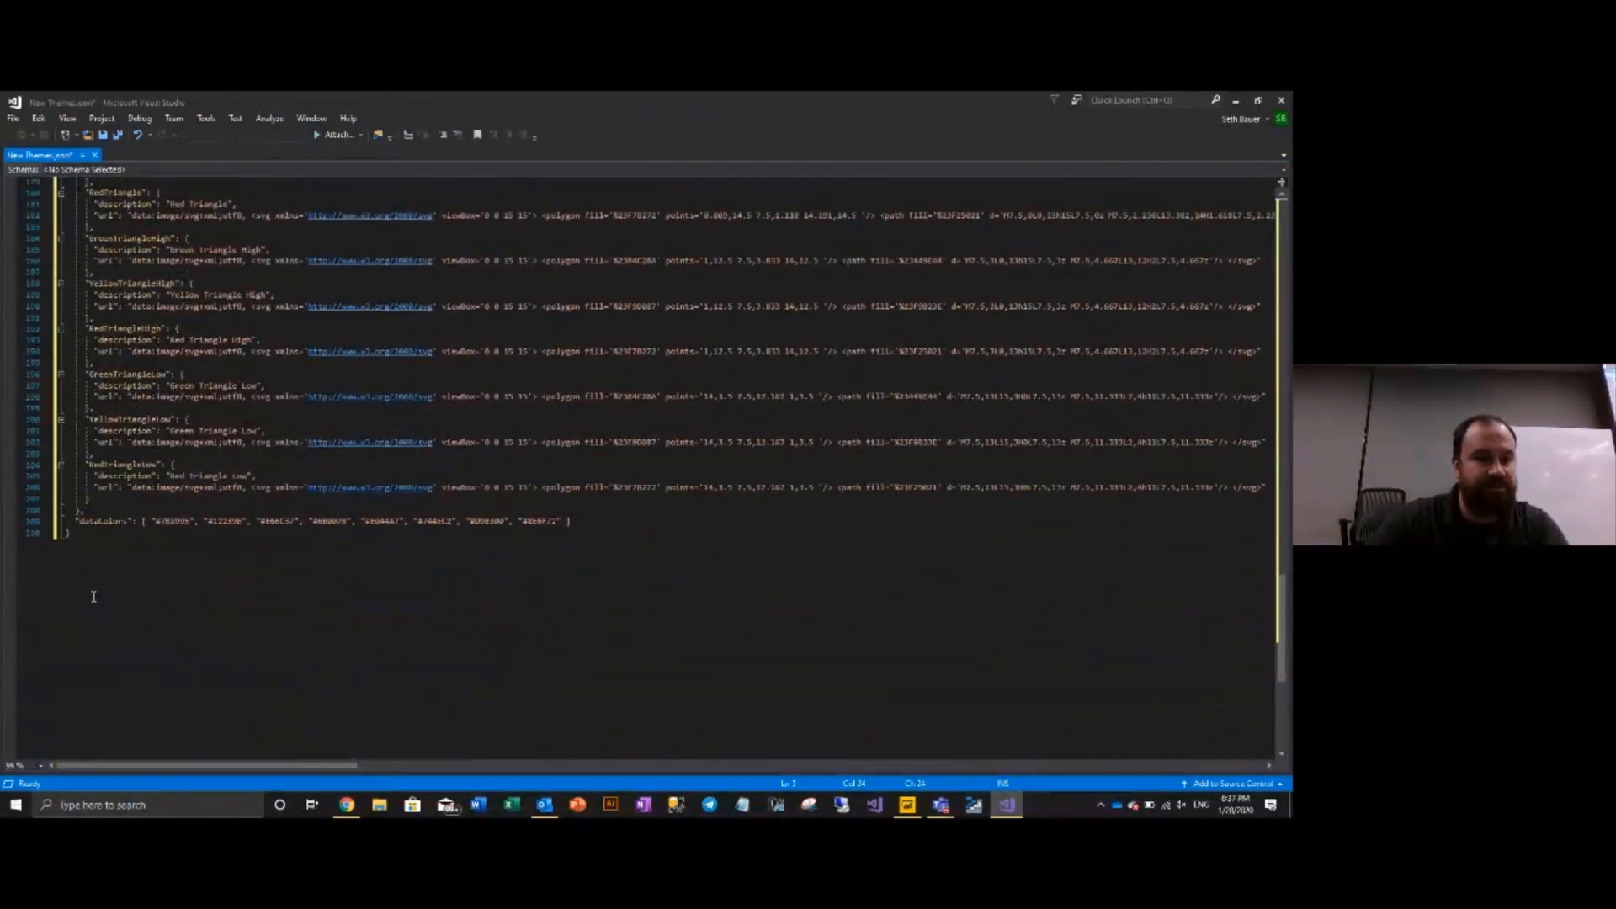